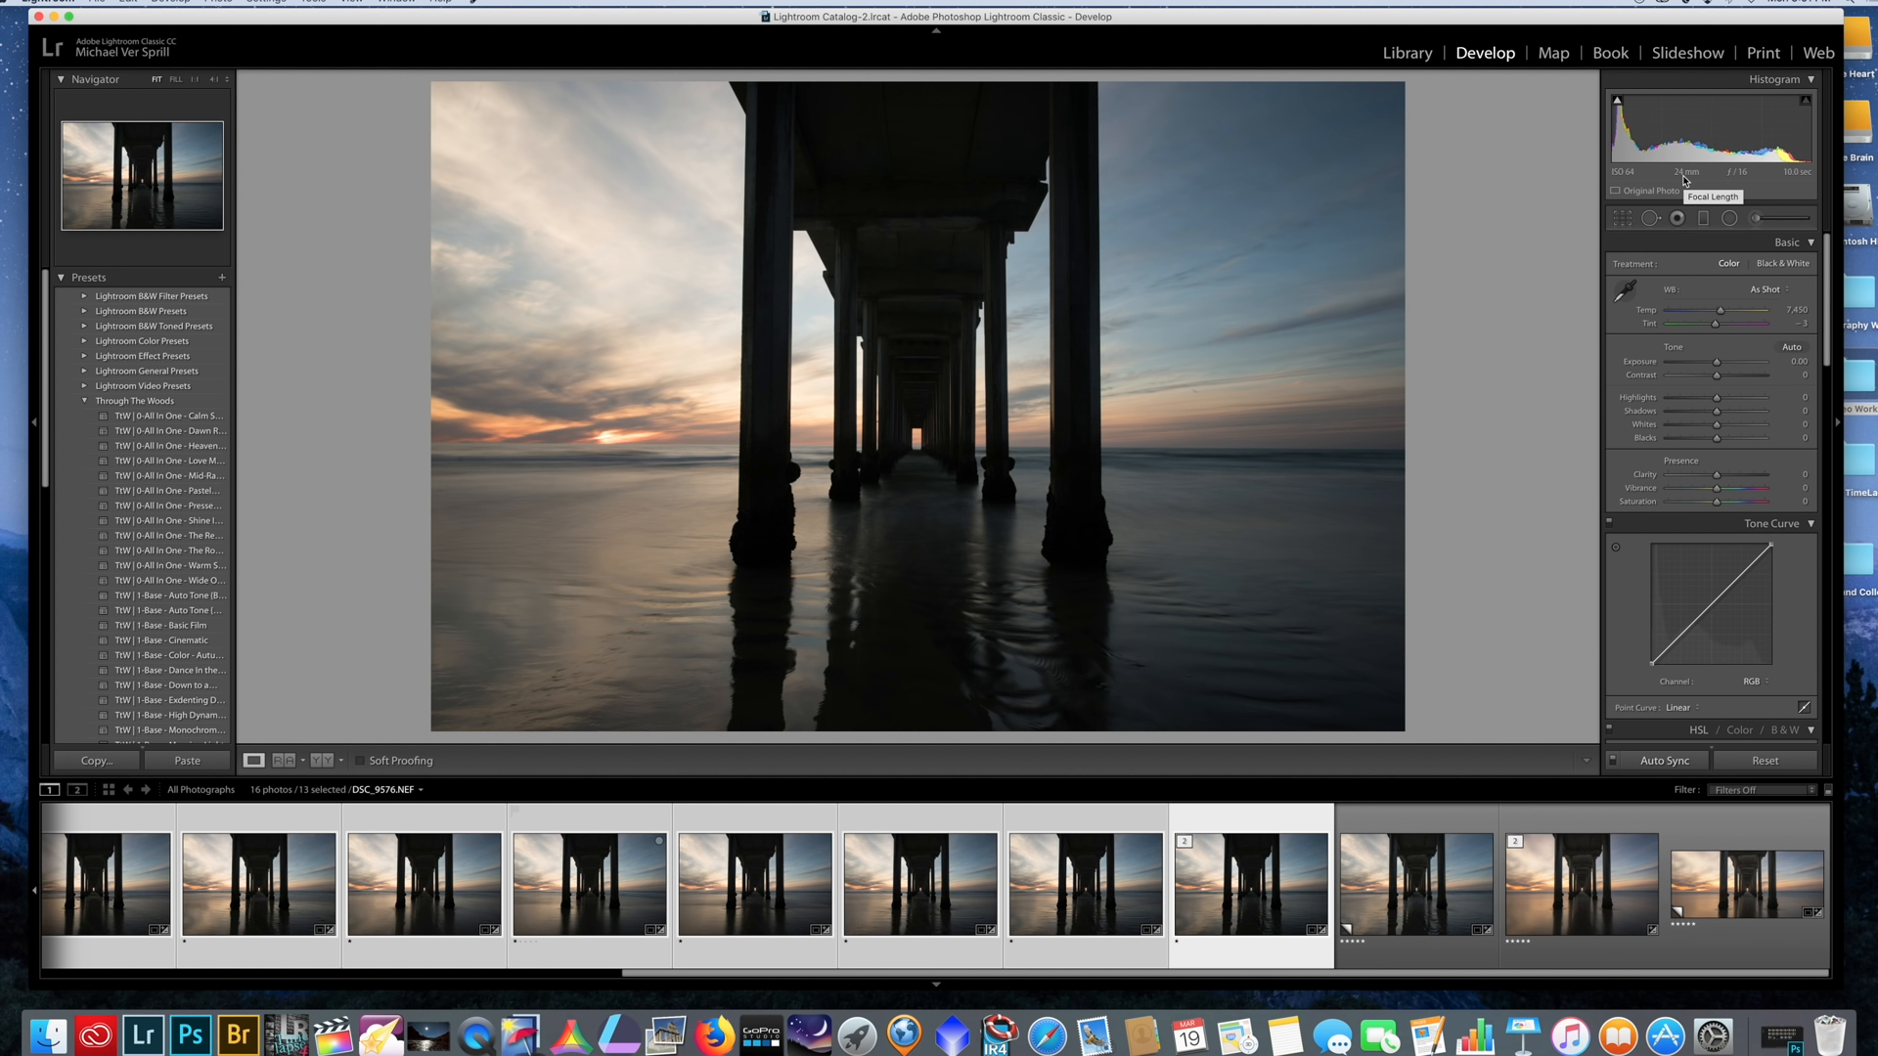
{"action": "mouse_move", "coordinate": [1441, 595]}
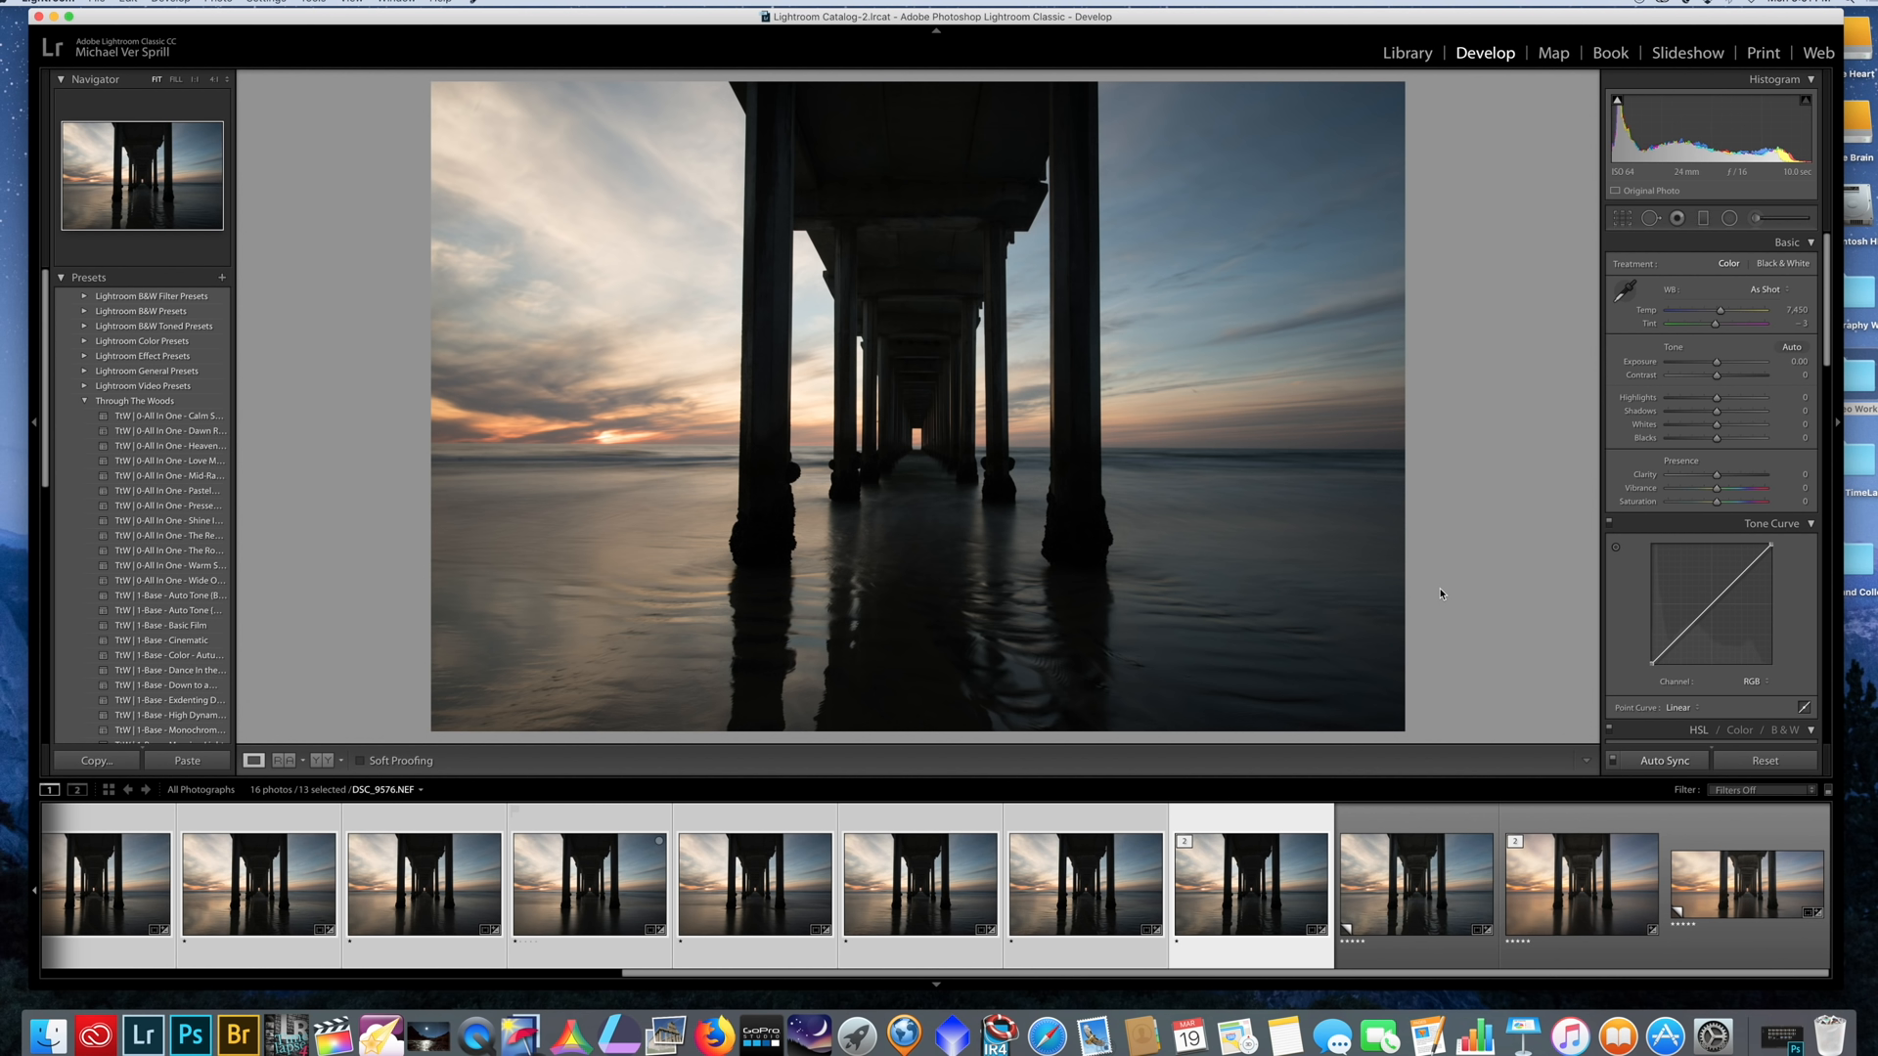
{"action": "mouse_move", "coordinate": [1420, 585]}
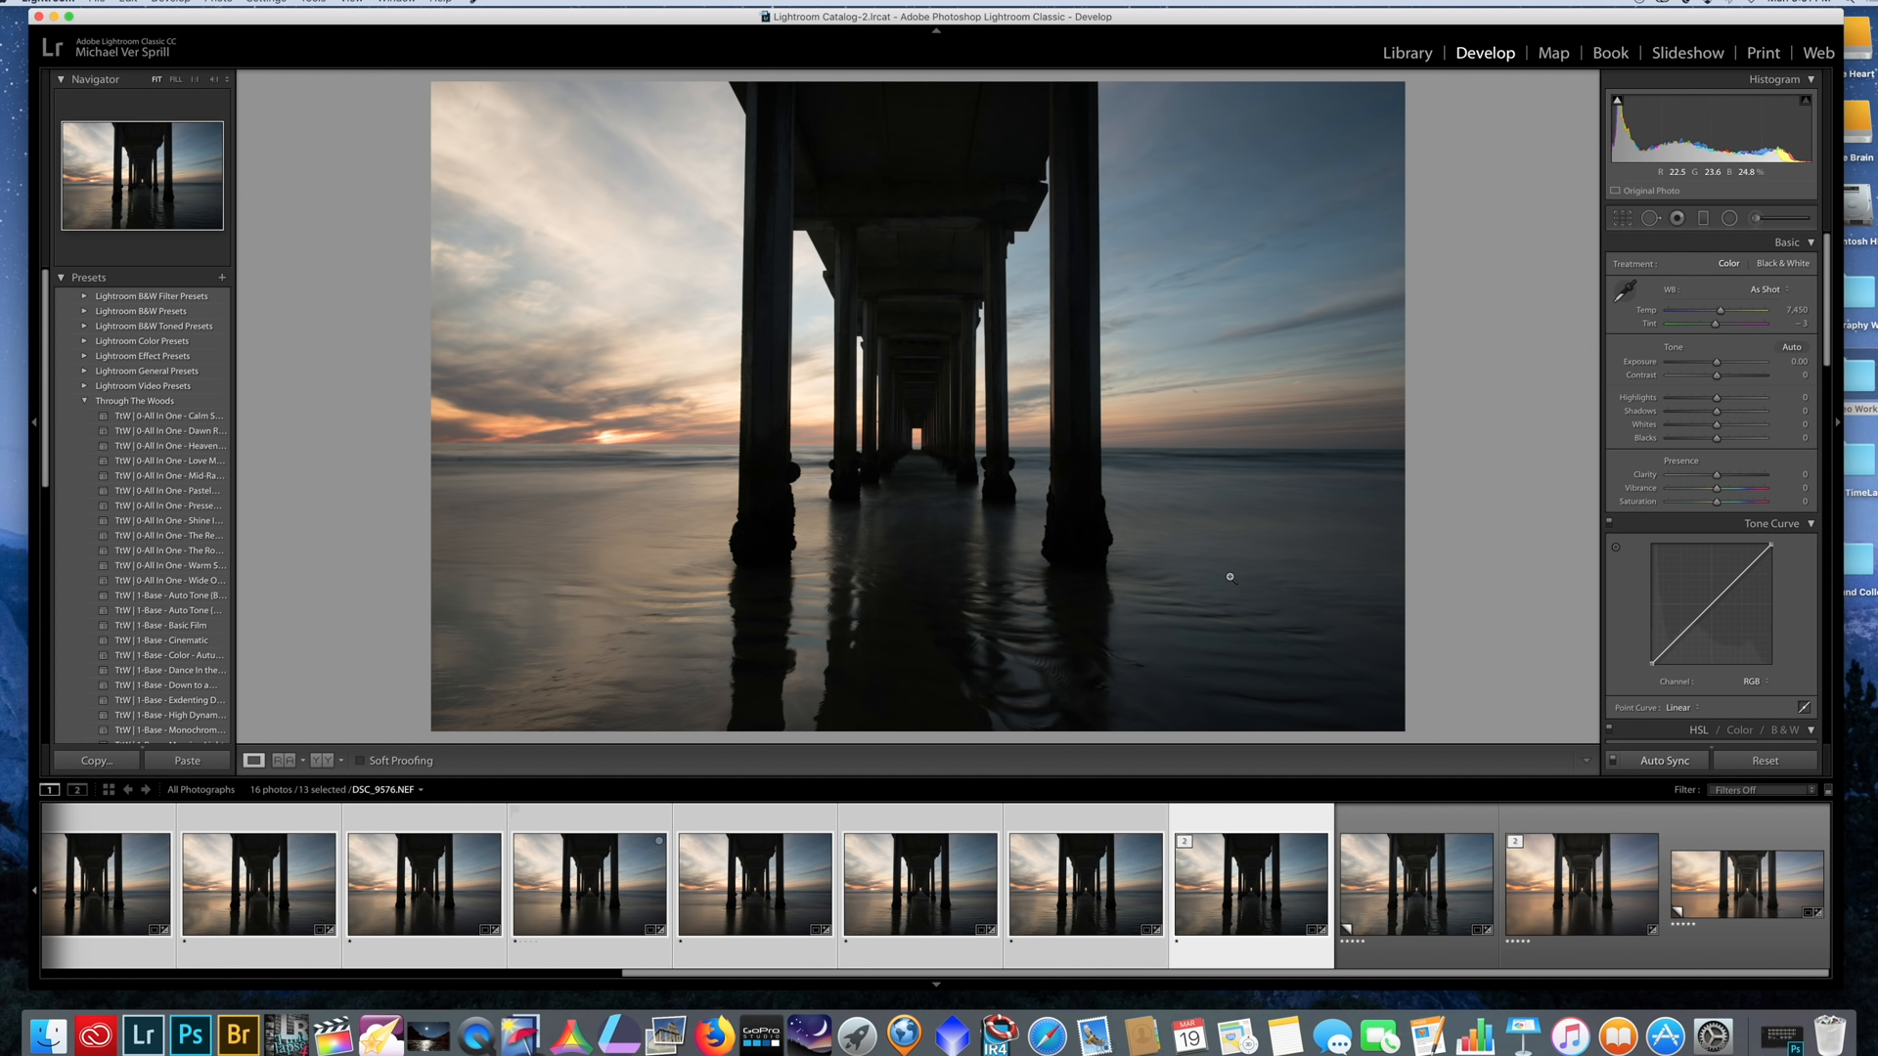
{"action": "mouse_move", "coordinate": [1199, 632]}
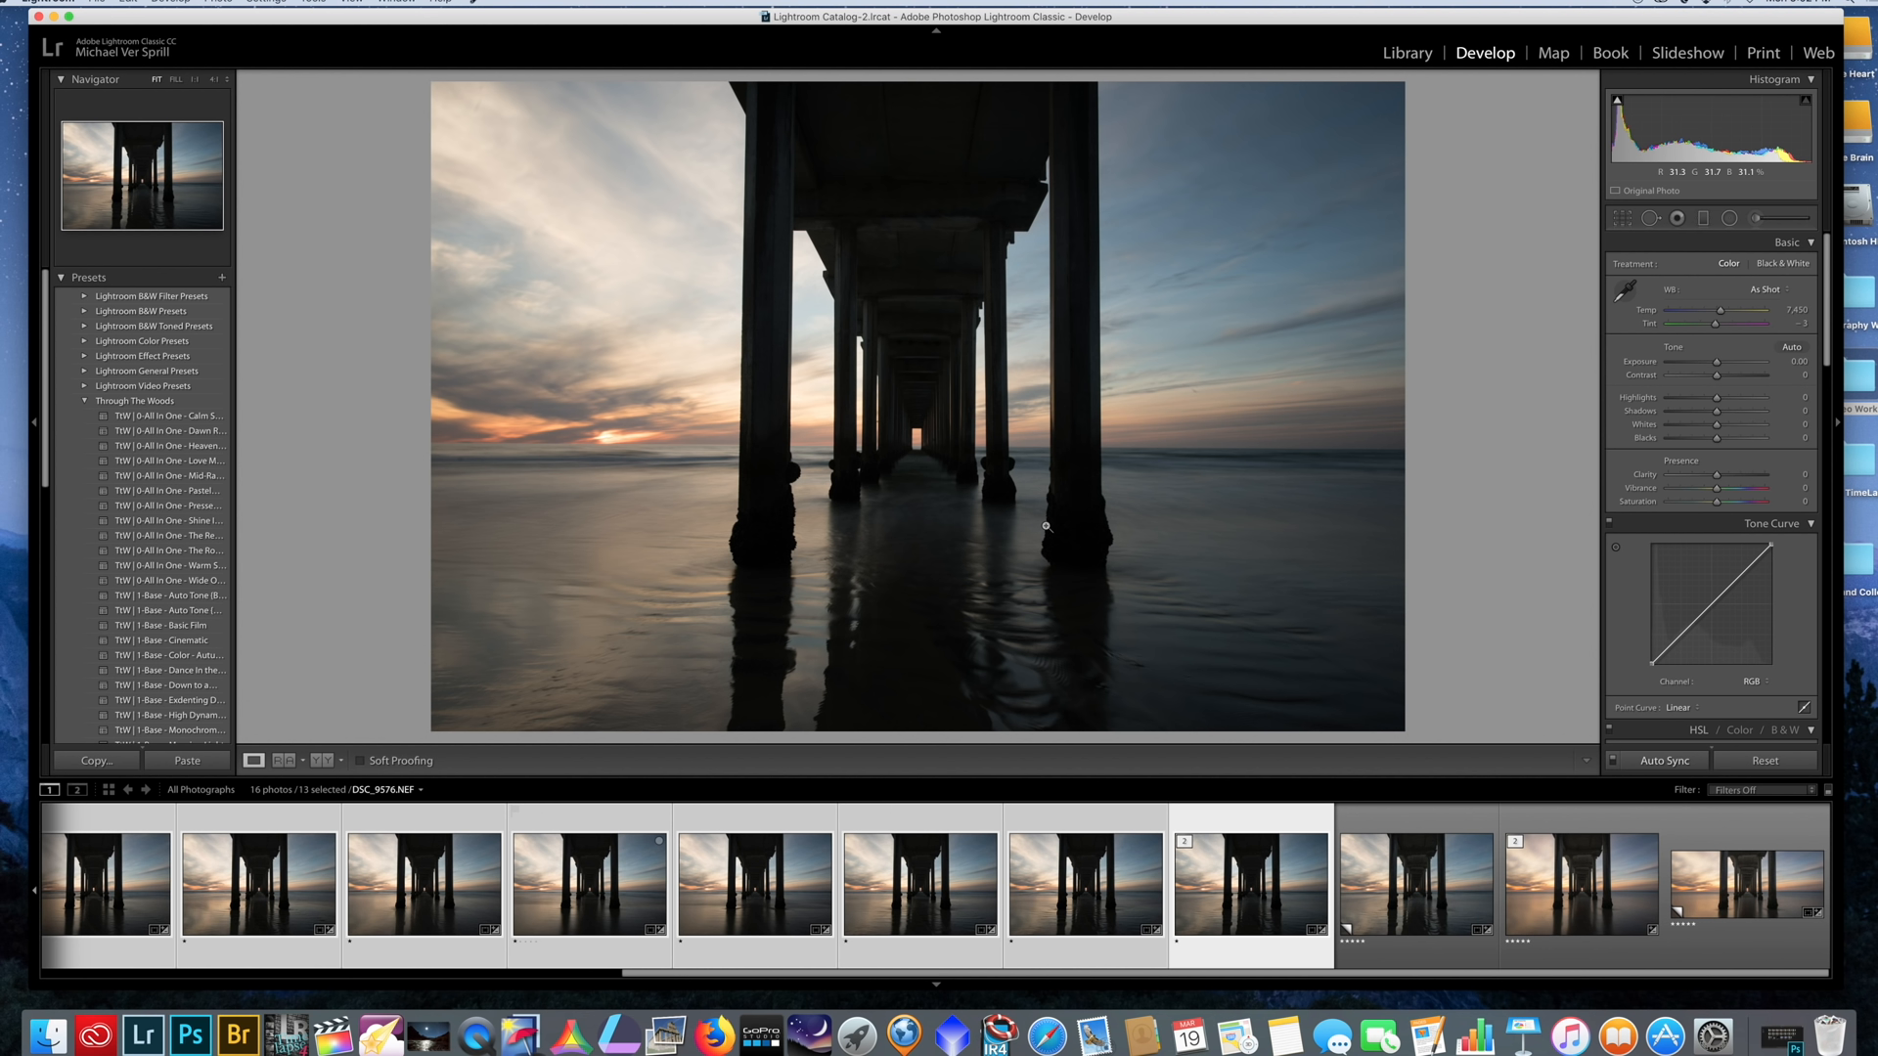
{"action": "mouse_move", "coordinate": [1096, 468]}
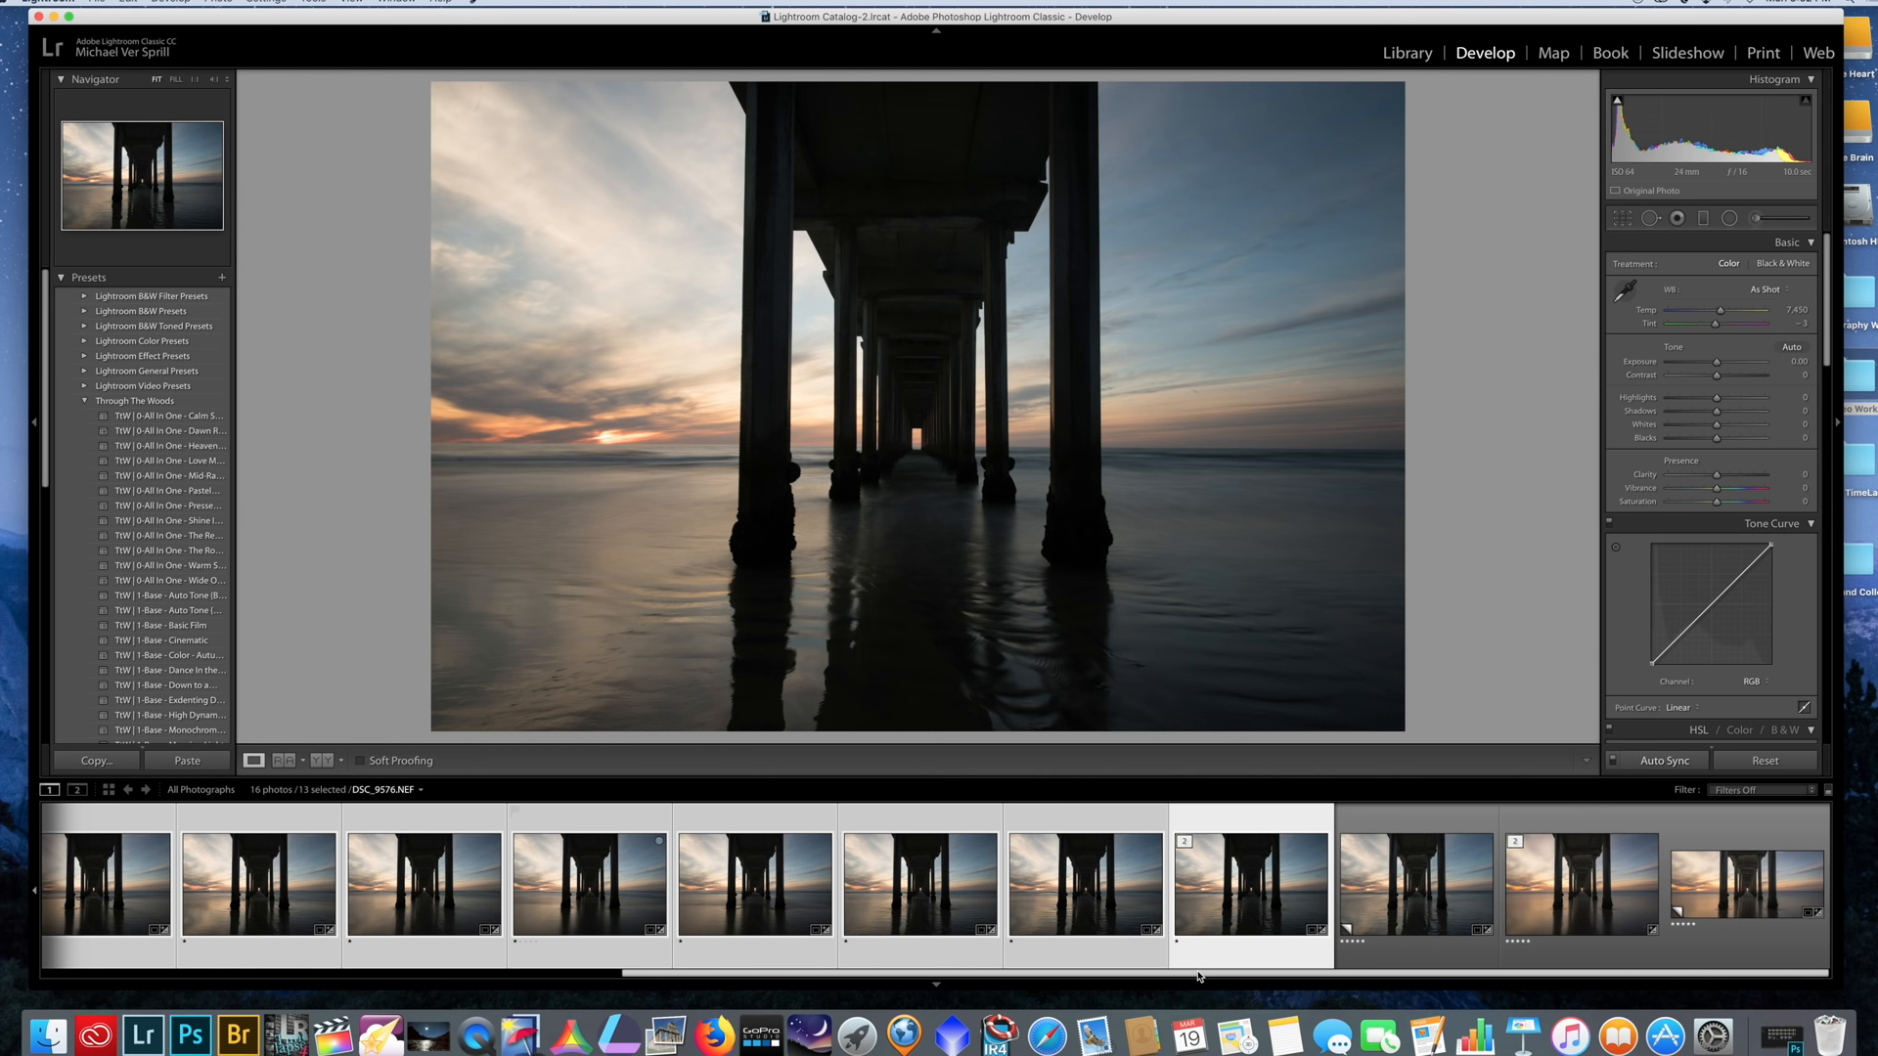
{"action": "mouse_move", "coordinate": [1699, 403]}
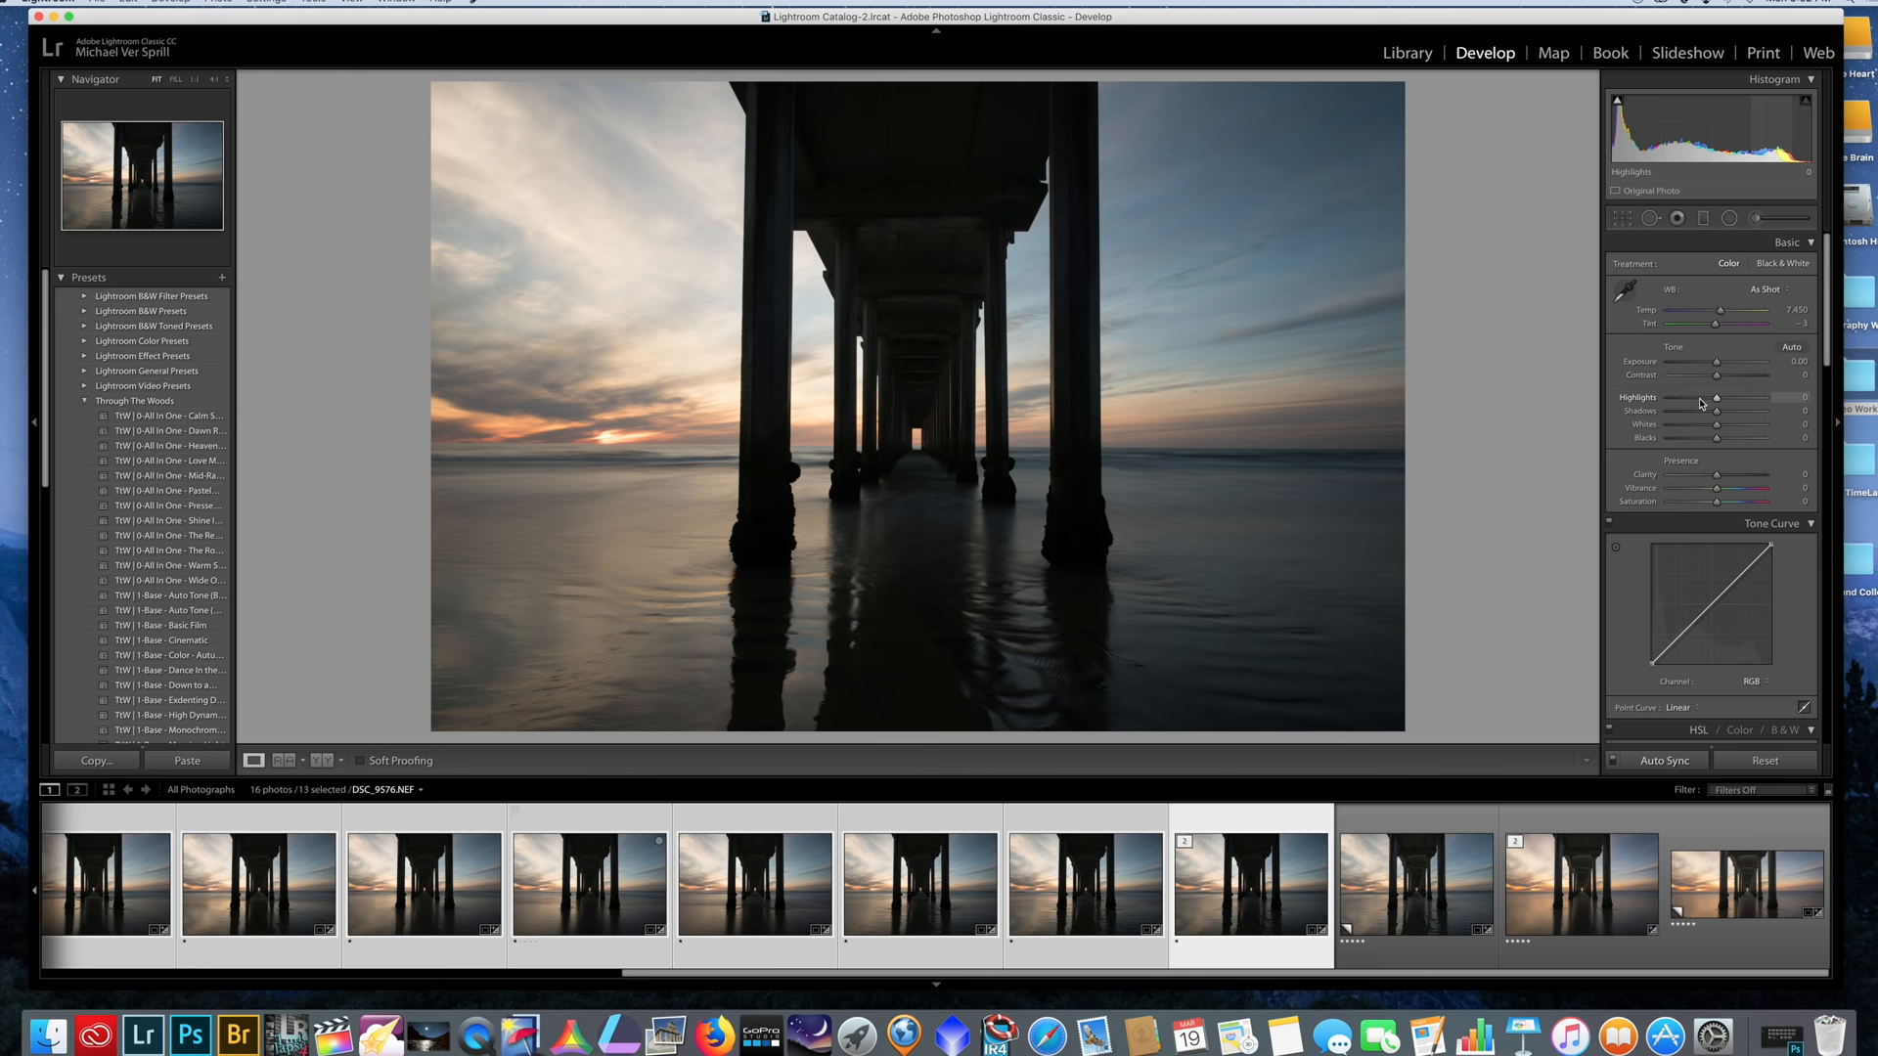
Step: Pull Highlights to -40 and lift Shadows to +49 on the synced pier shots
{"action": "left_click_drag", "start_coordinate": [1716, 397], "coordinate": [1694, 397]}
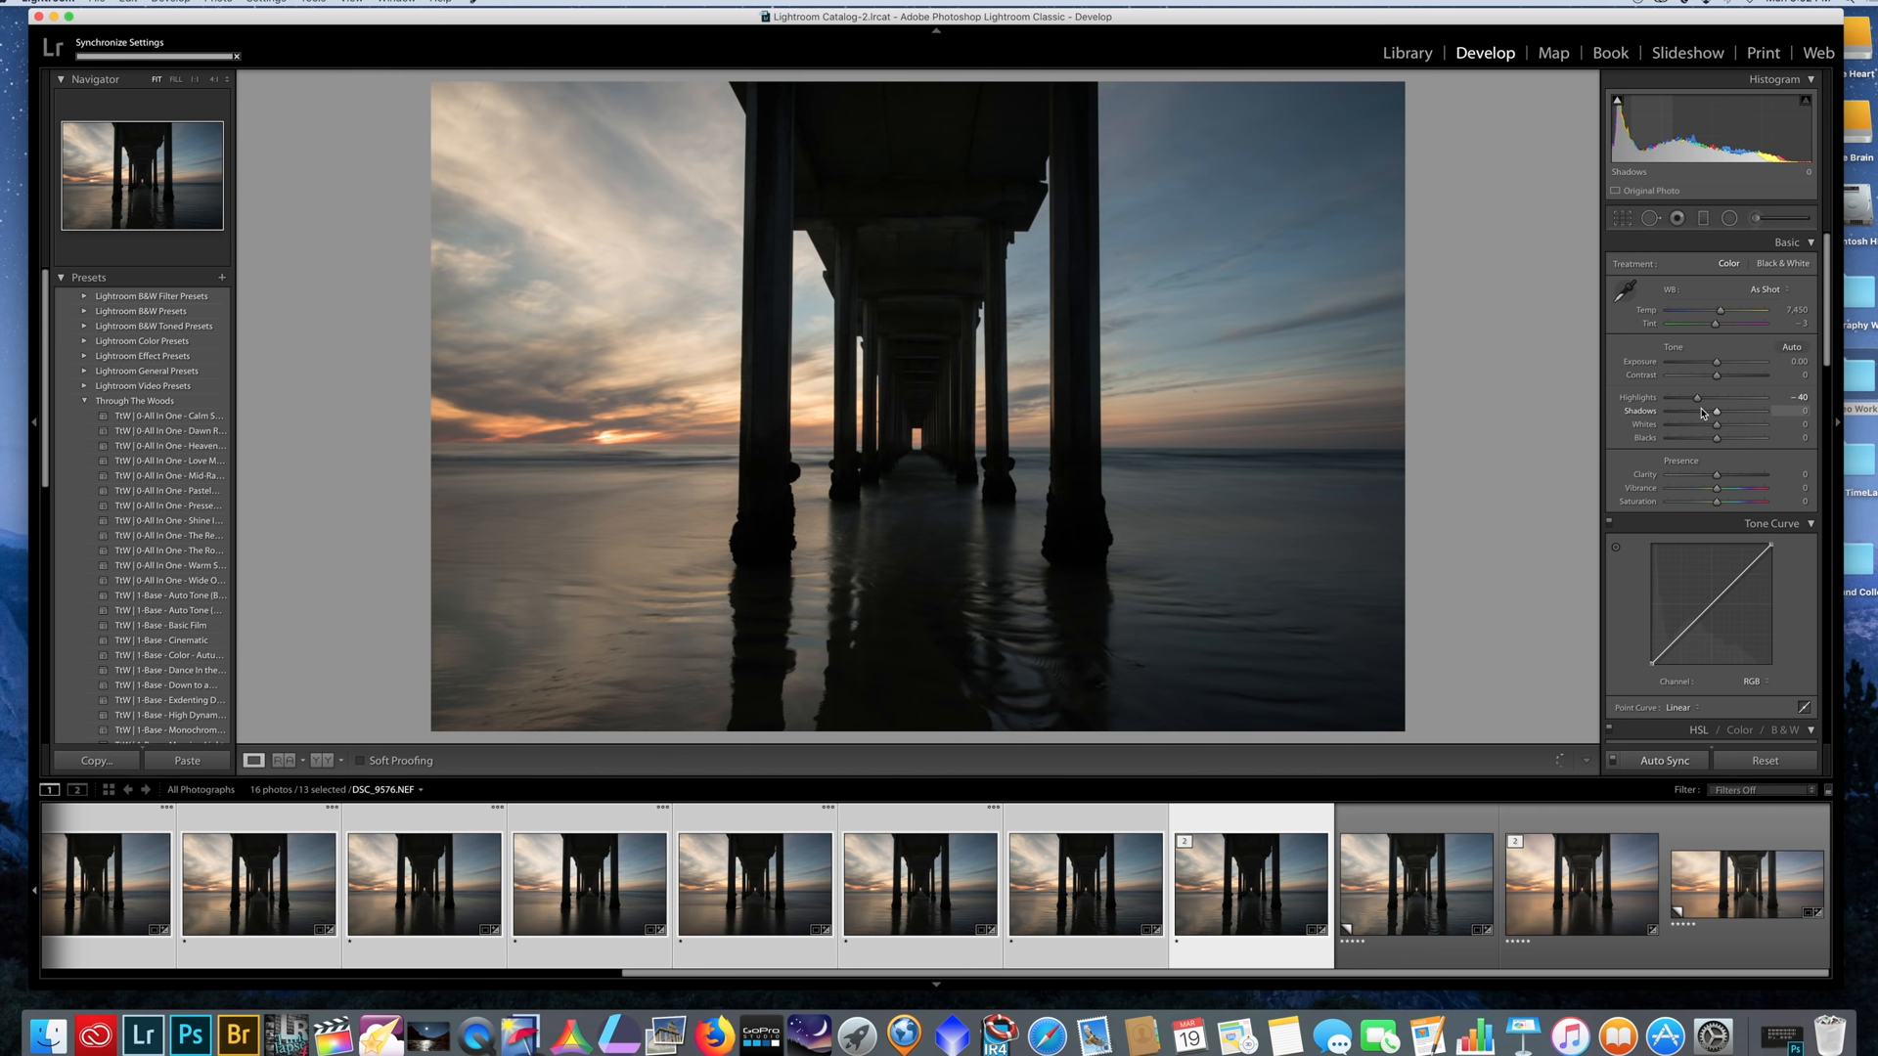
{"action": "left_click_drag", "start_coordinate": [1716, 411], "coordinate": [1738, 411]}
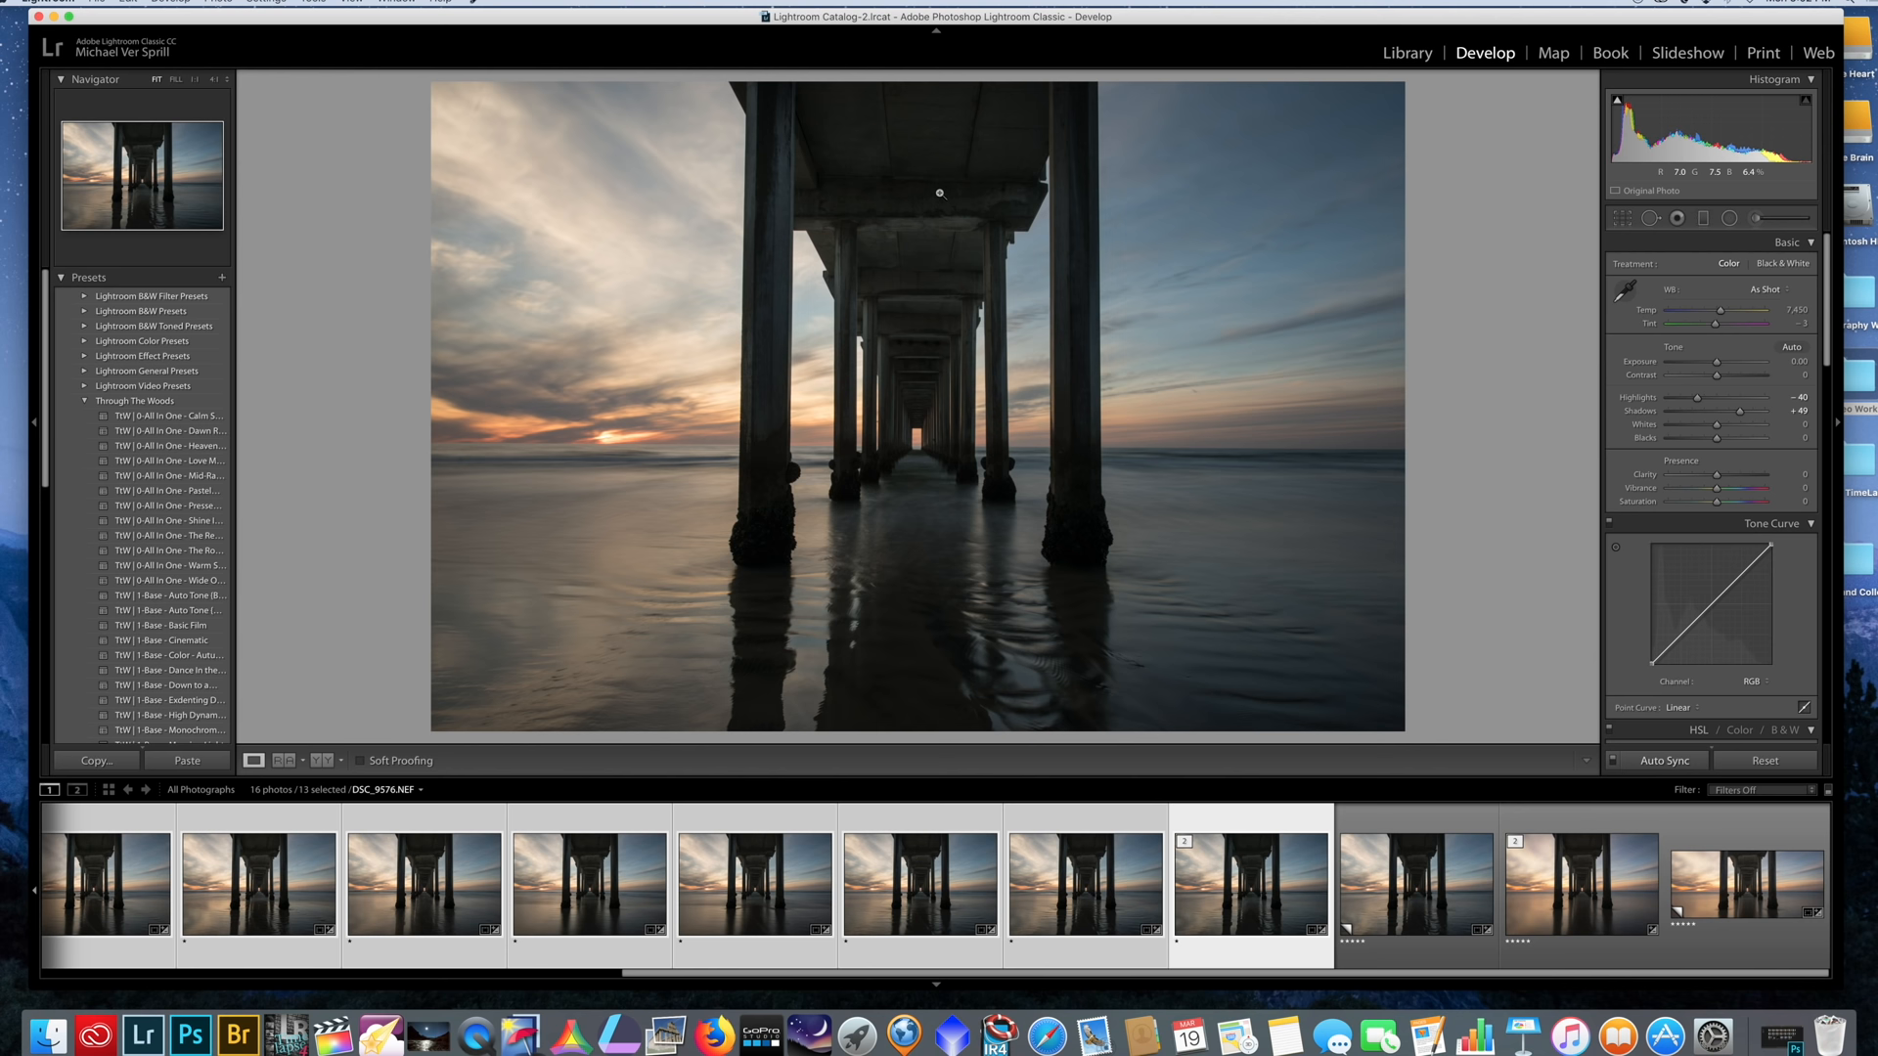
{"action": "left_click", "coordinate": [941, 192]}
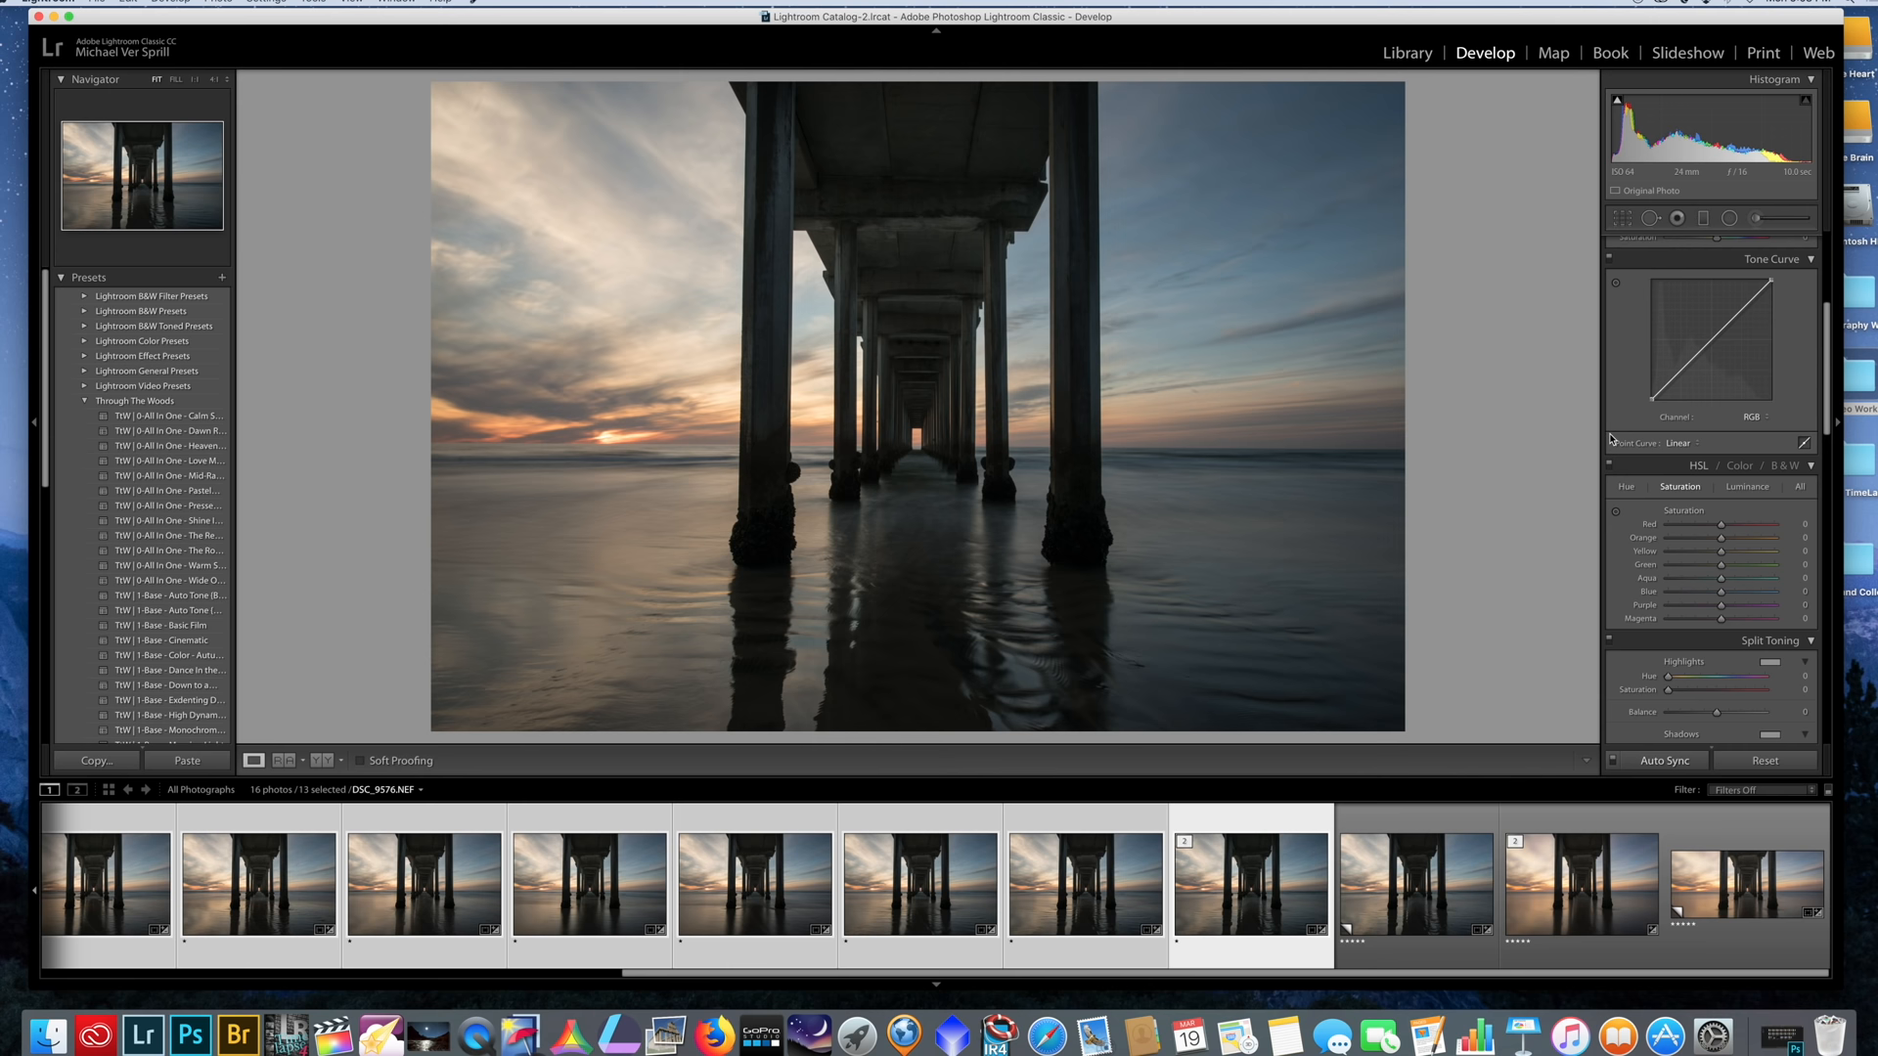
Step: Enable Nikon lens profile corrections and raise the Distortion amount to 80
{"action": "scroll", "scroll_direction": "down", "scroll_amount": 3}
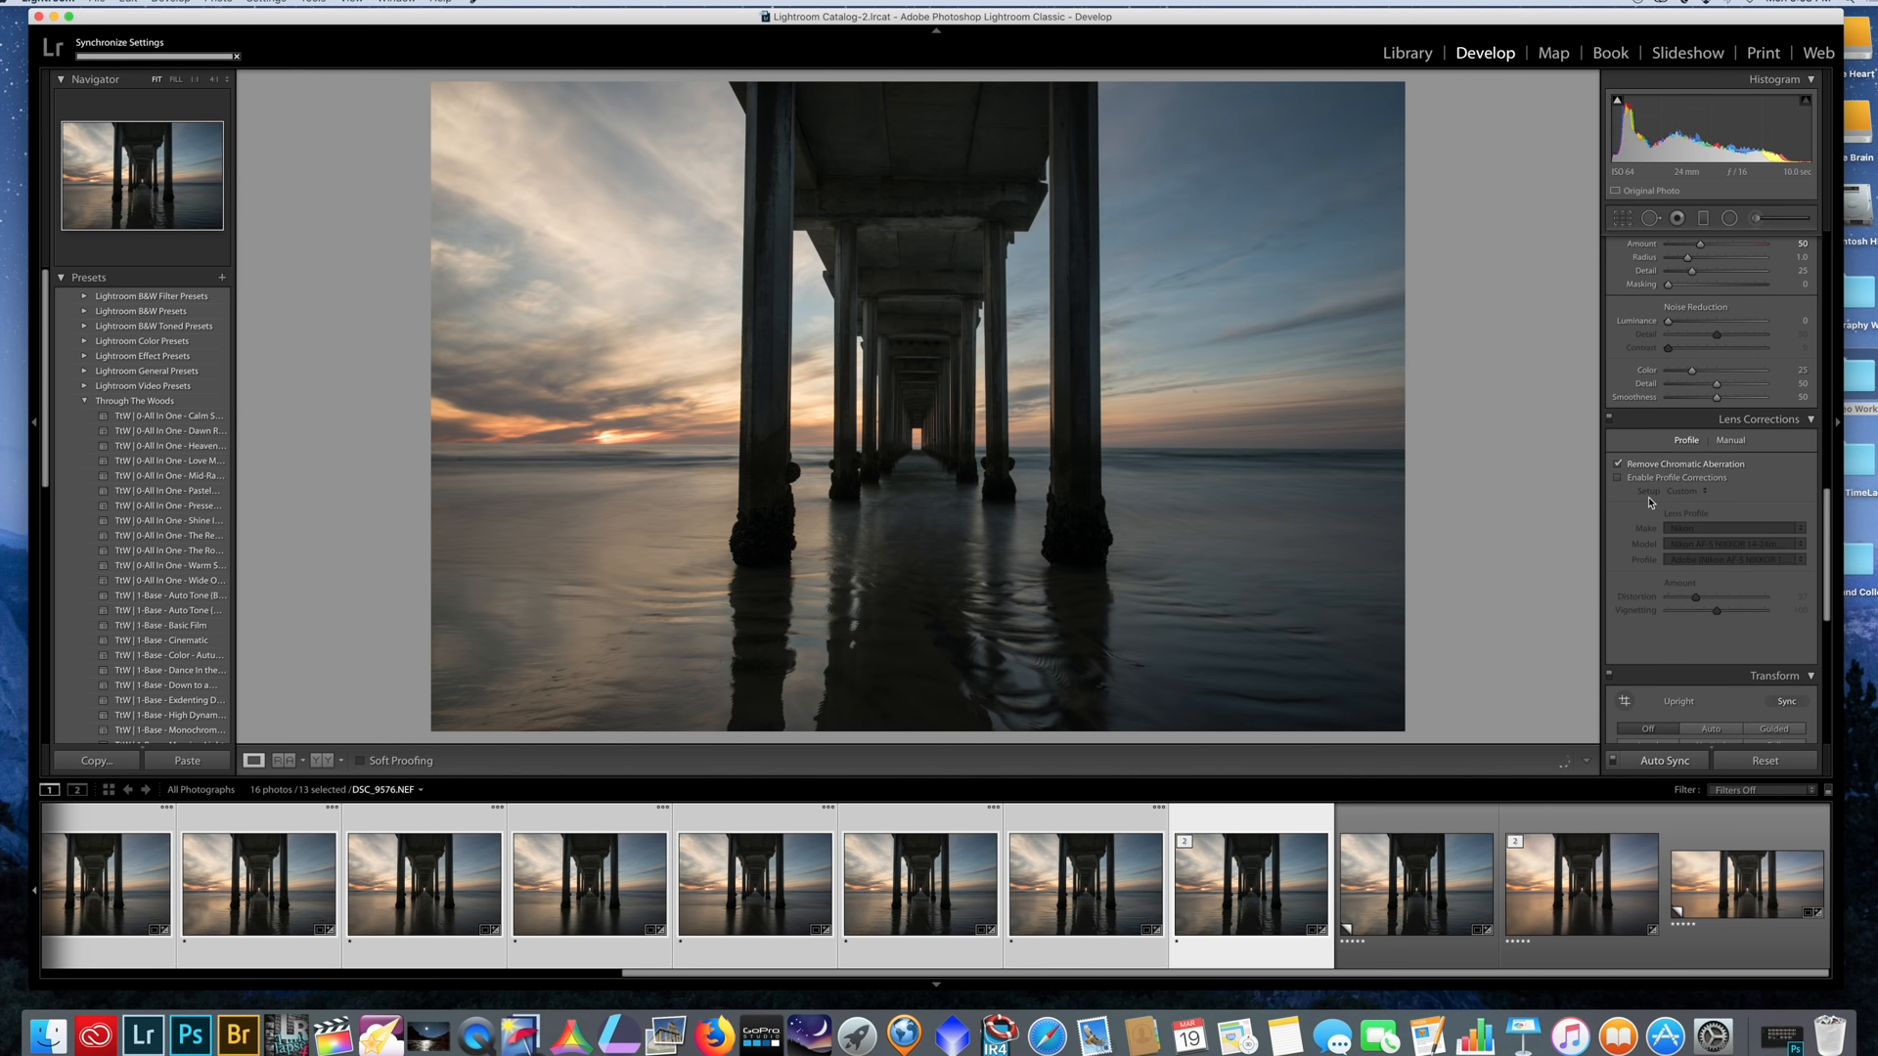
{"action": "left_click", "coordinate": [1619, 477]}
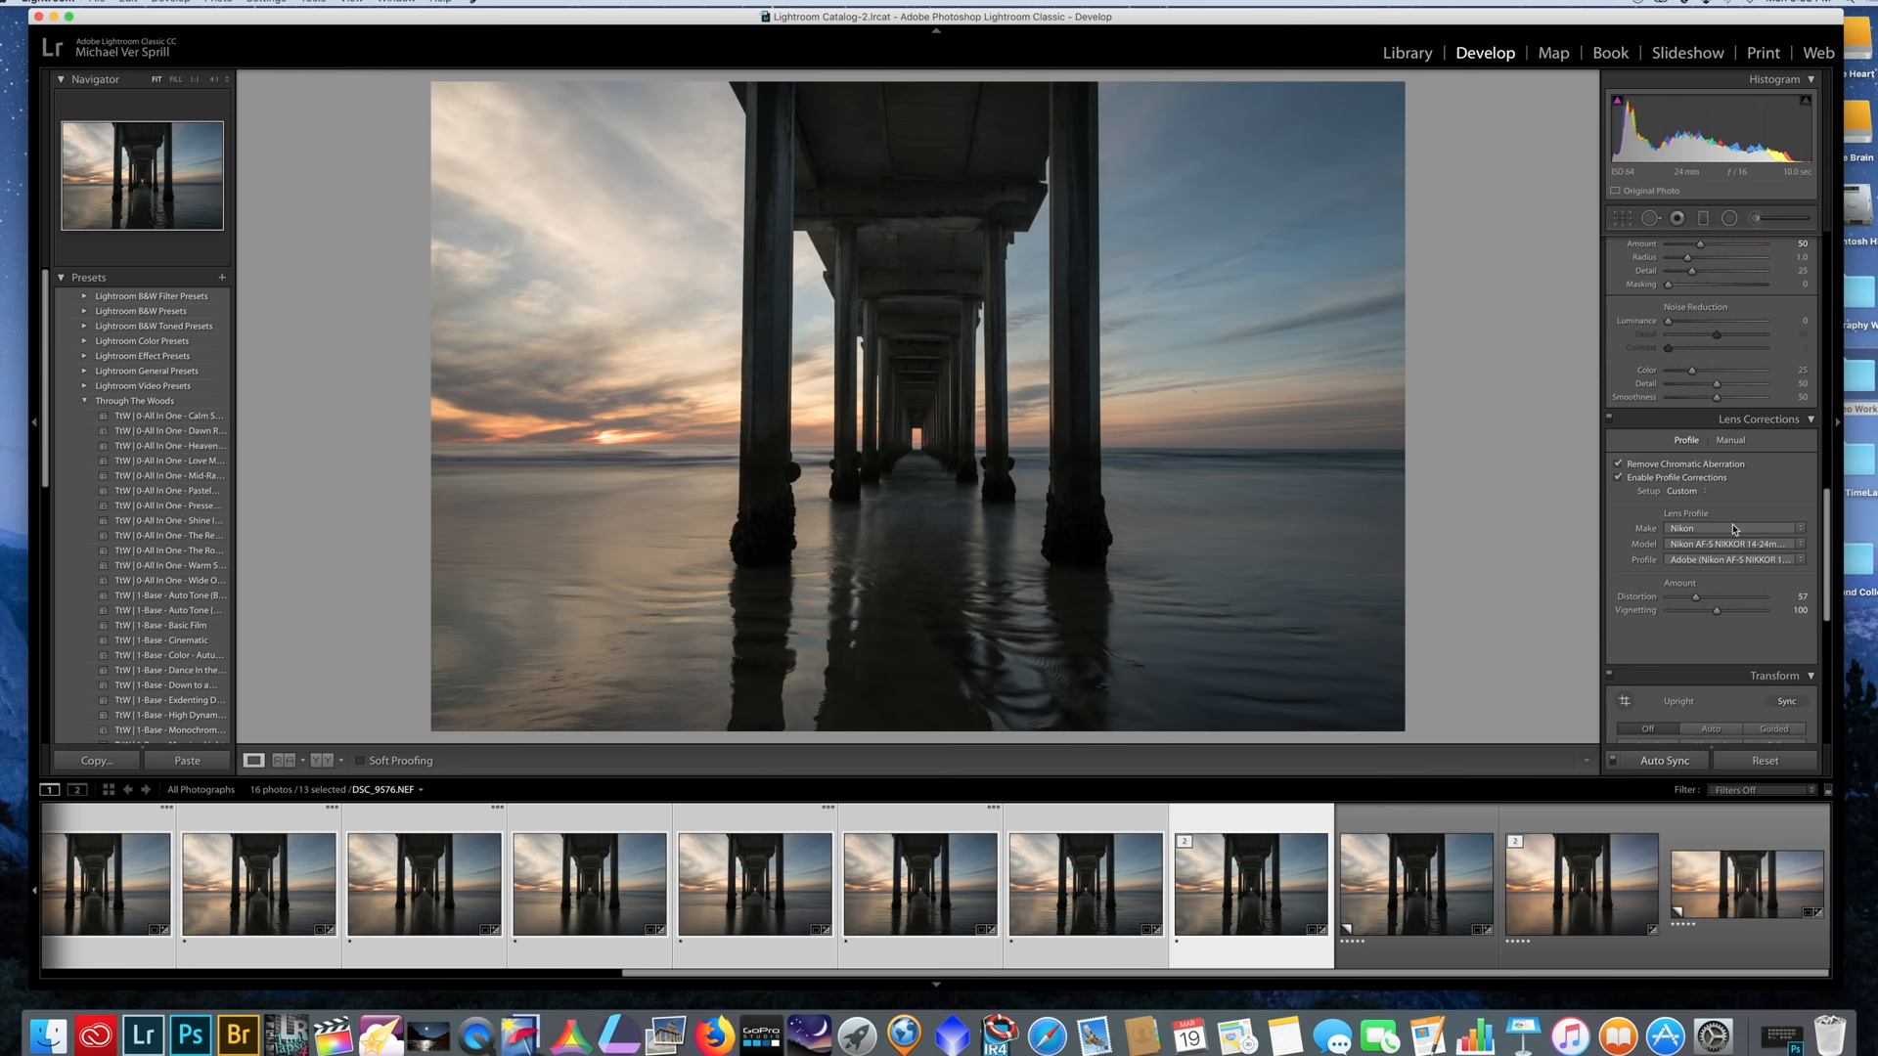
{"action": "left_click_drag", "start_coordinate": [1715, 596], "coordinate": [1710, 436]}
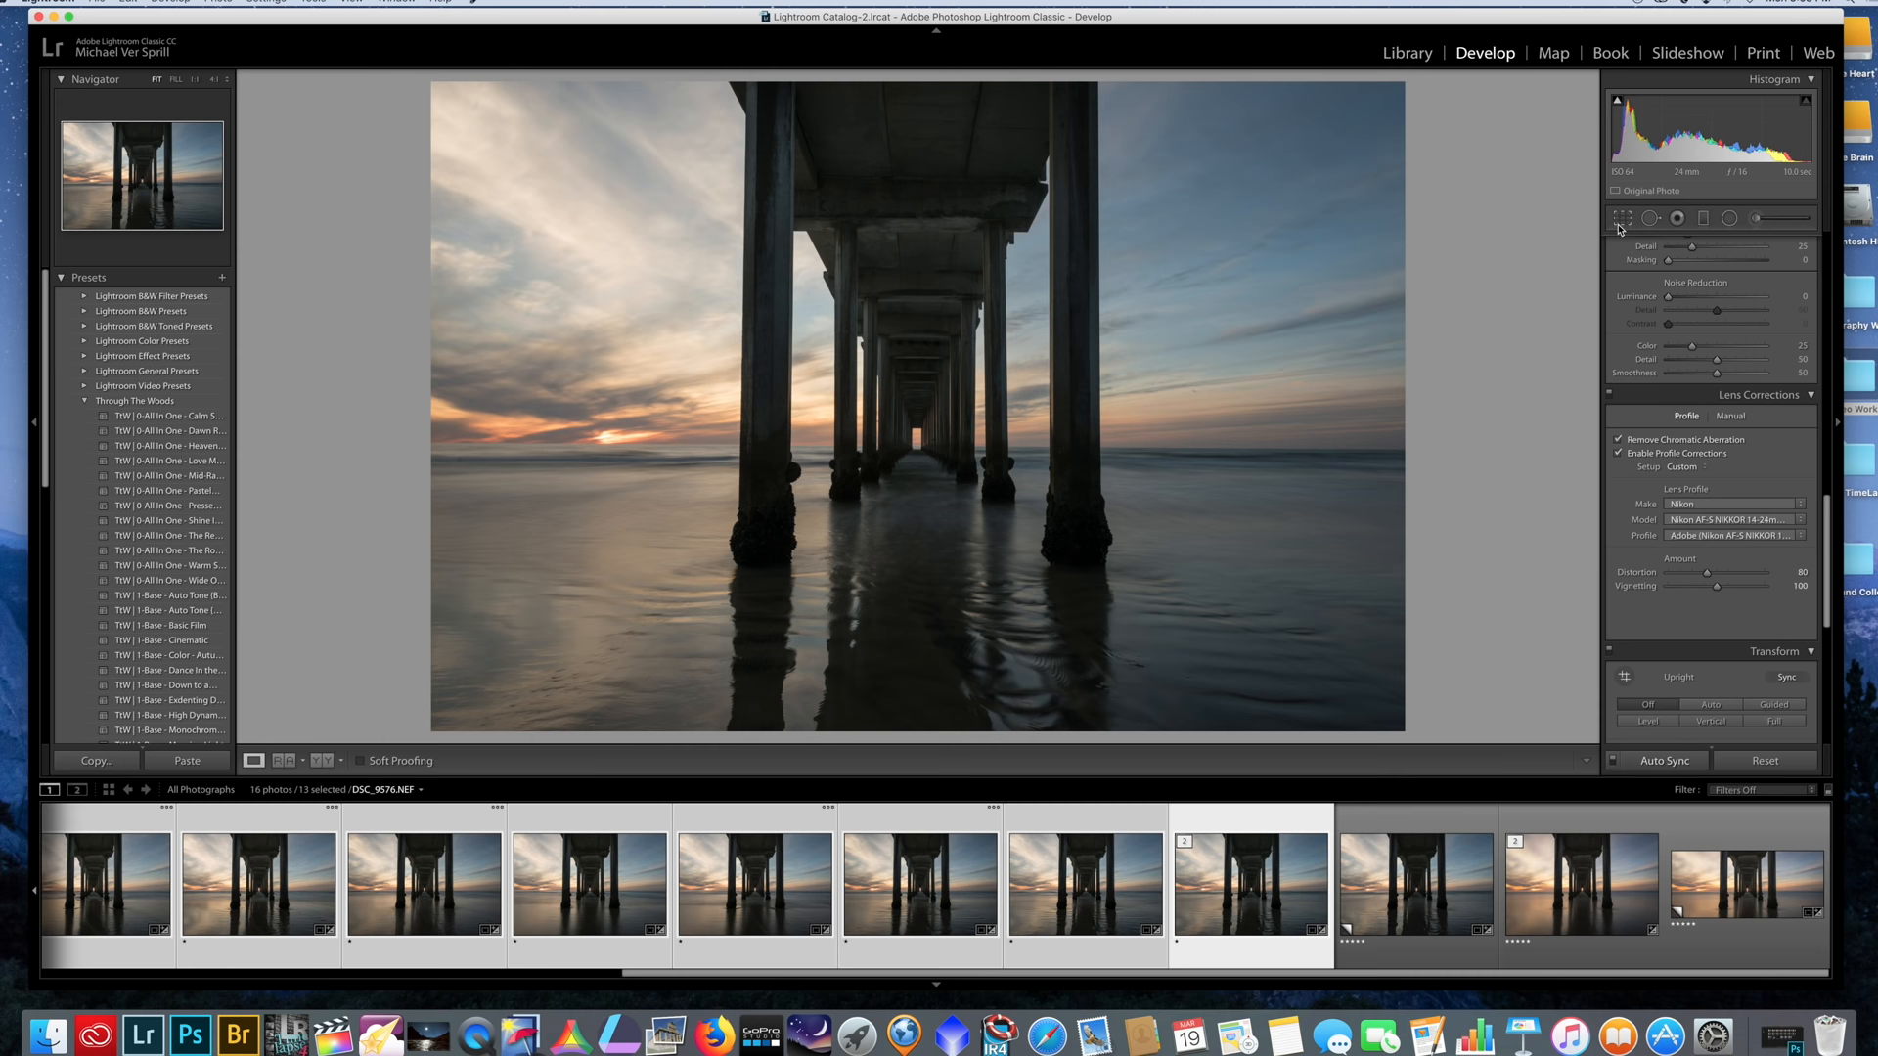
{"action": "left_click", "coordinate": [1623, 217]}
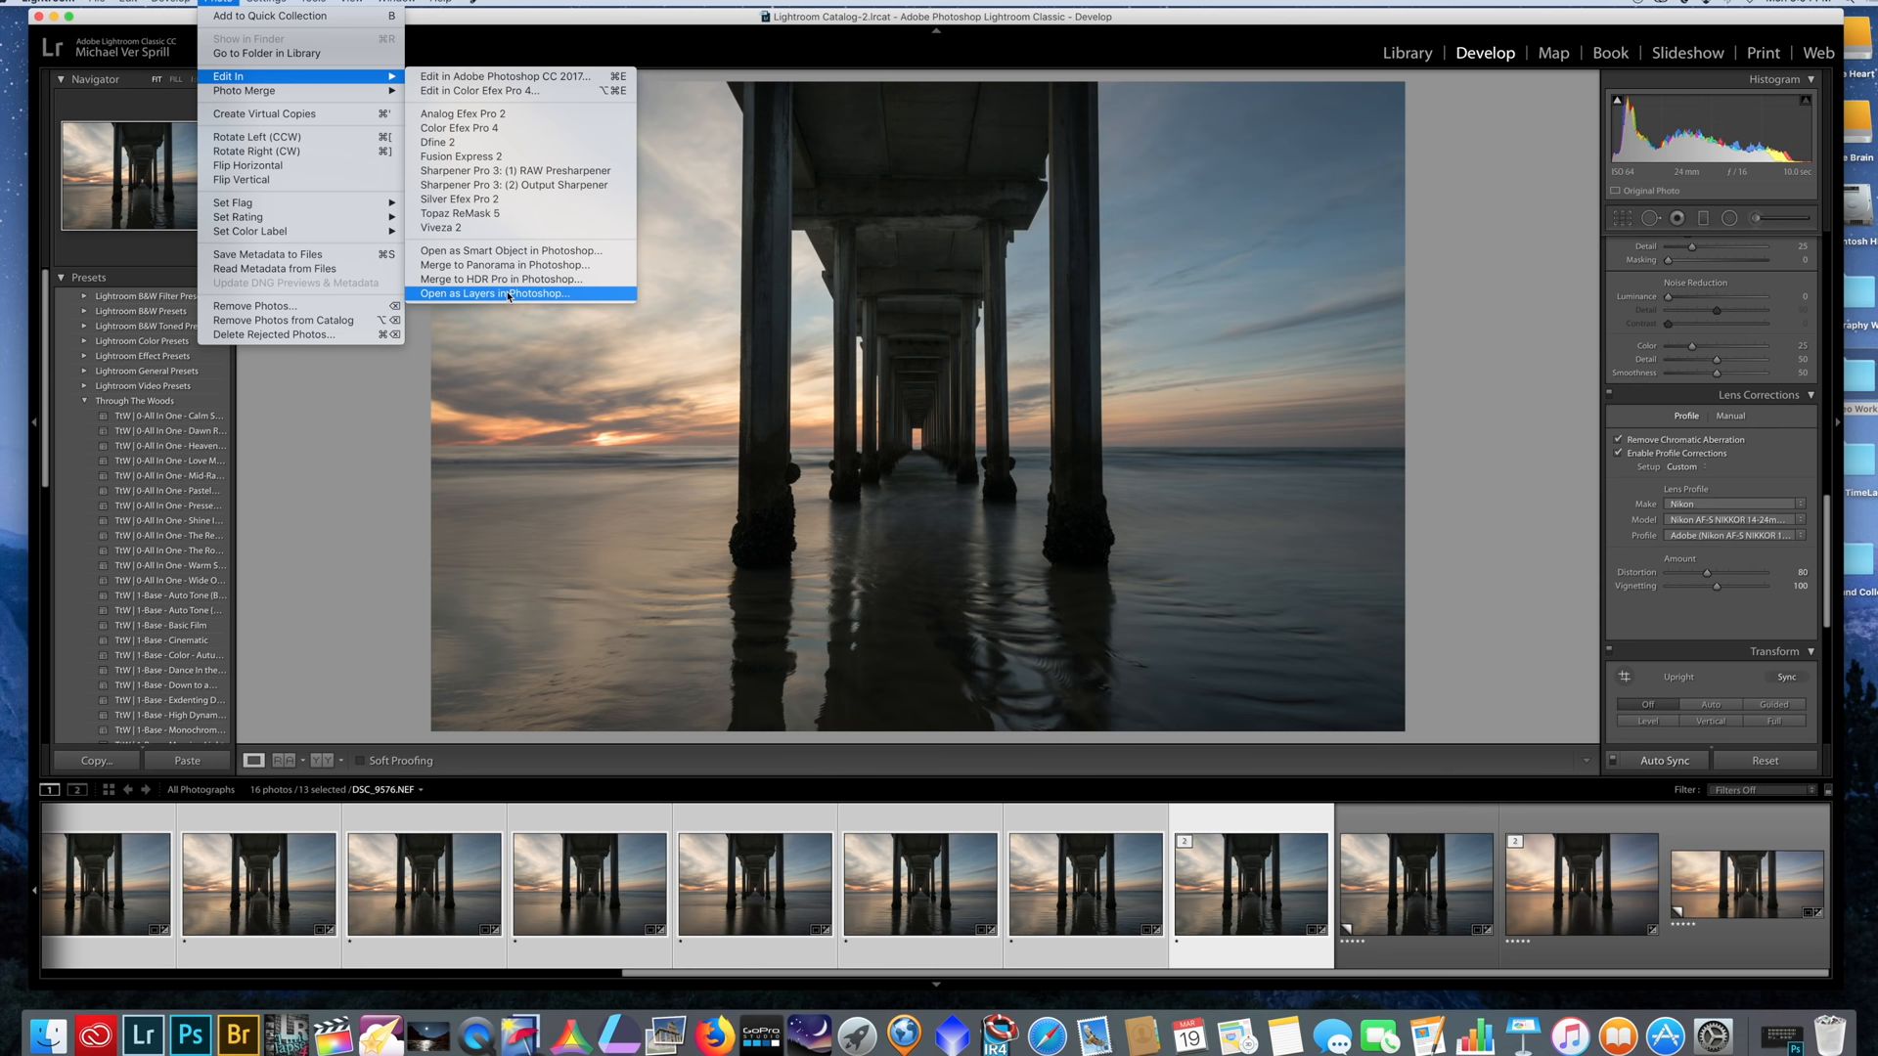
Step: Open the selected pier exposures as layers of one Photoshop document via Edit In
{"action": "left_click", "coordinate": [495, 295]}
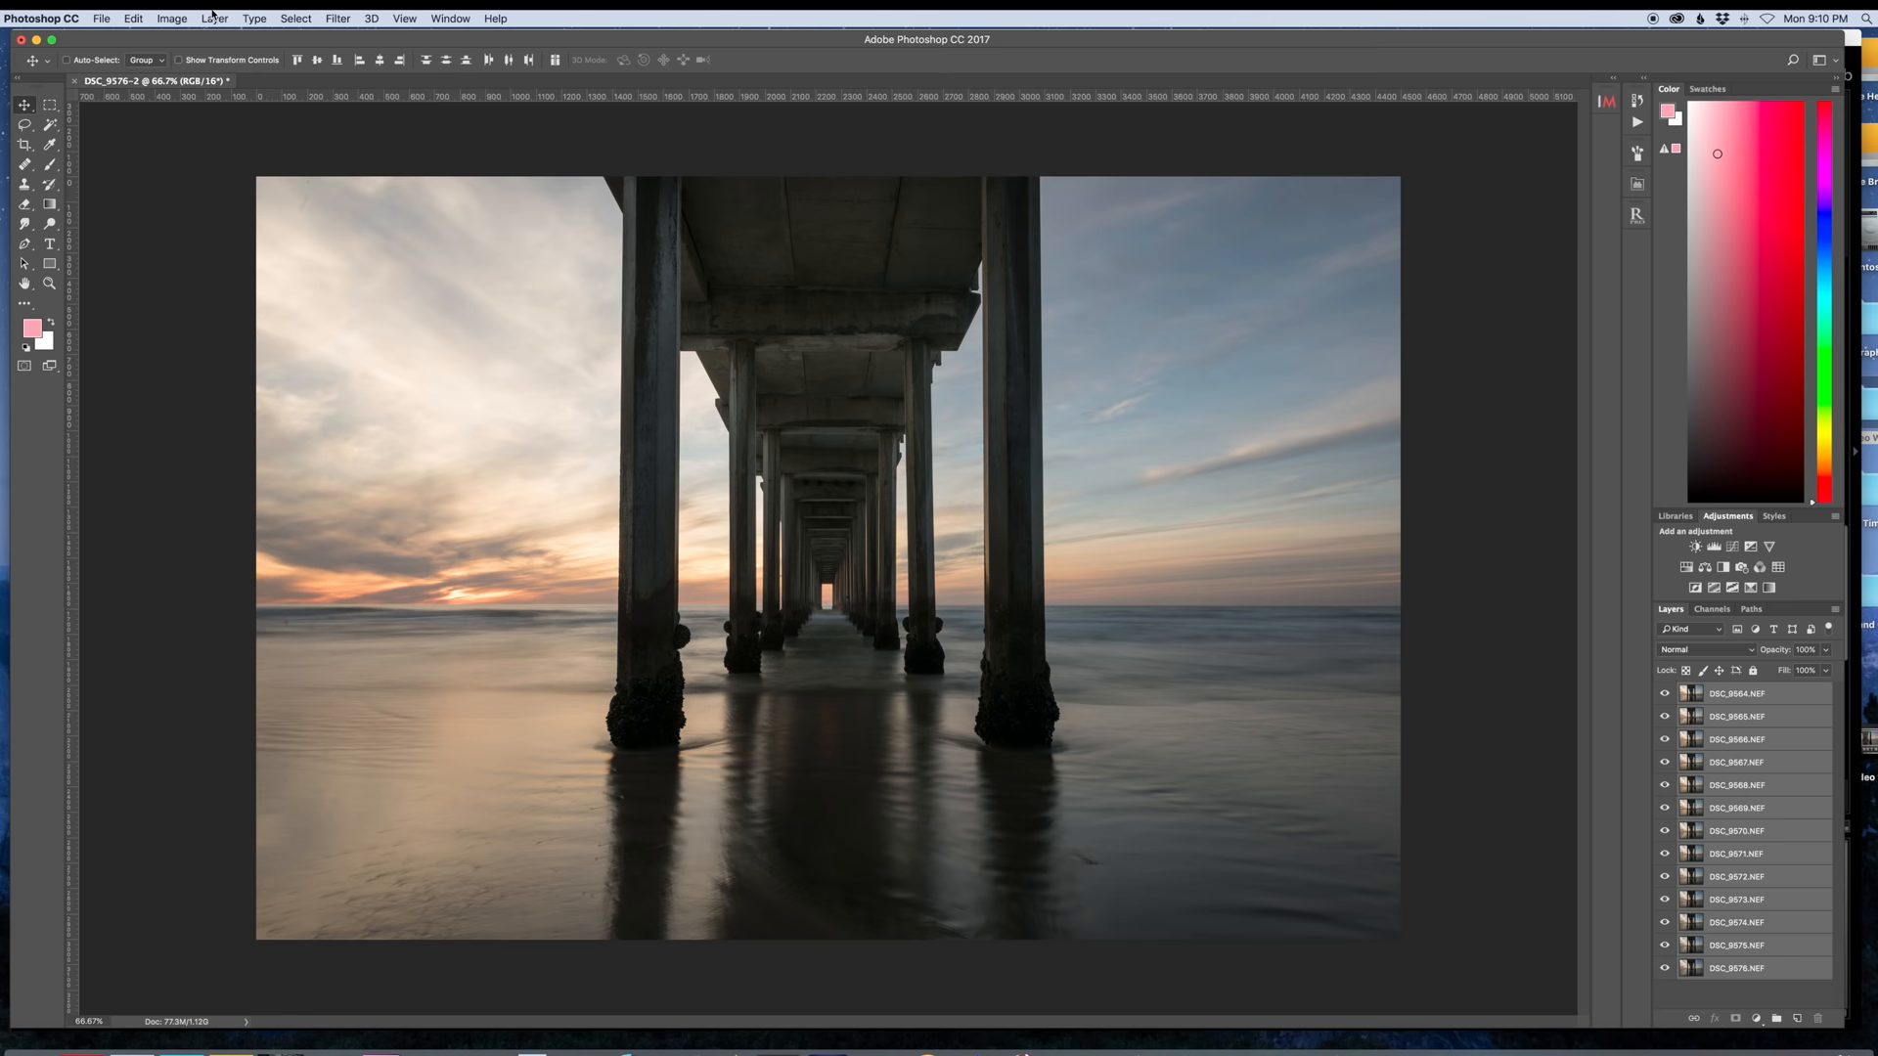
{"action": "left_click", "coordinate": [172, 18]}
{"action": "type", "text": "30"}
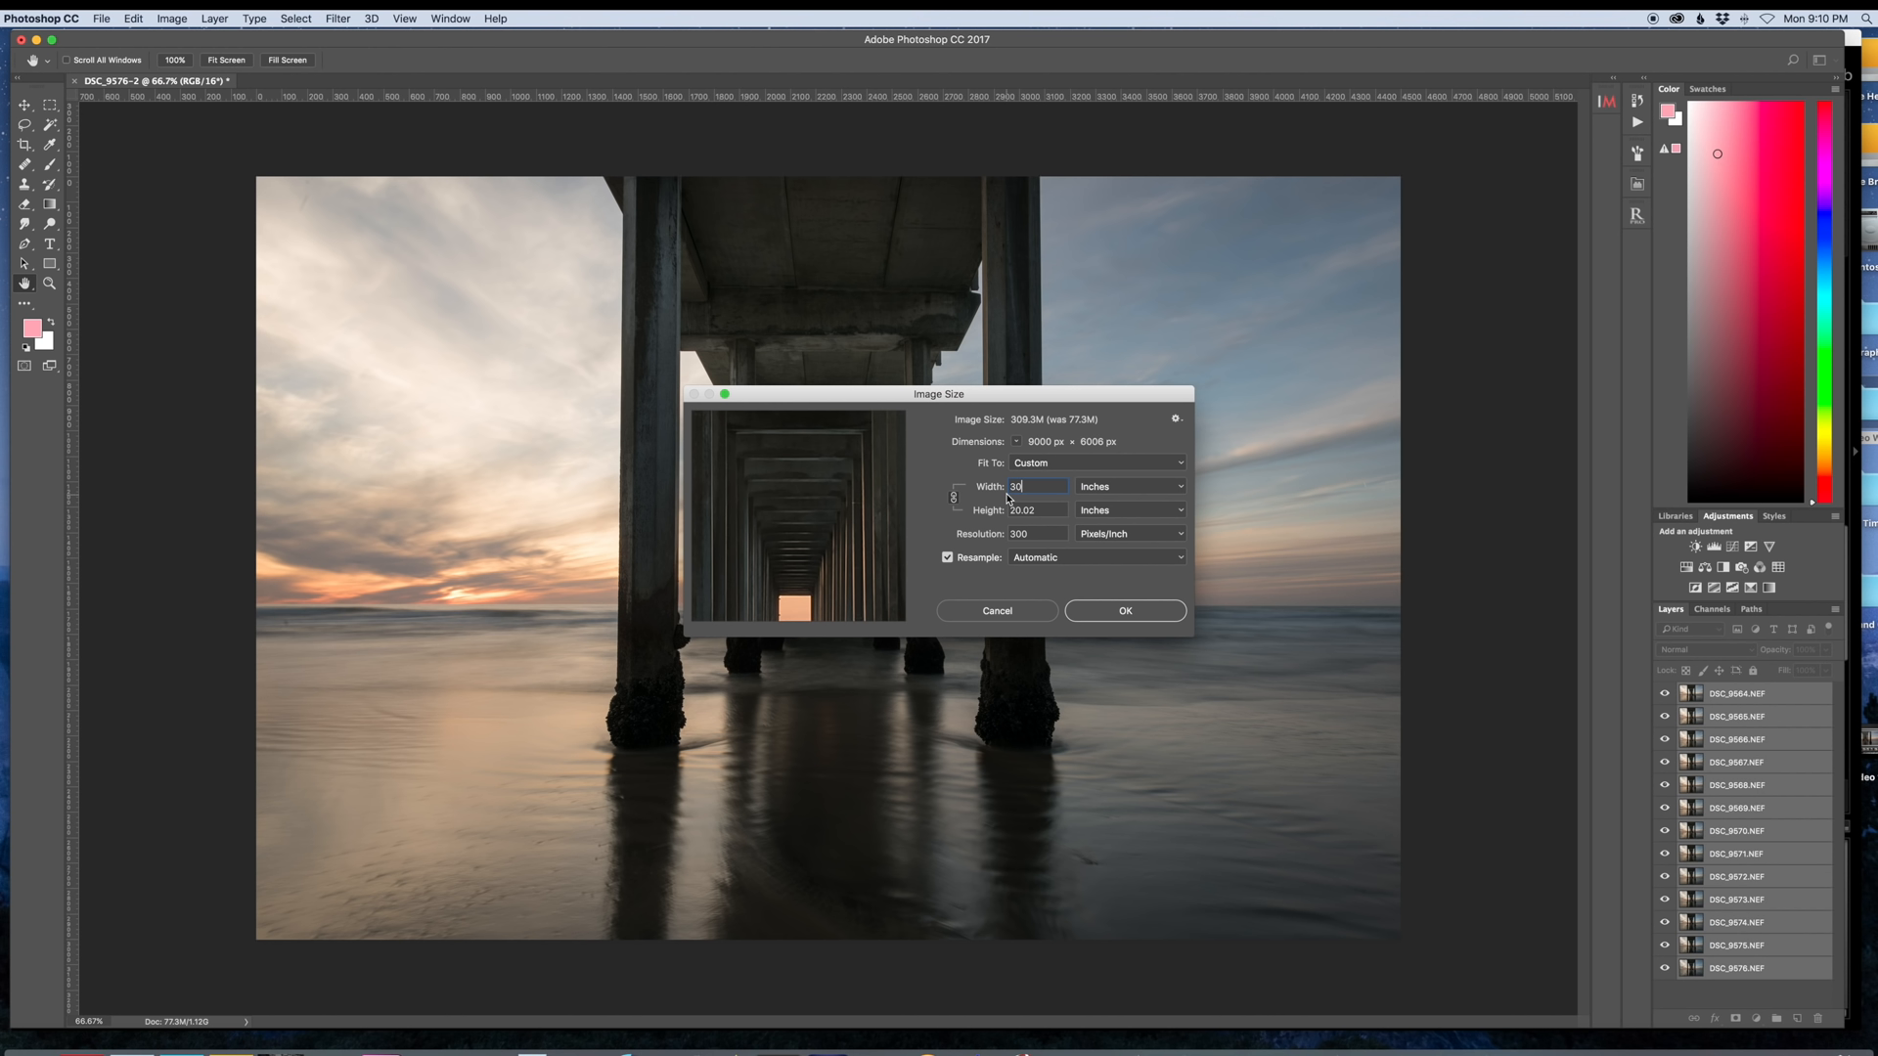
{"action": "mouse_move", "coordinate": [1010, 499]}
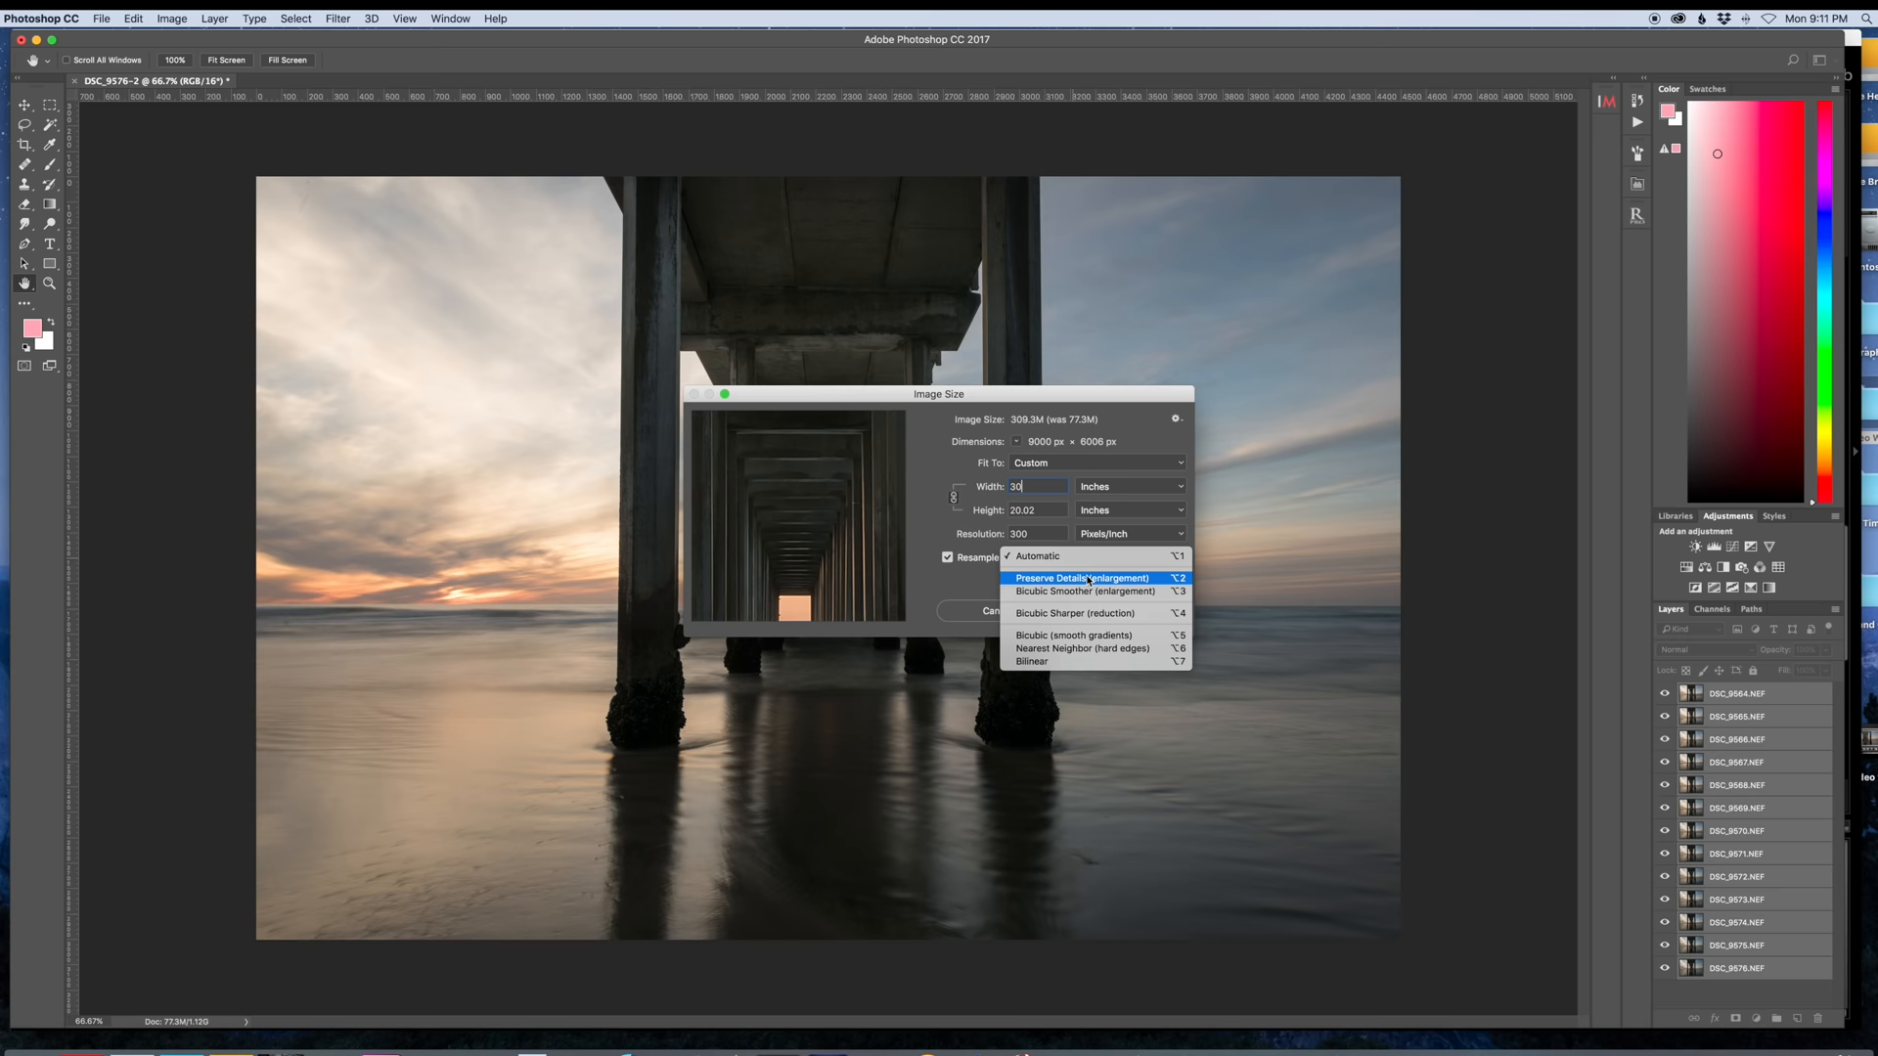
{"action": "left_click", "coordinate": [1082, 577]}
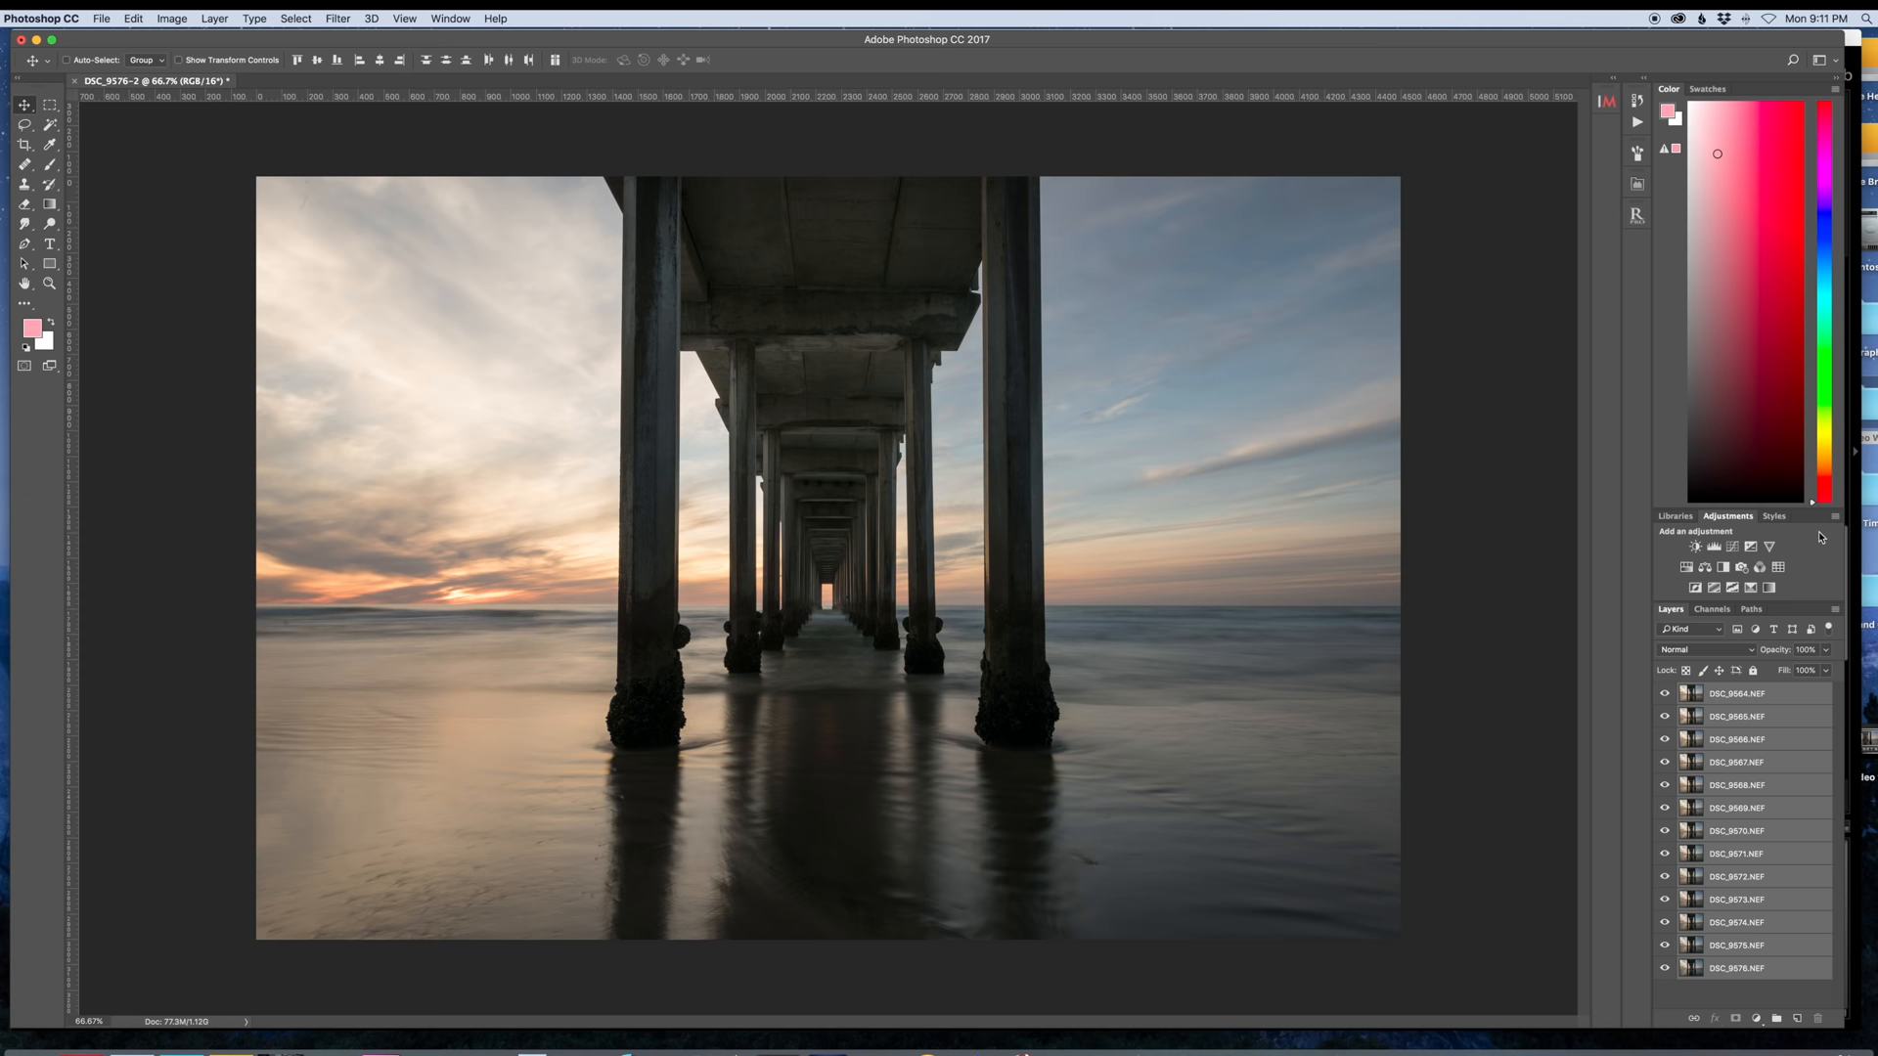
{"action": "left_click", "coordinate": [1737, 692]}
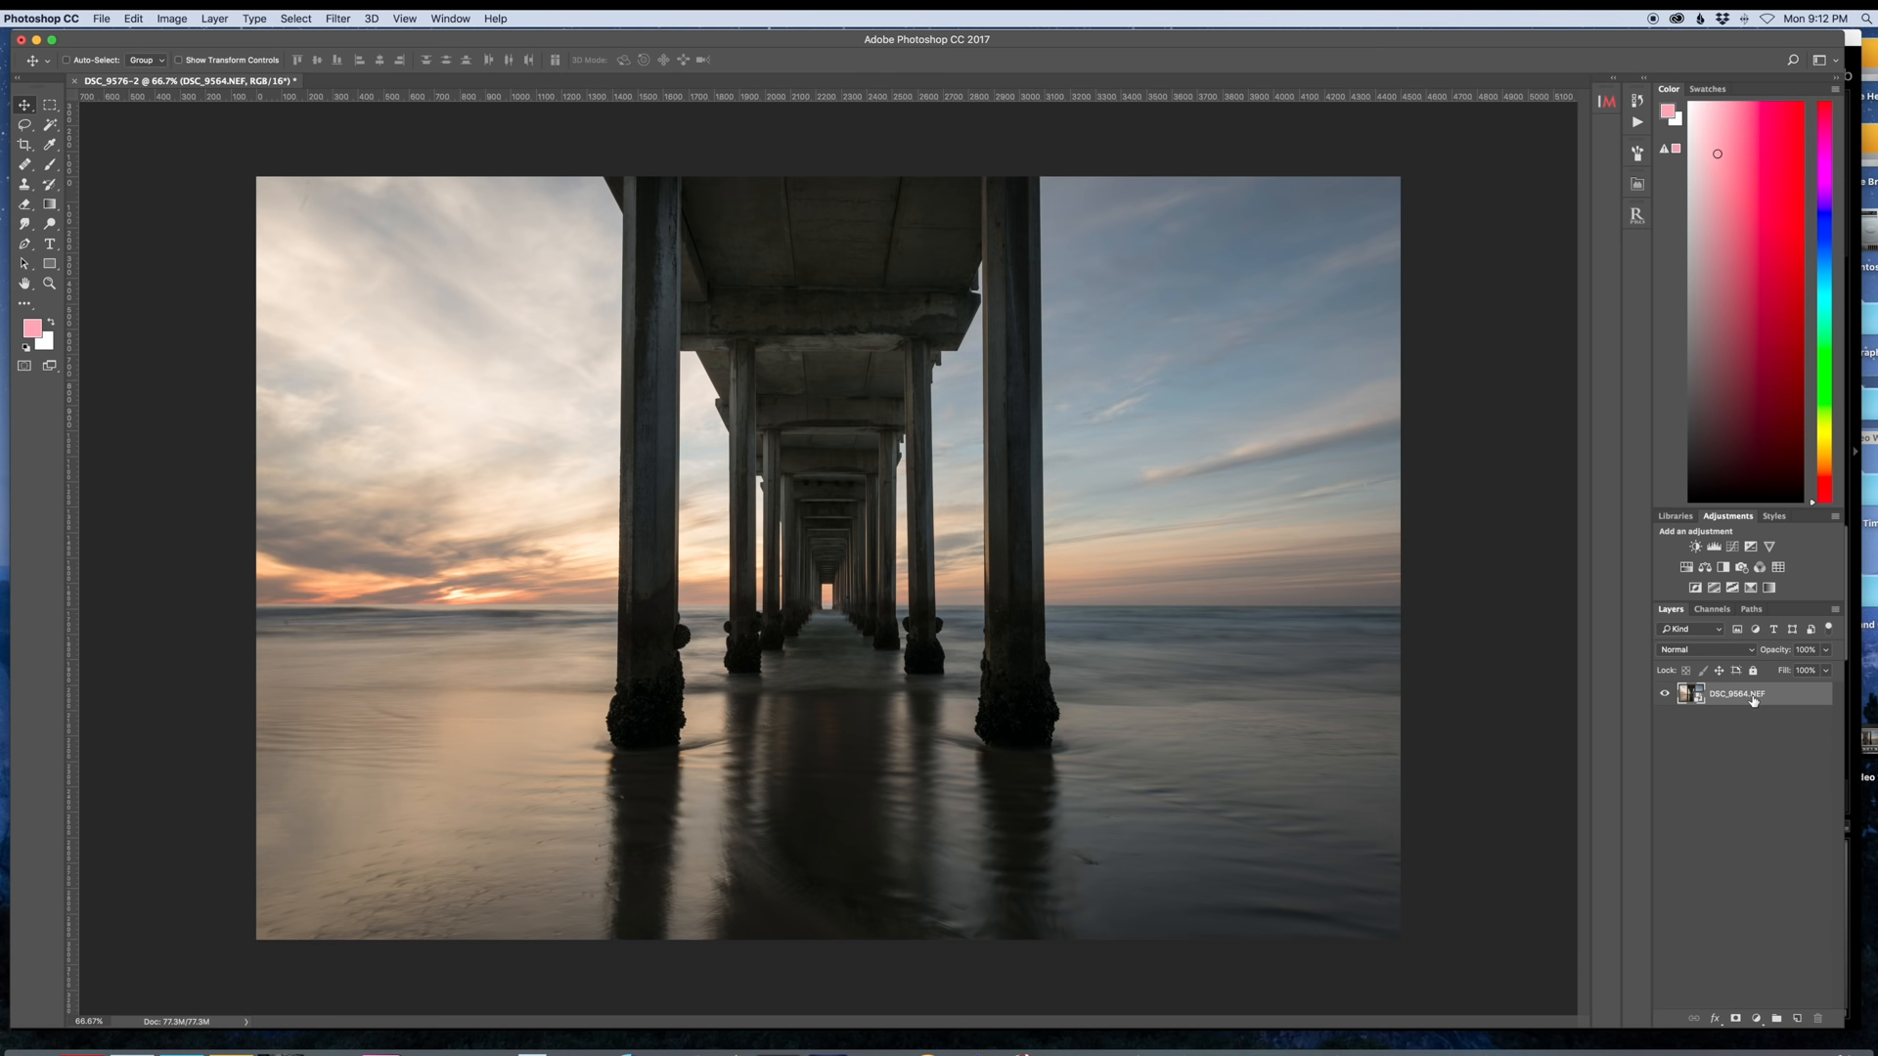
{"action": "left_click", "coordinate": [215, 17]}
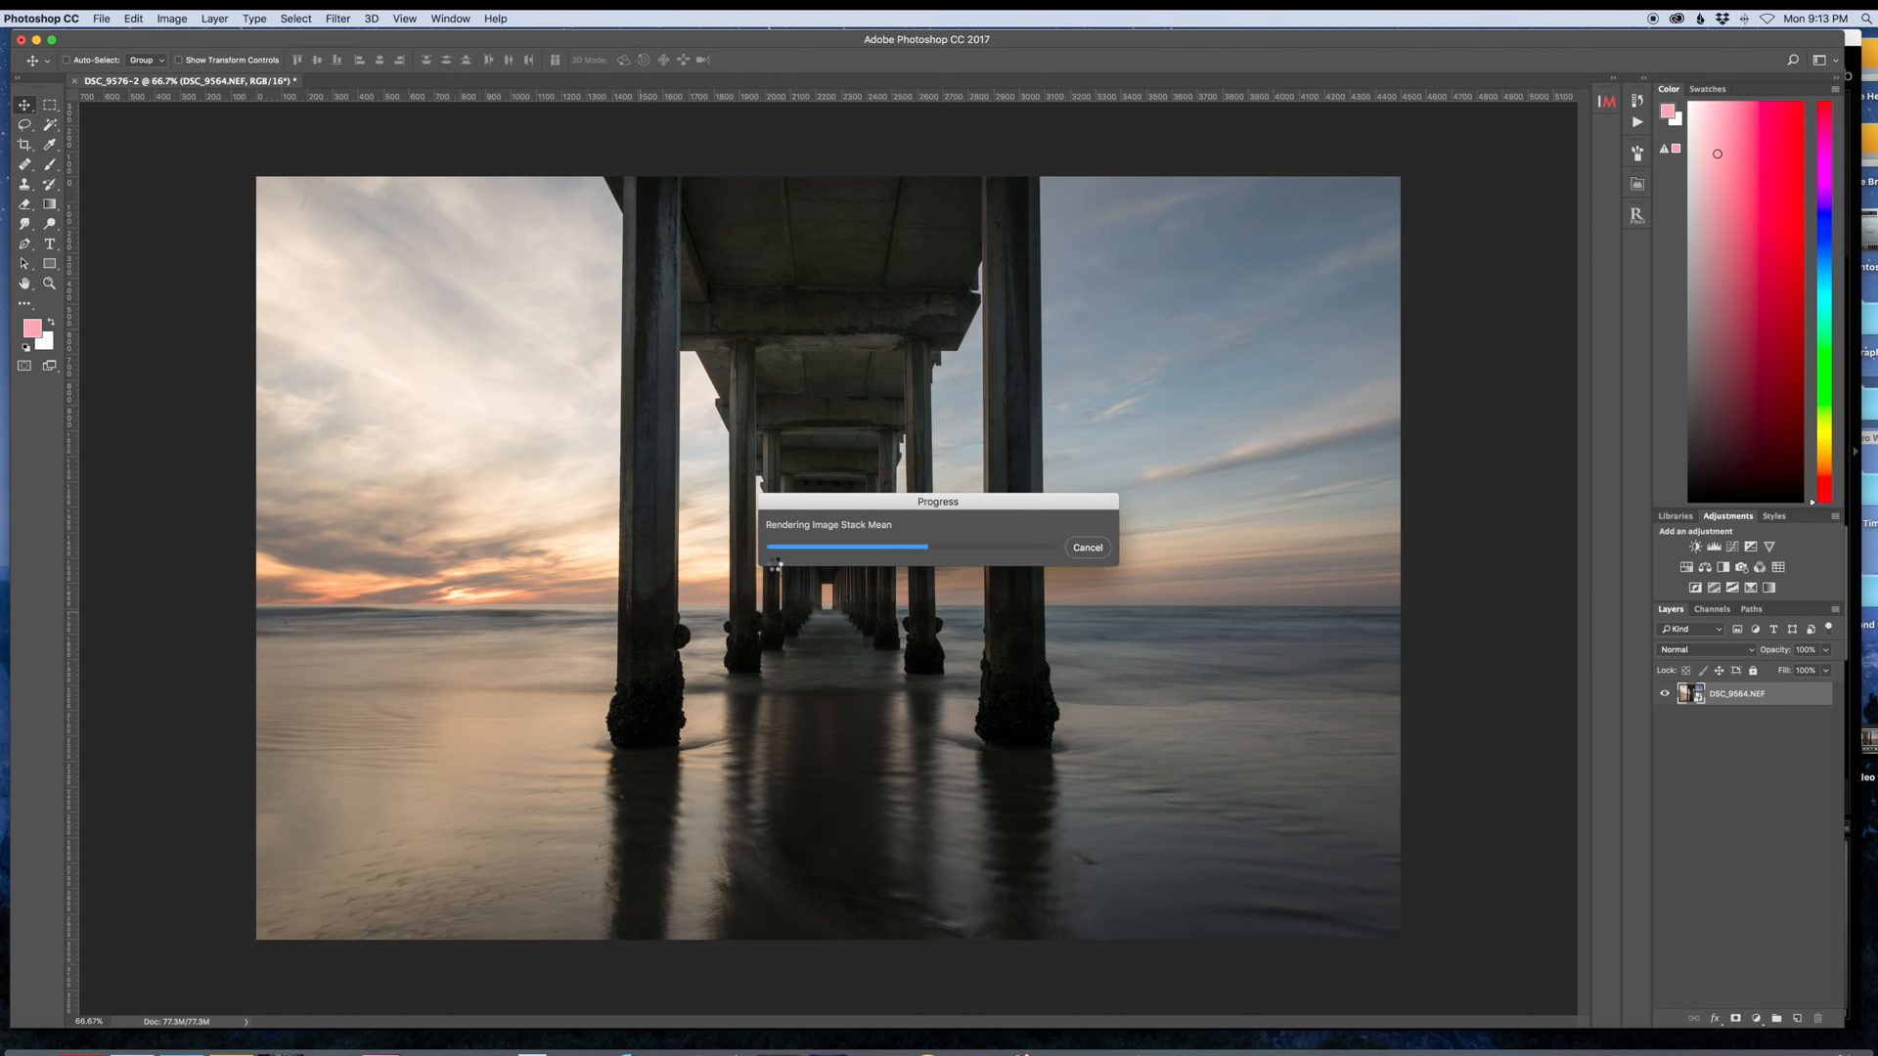
{"action": "mouse_move", "coordinate": [1090, 515]}
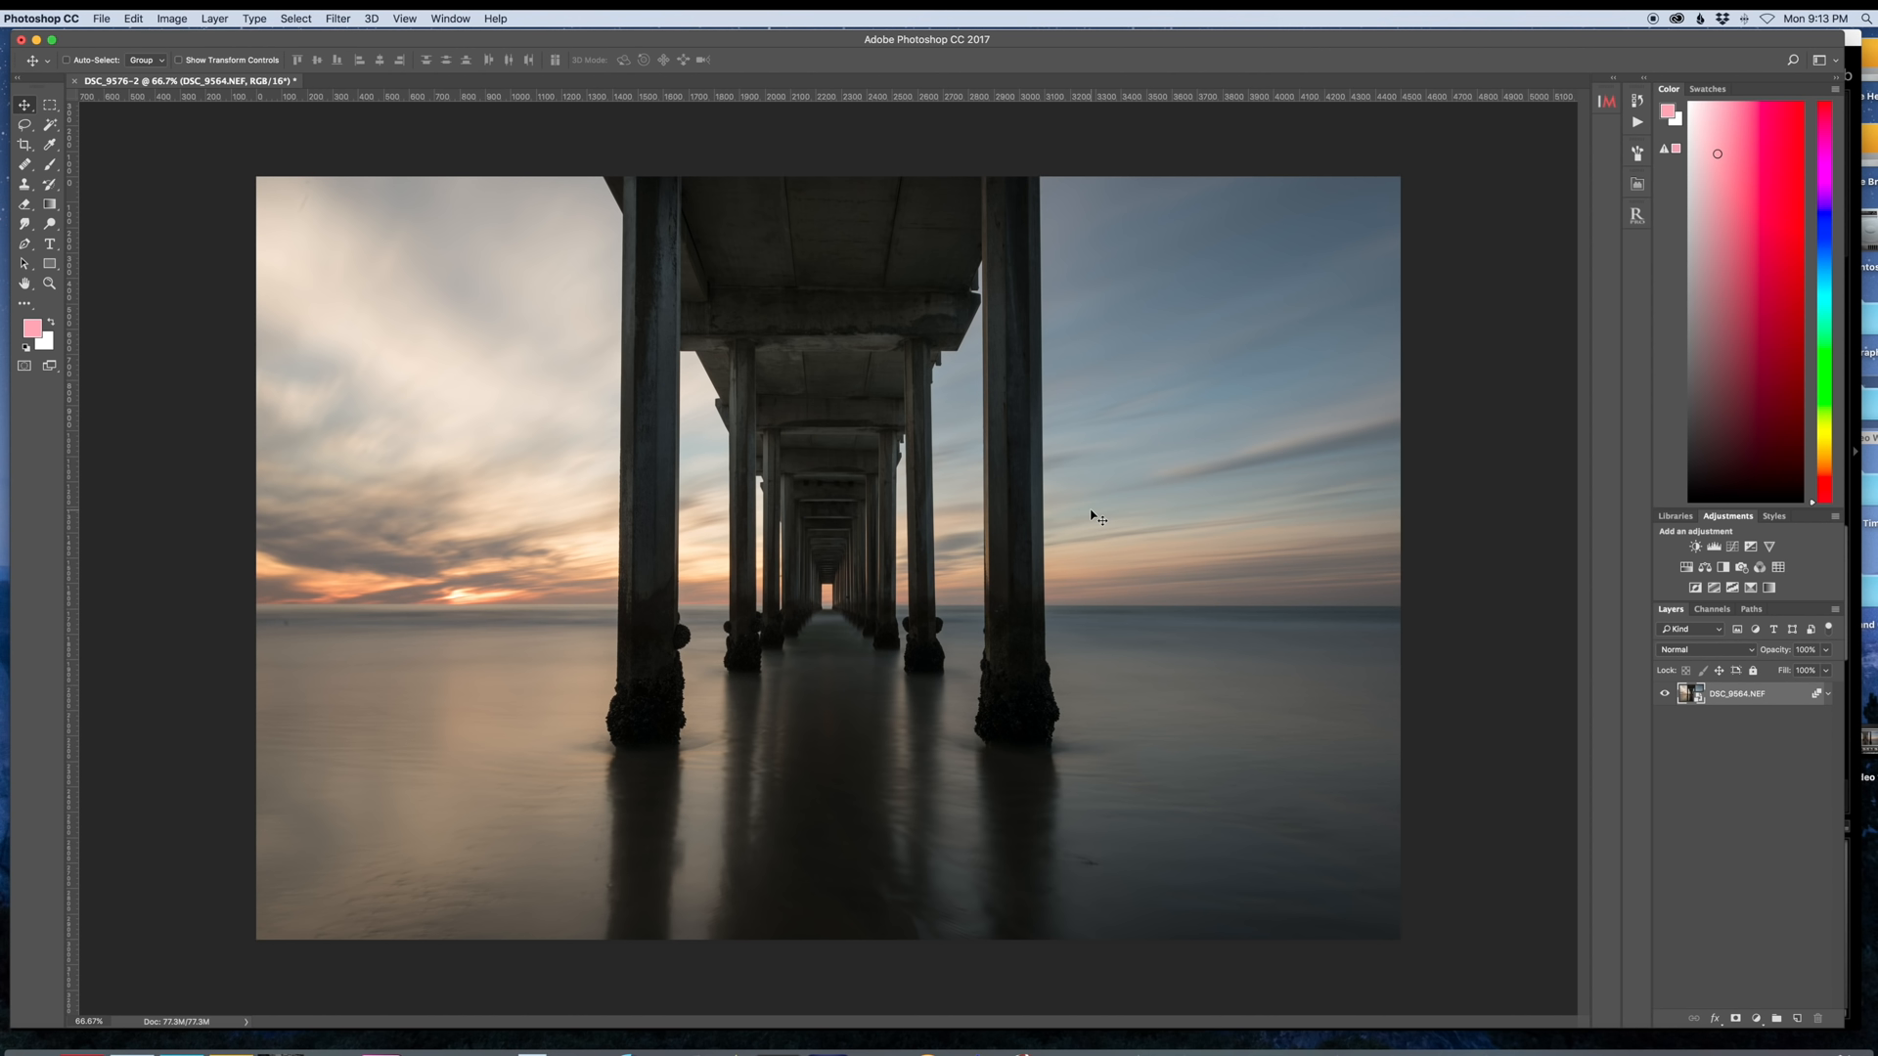
{"action": "mouse_move", "coordinate": [886, 634]}
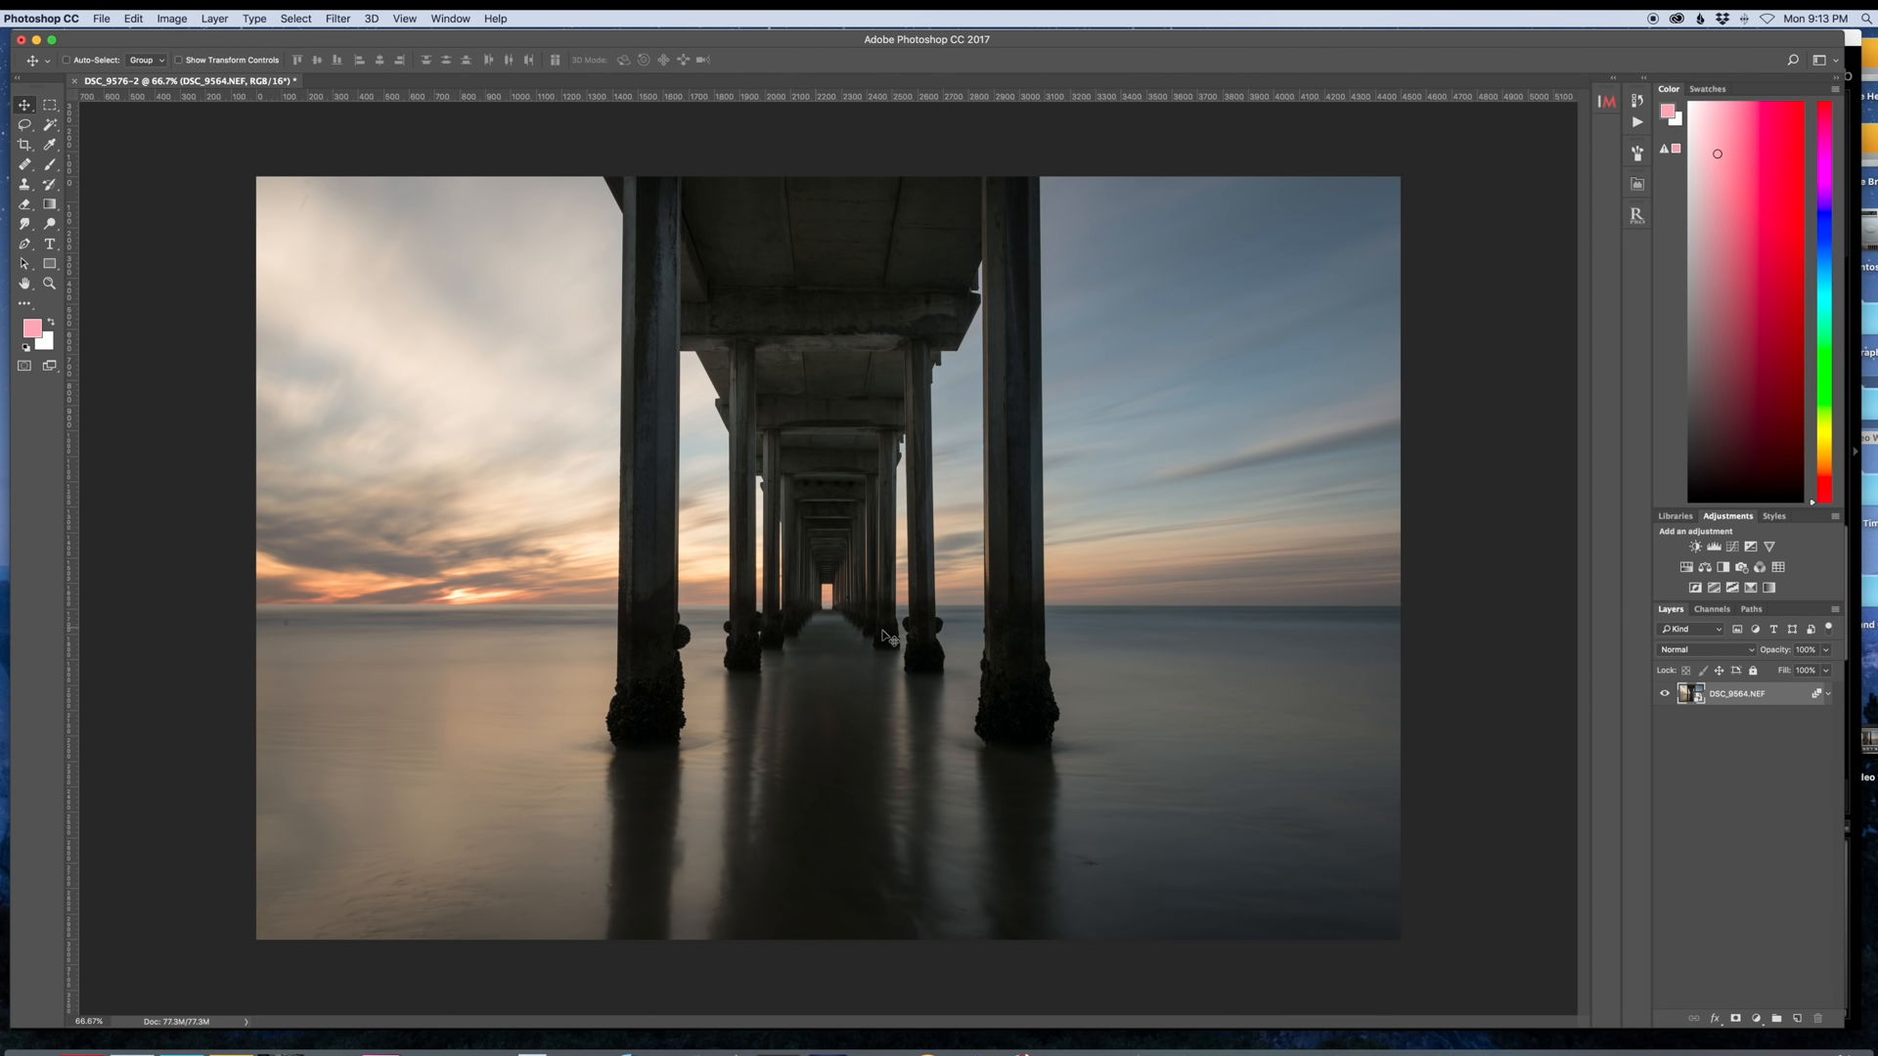
{"action": "mouse_move", "coordinate": [1078, 641]}
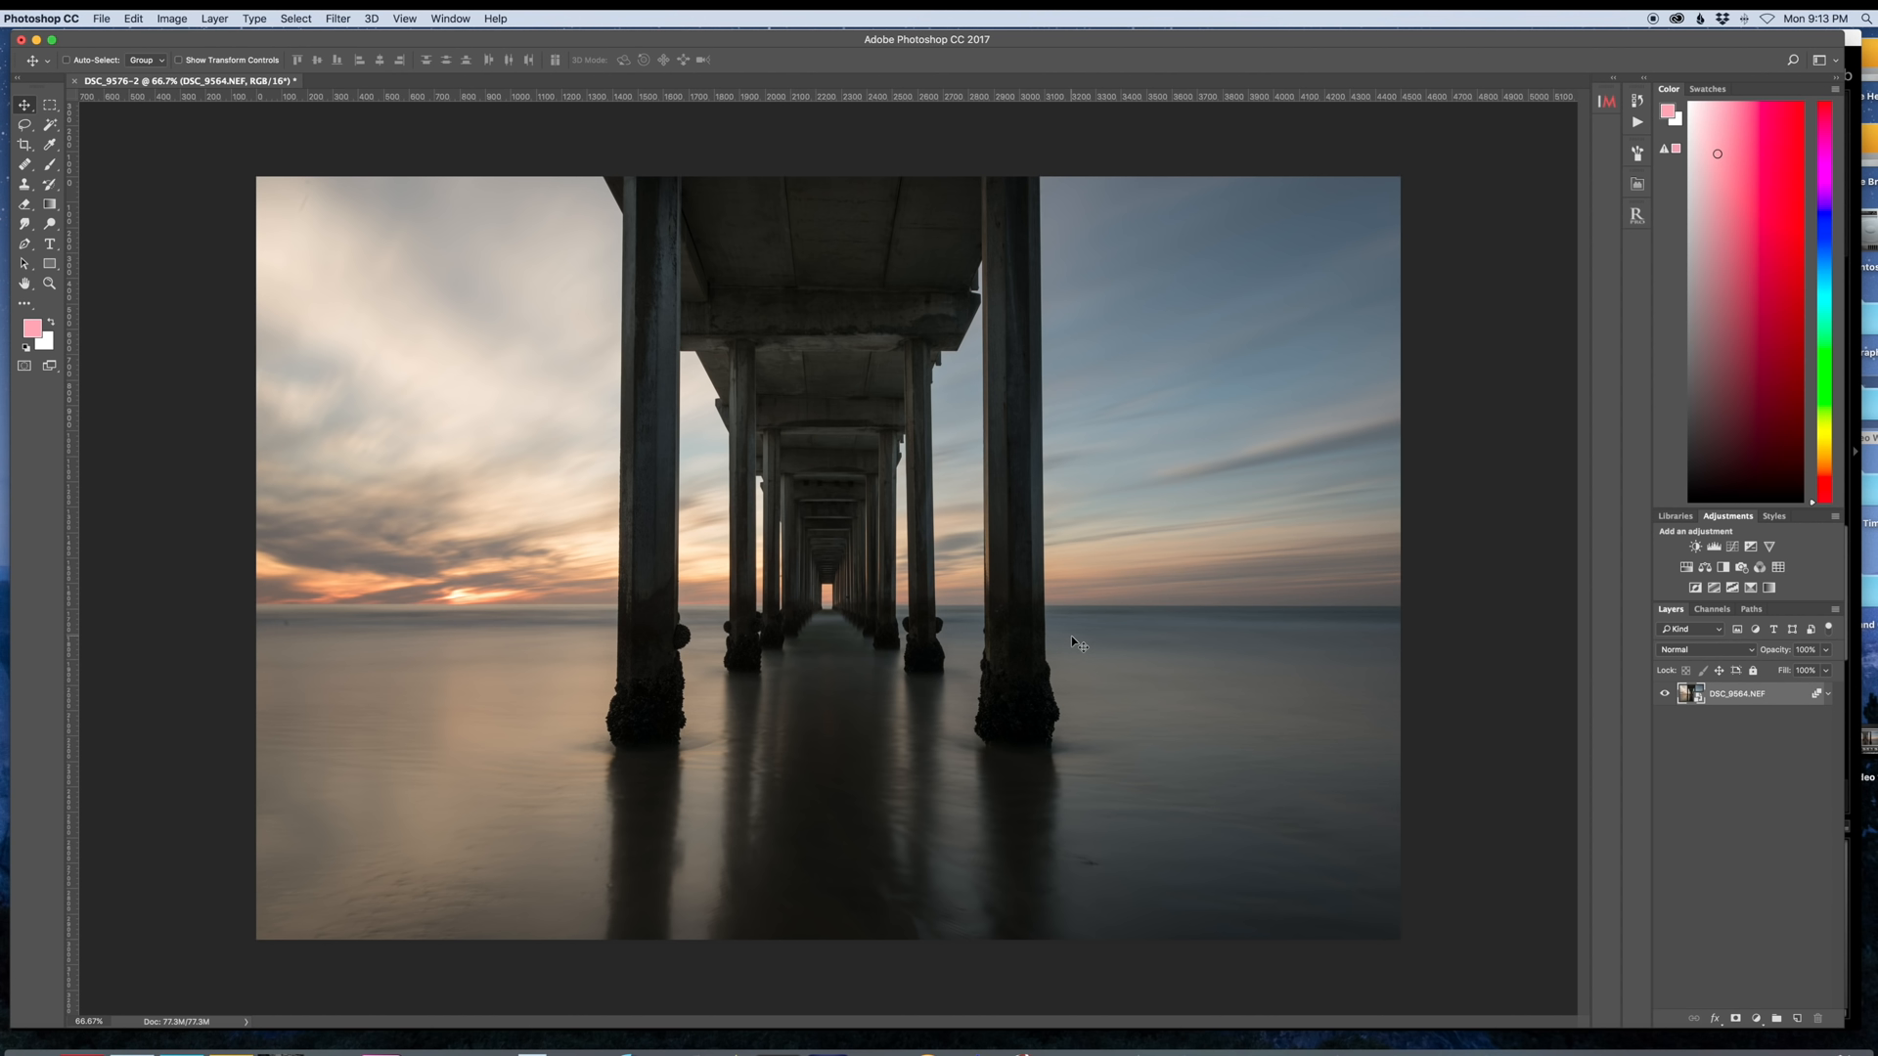
{"action": "mouse_move", "coordinate": [833, 567]}
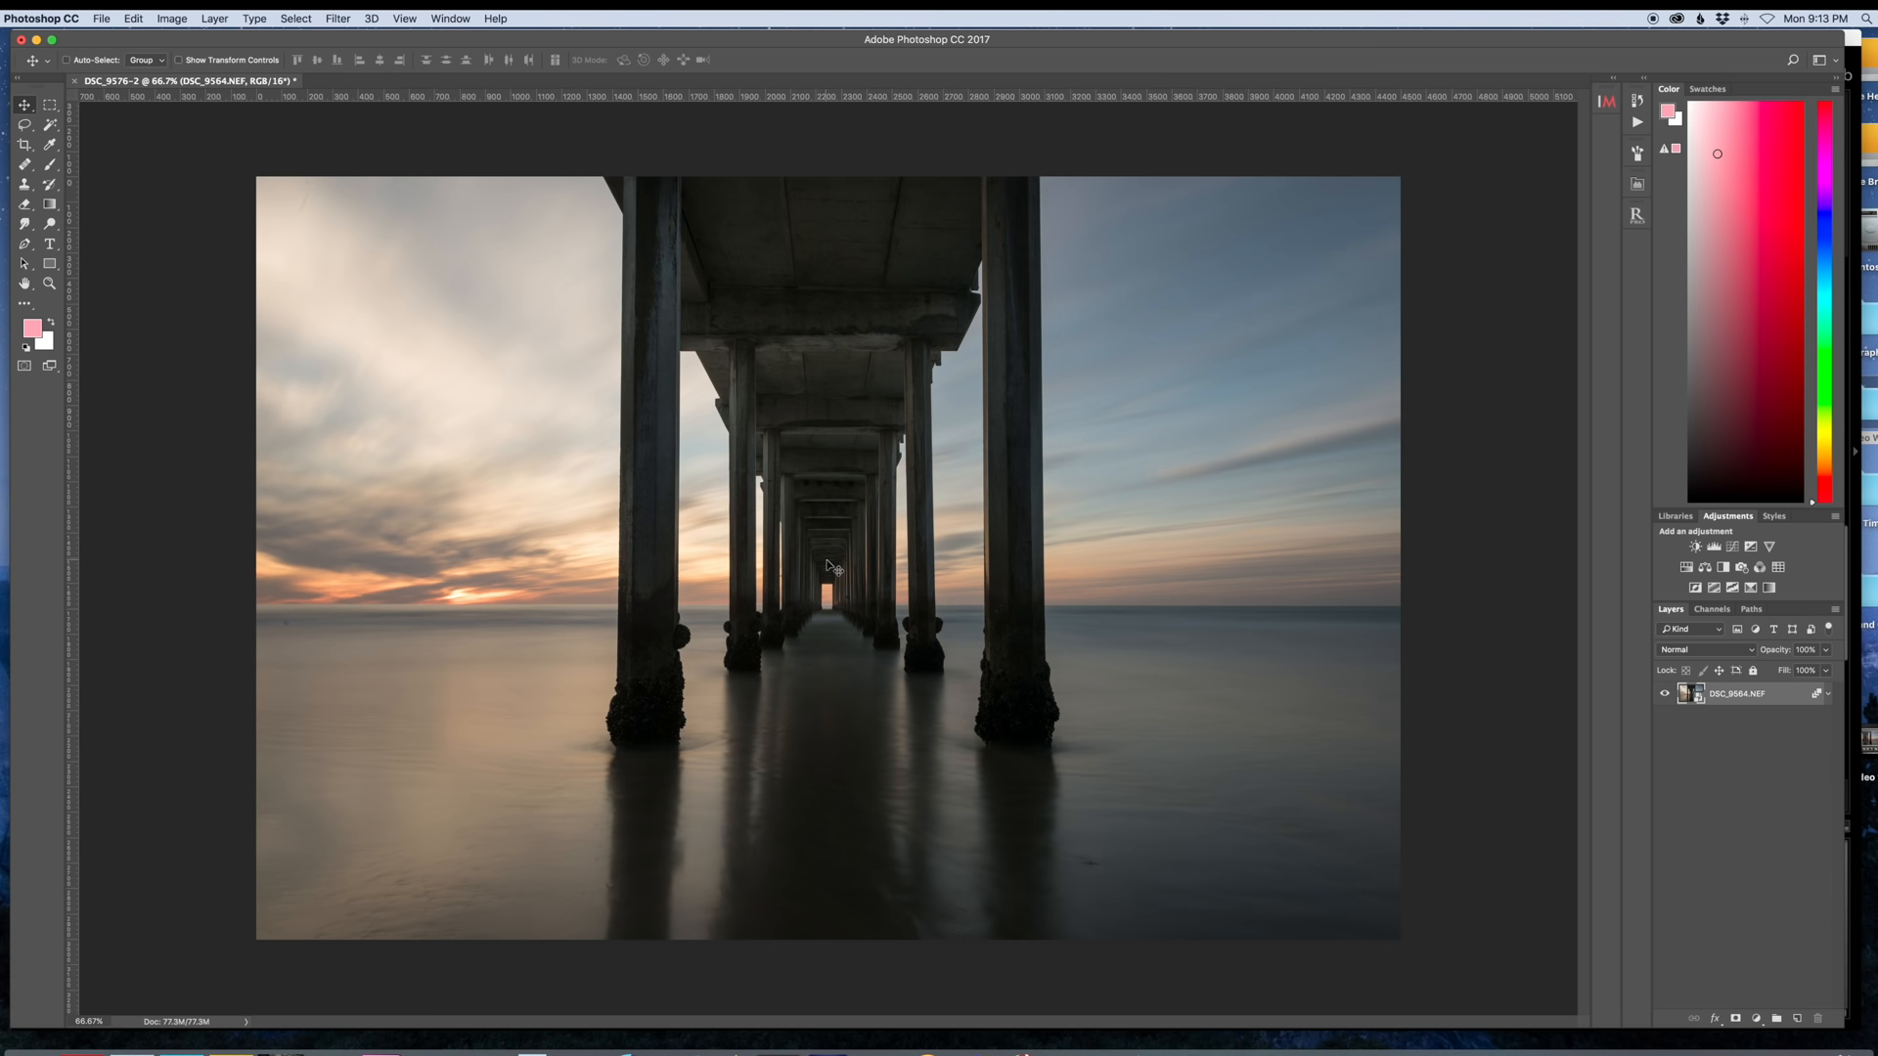
Step: Flatten the Mean-stacked pier photo into a plain background layer
{"action": "right_click", "coordinate": [1737, 692]}
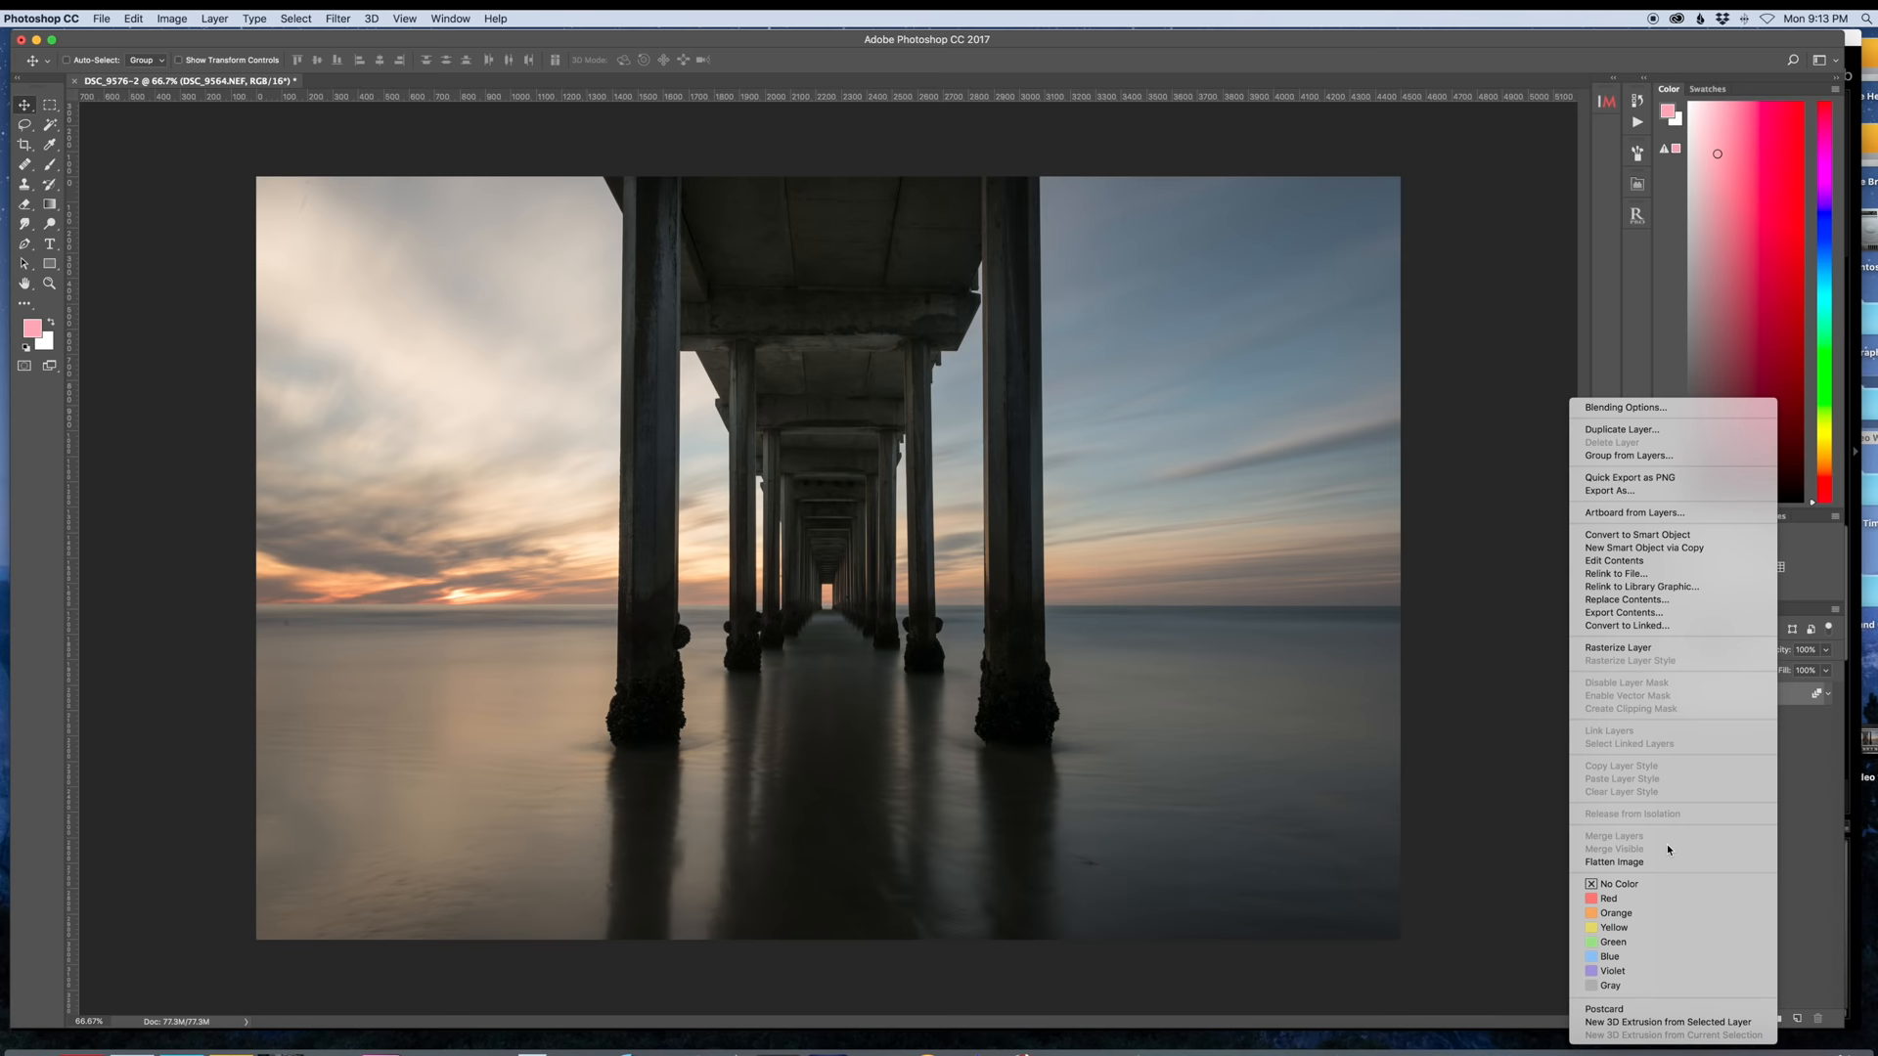
{"action": "left_click", "coordinate": [1620, 428]}
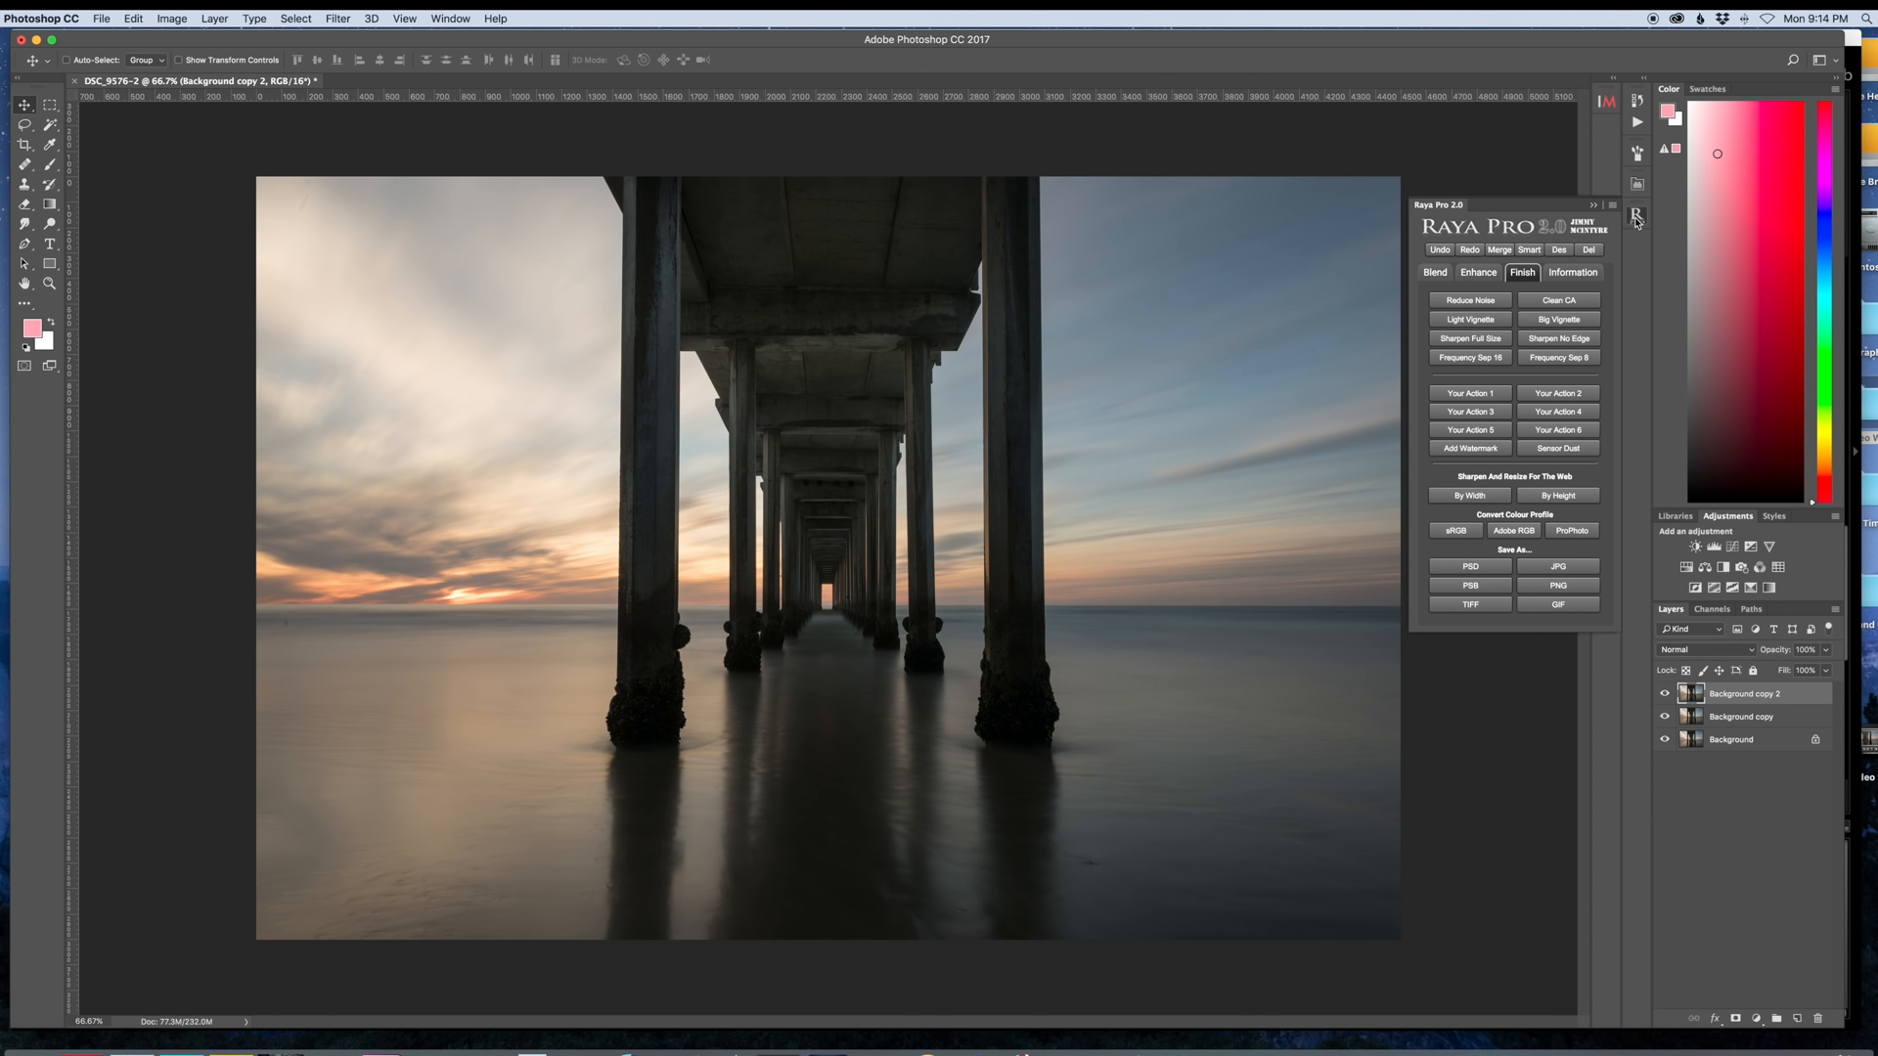
Step: Run Raya Pro's Sensor Dust action to add a Reveal Sensor Dust layer
{"action": "left_click", "coordinate": [1559, 446]}
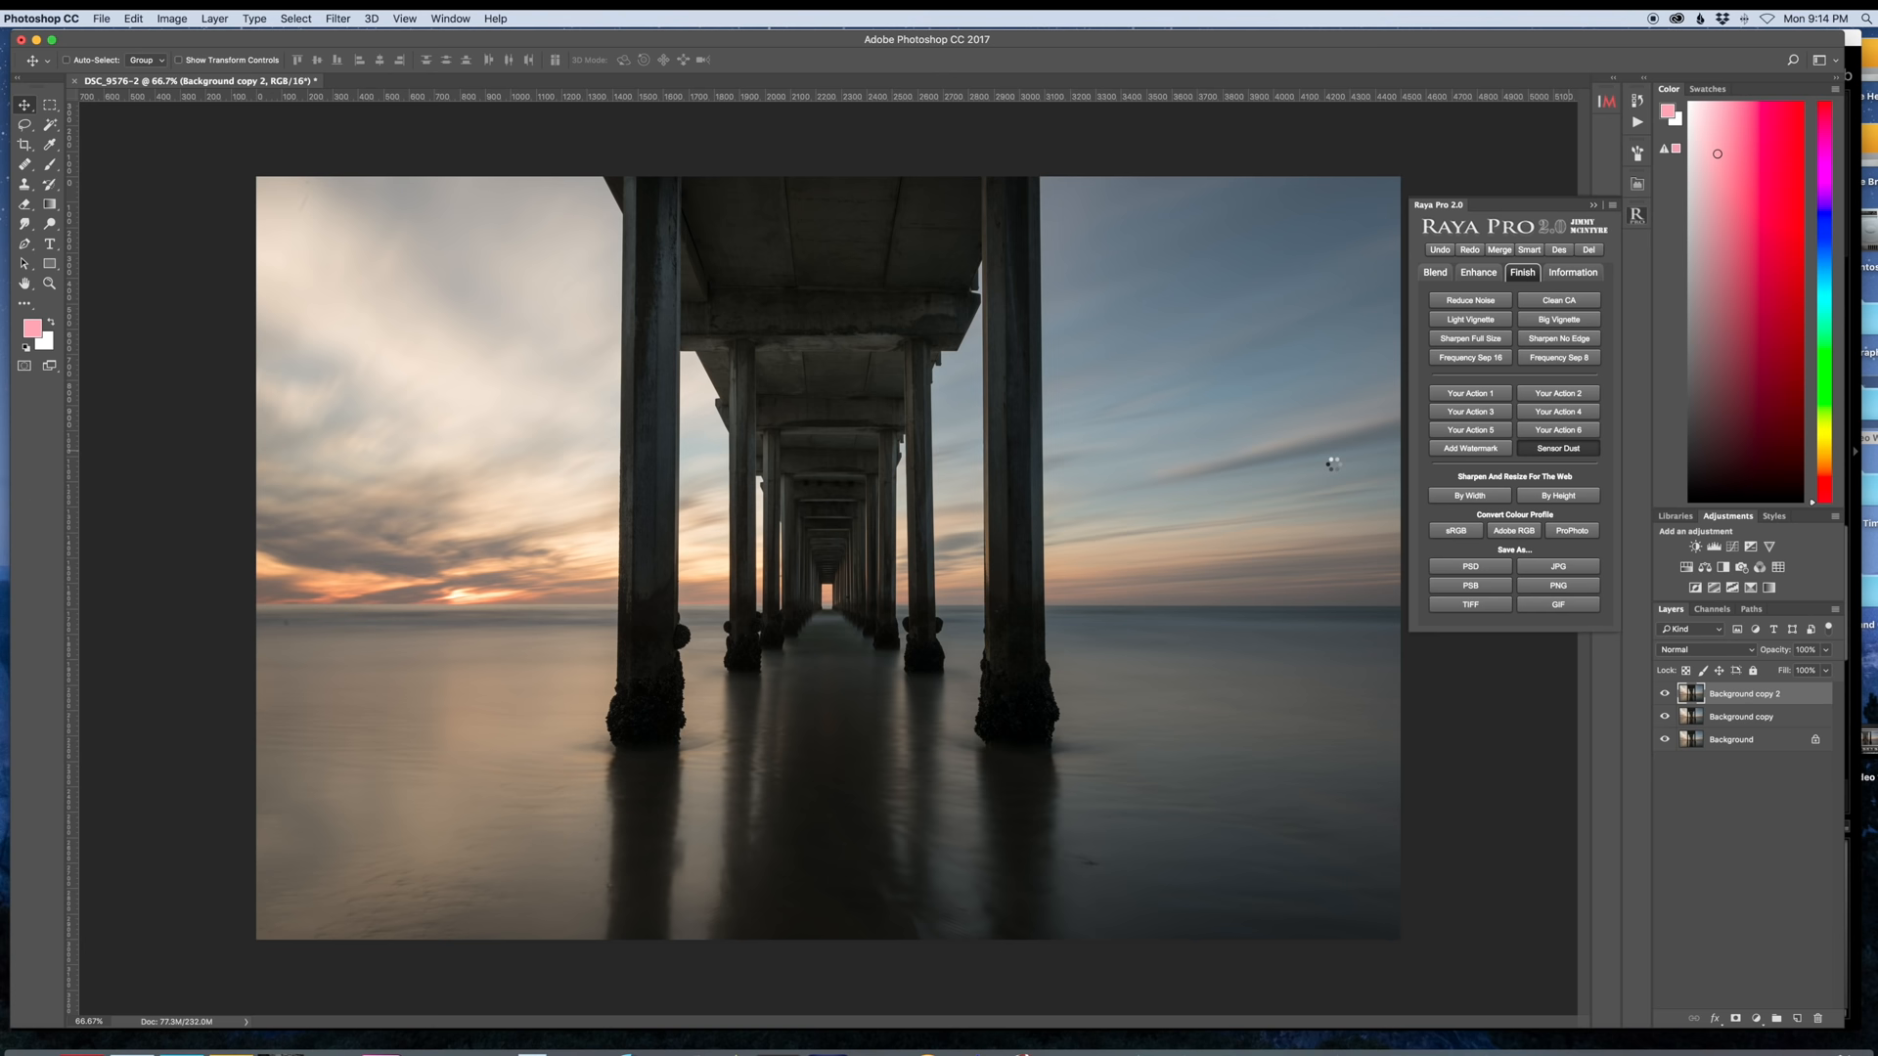
{"action": "left_click", "coordinate": [1559, 447]}
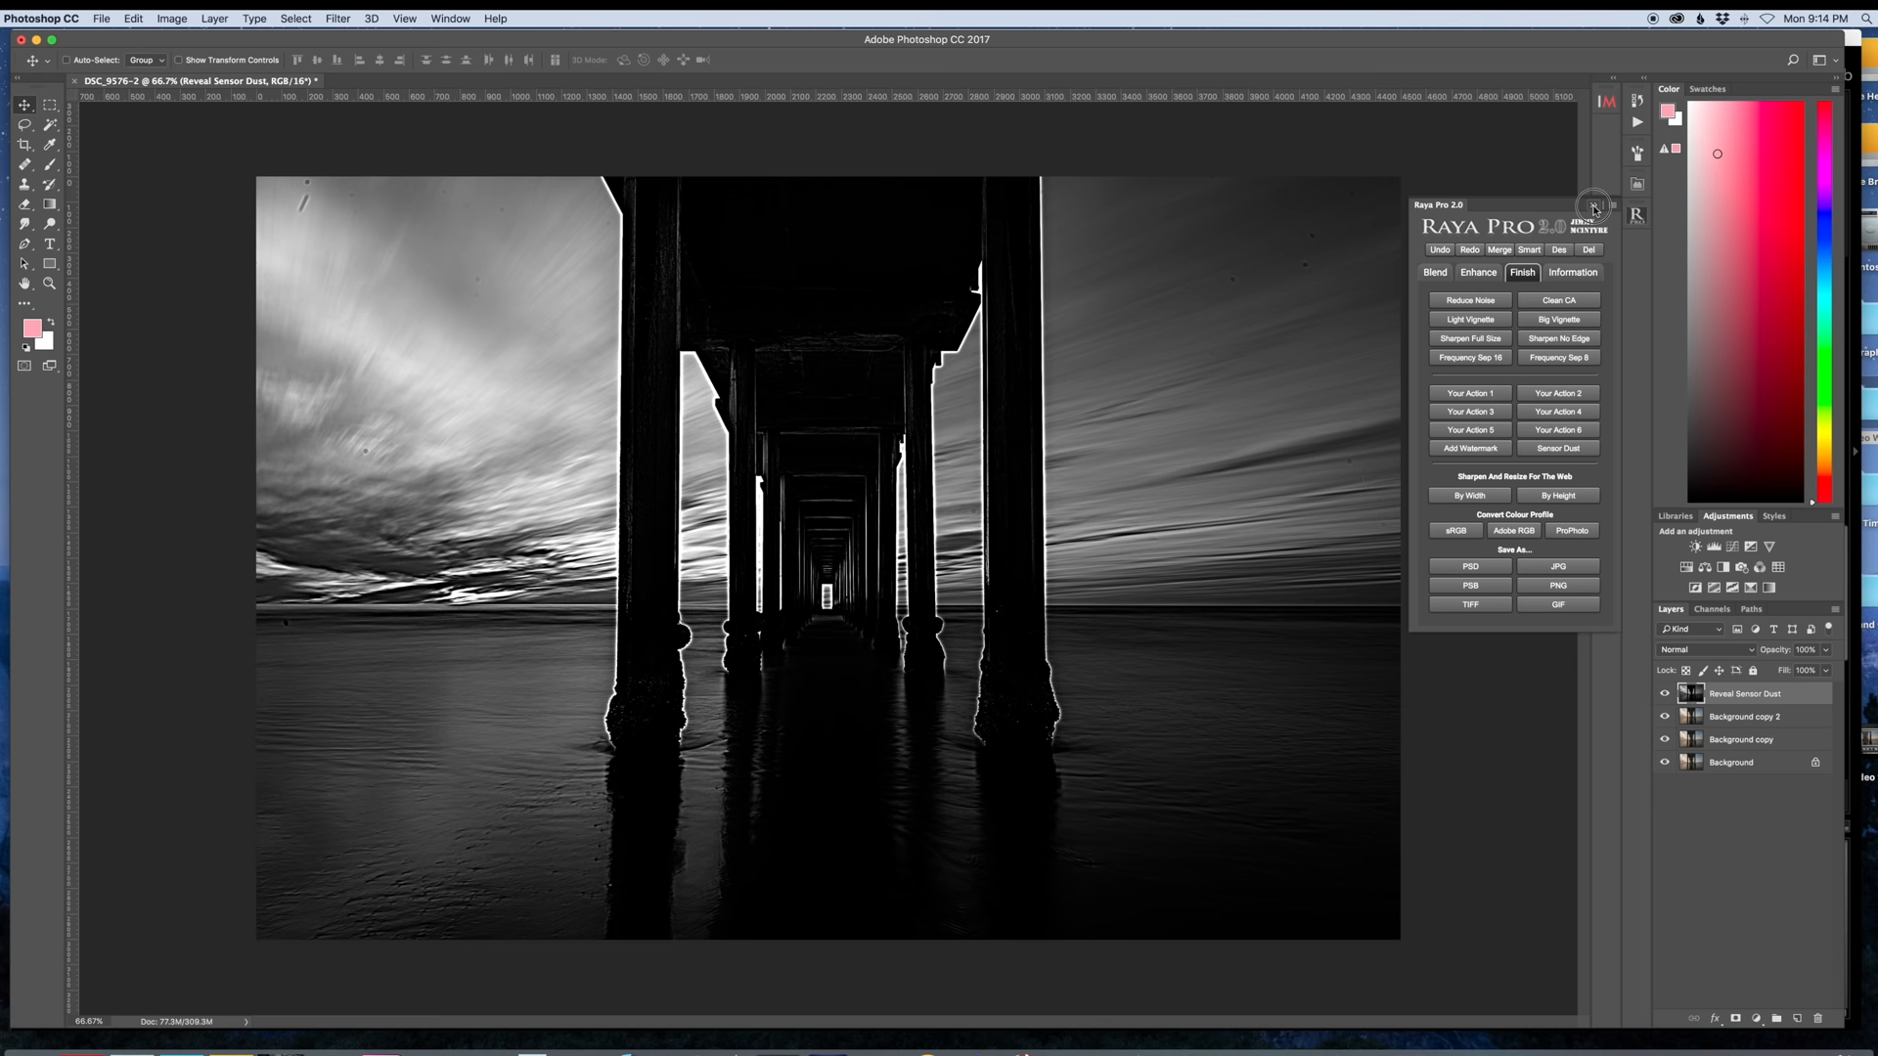
{"action": "left_click", "coordinate": [1594, 205]}
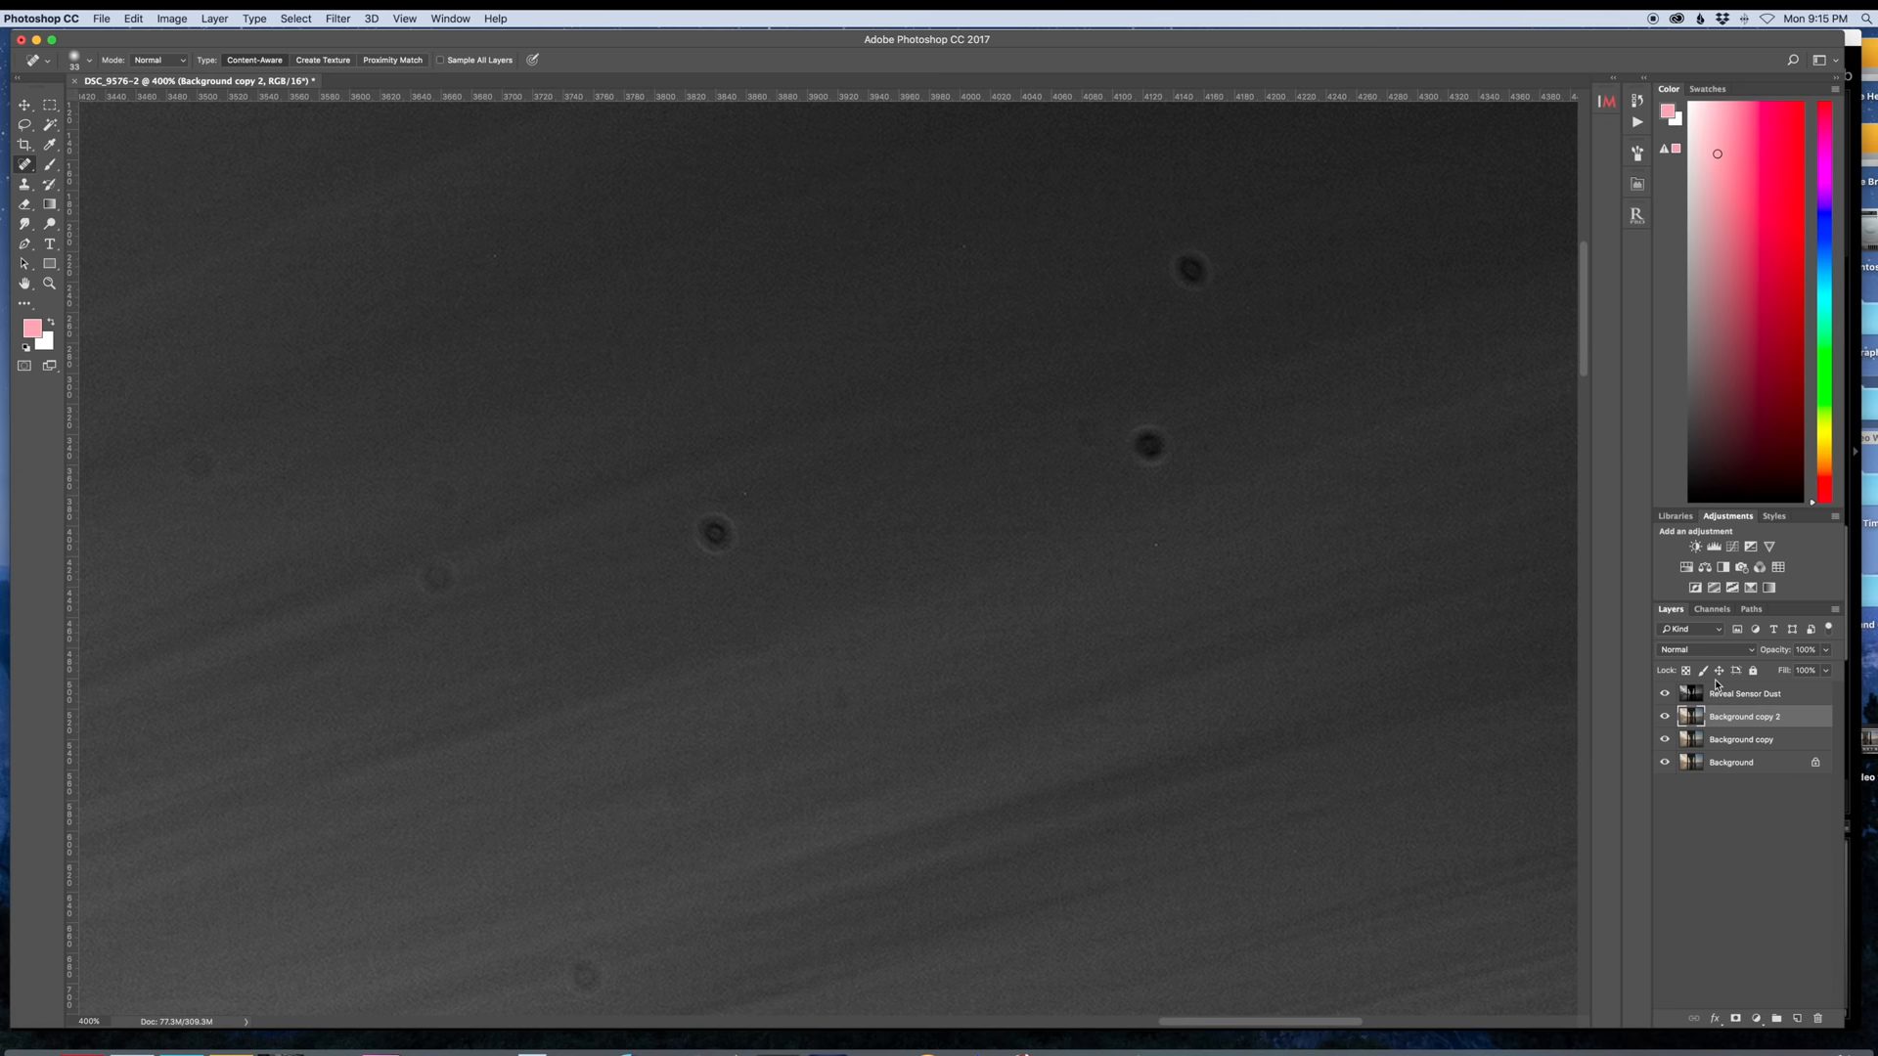
{"action": "mouse_move", "coordinate": [450, 530]}
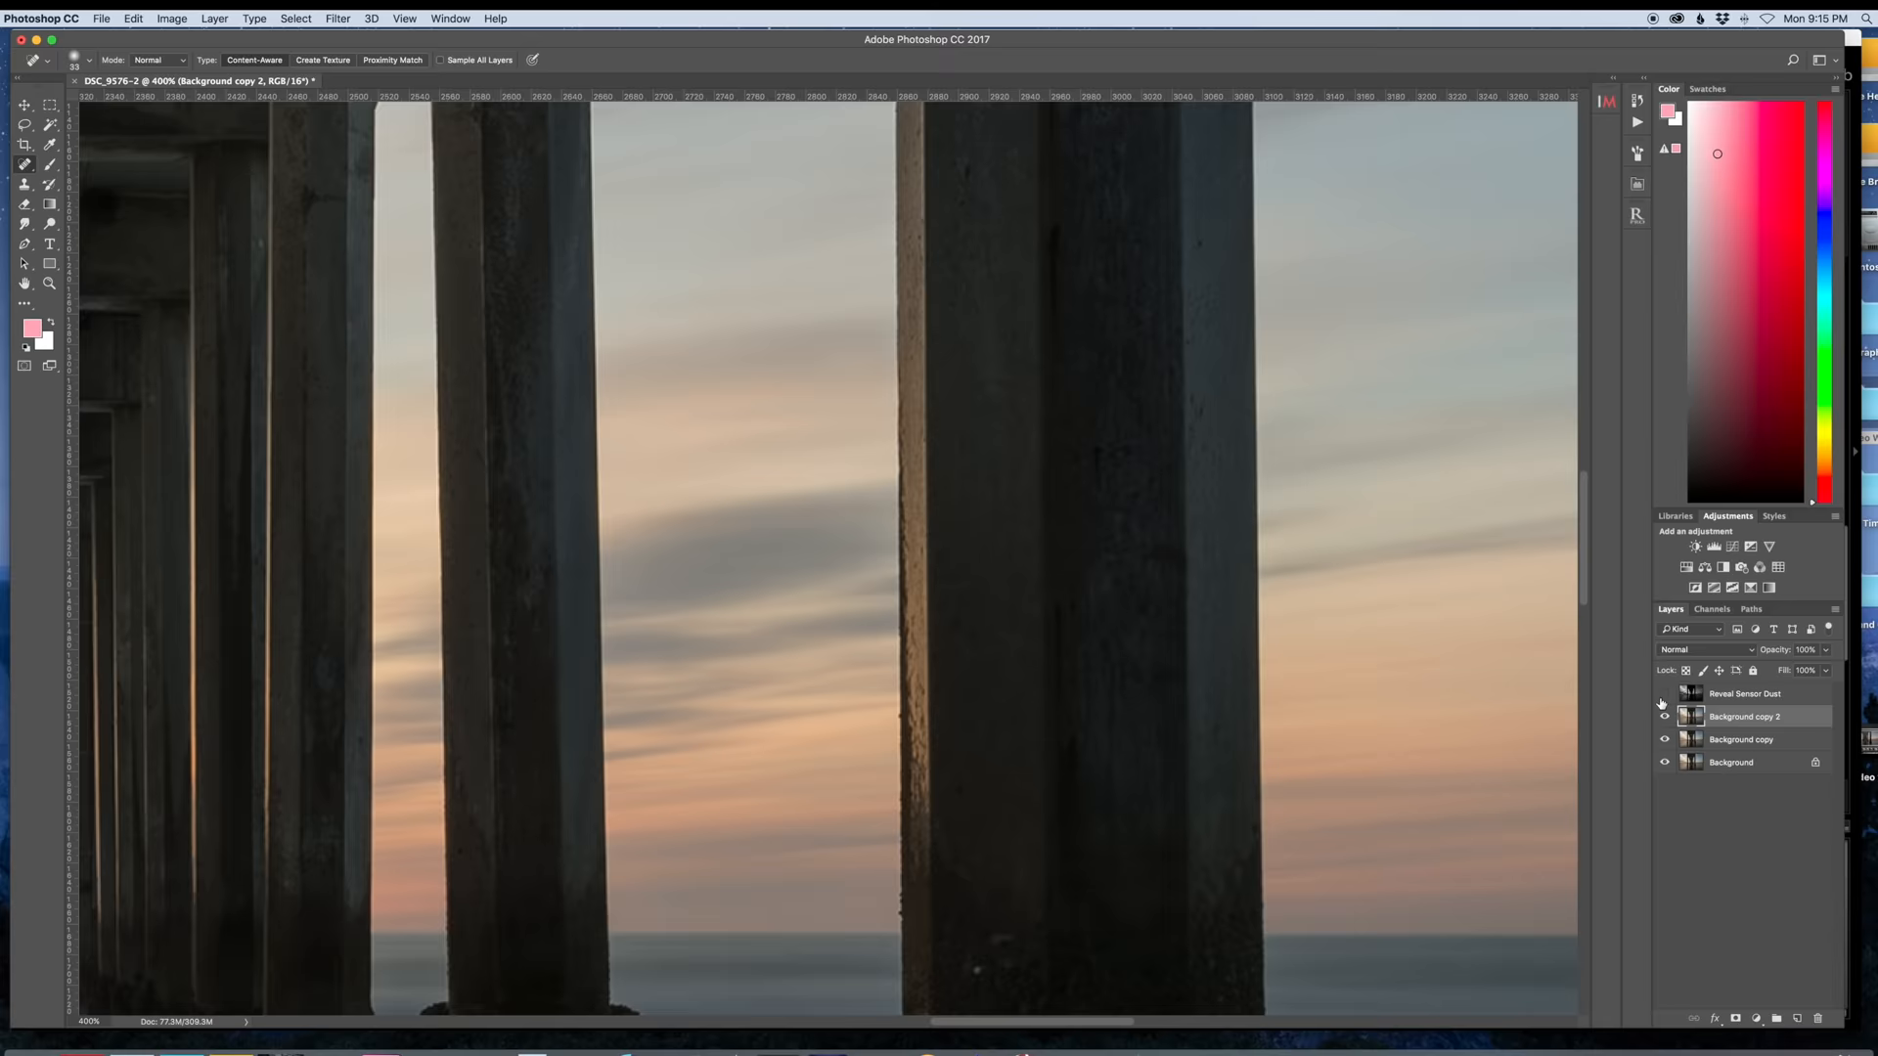
Step: Delete the Reveal Sensor Dust layer after healing the sky dust spots
{"action": "left_click", "coordinate": [1663, 692]}
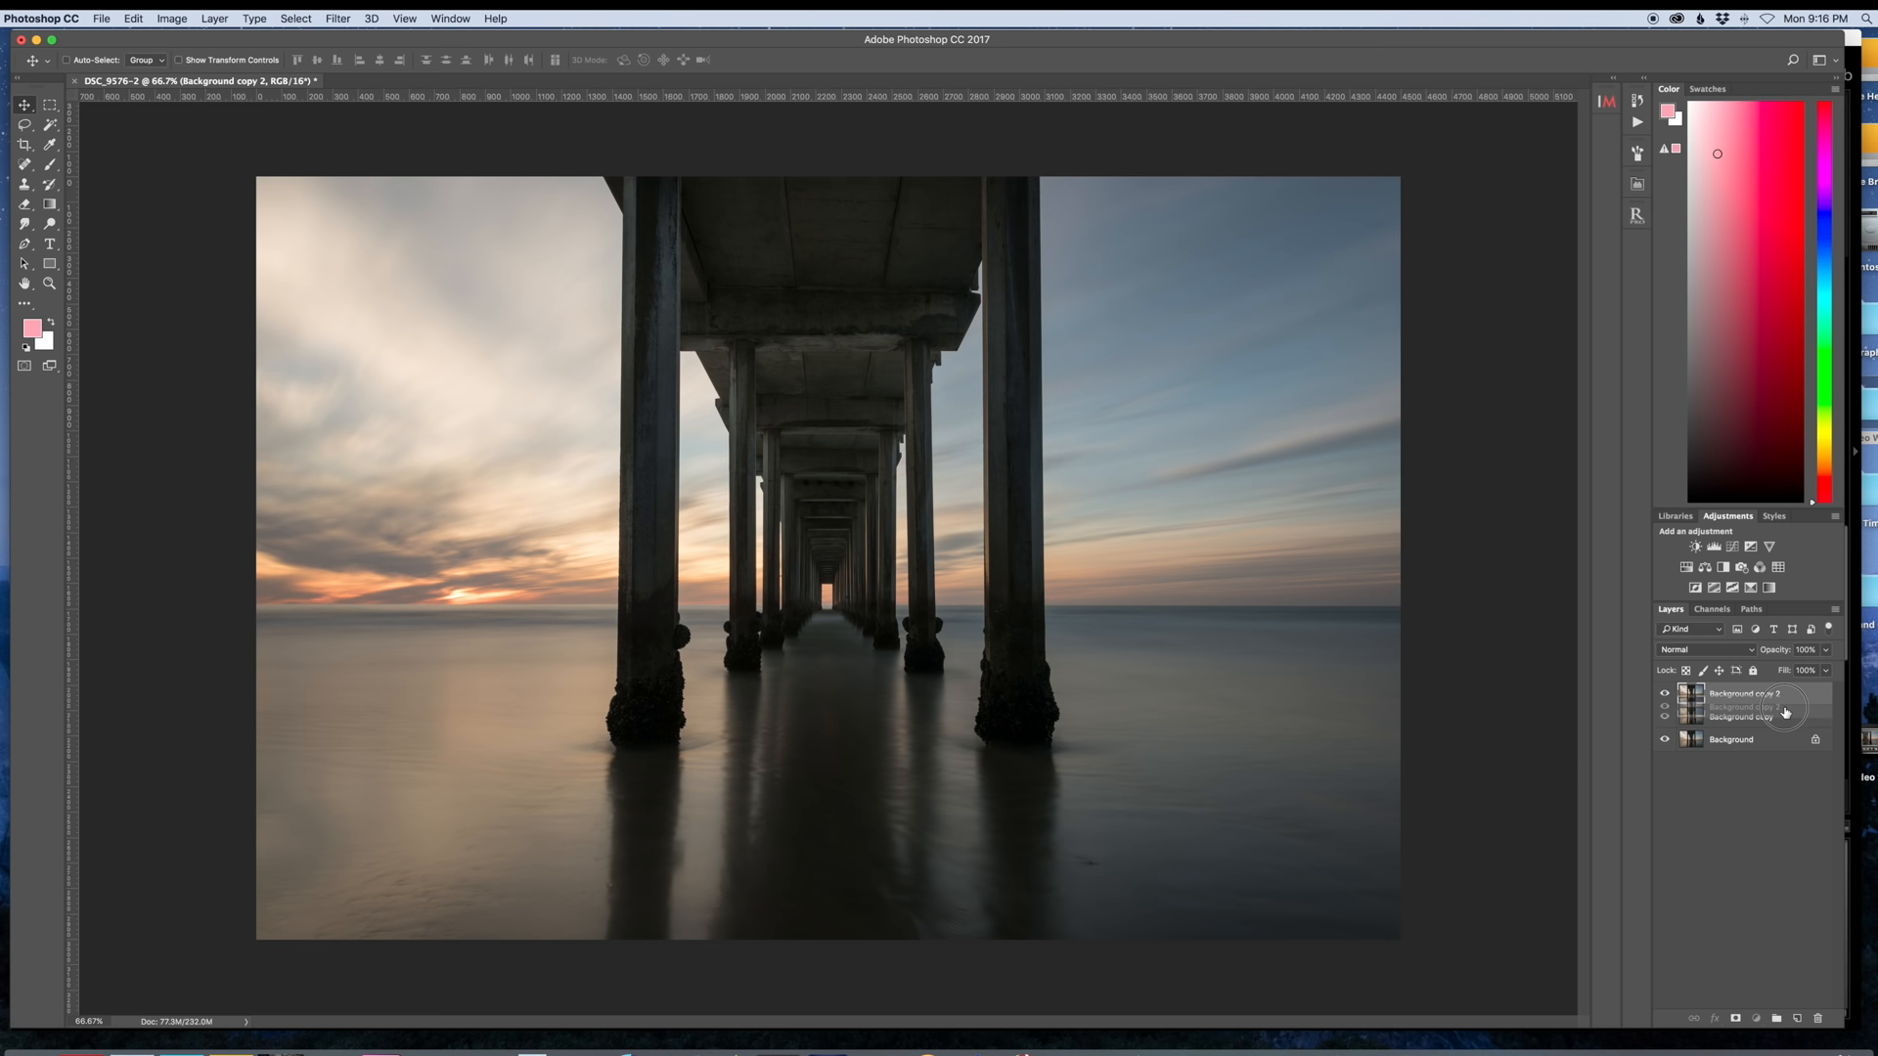
Step: Launch Color Efex Pro 4 and set Glamour Glow strength to 27%
{"action": "left_click", "coordinate": [336, 18]}
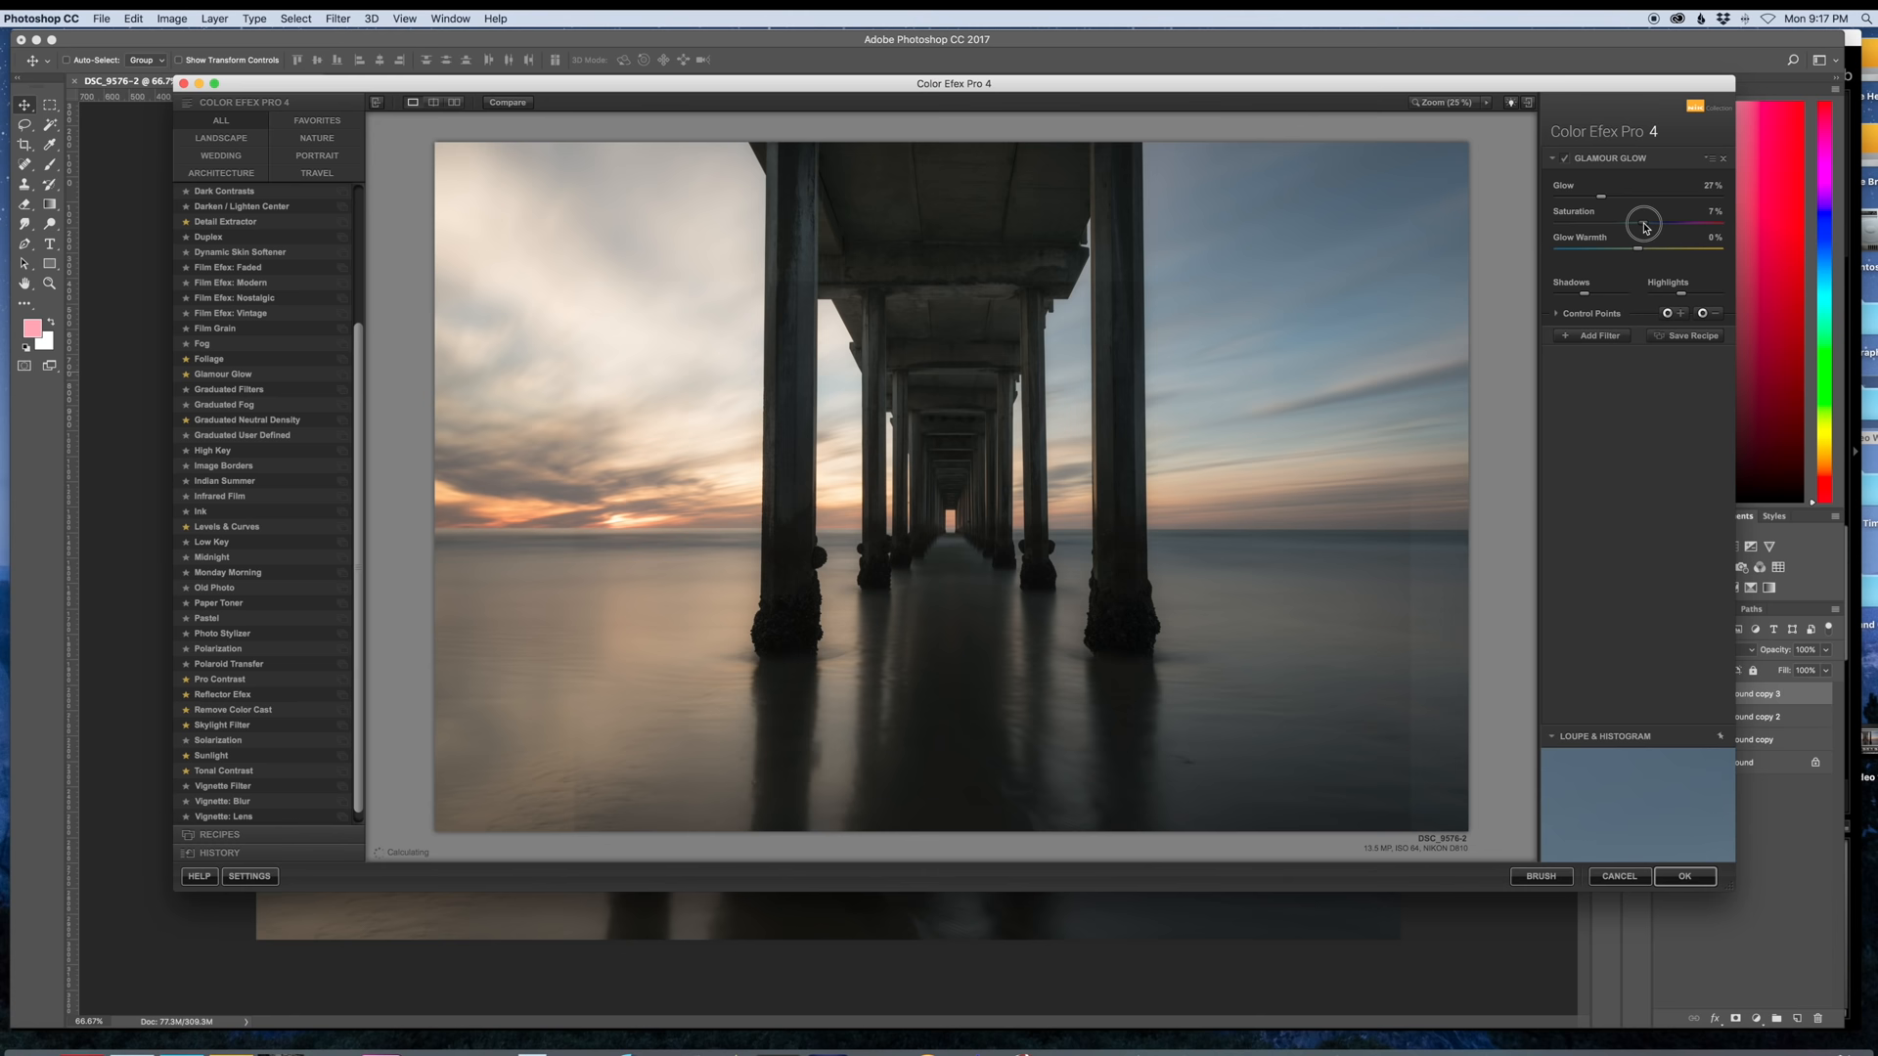
{"action": "left_click_drag", "start_coordinate": [1641, 227], "coordinate": [1651, 227]}
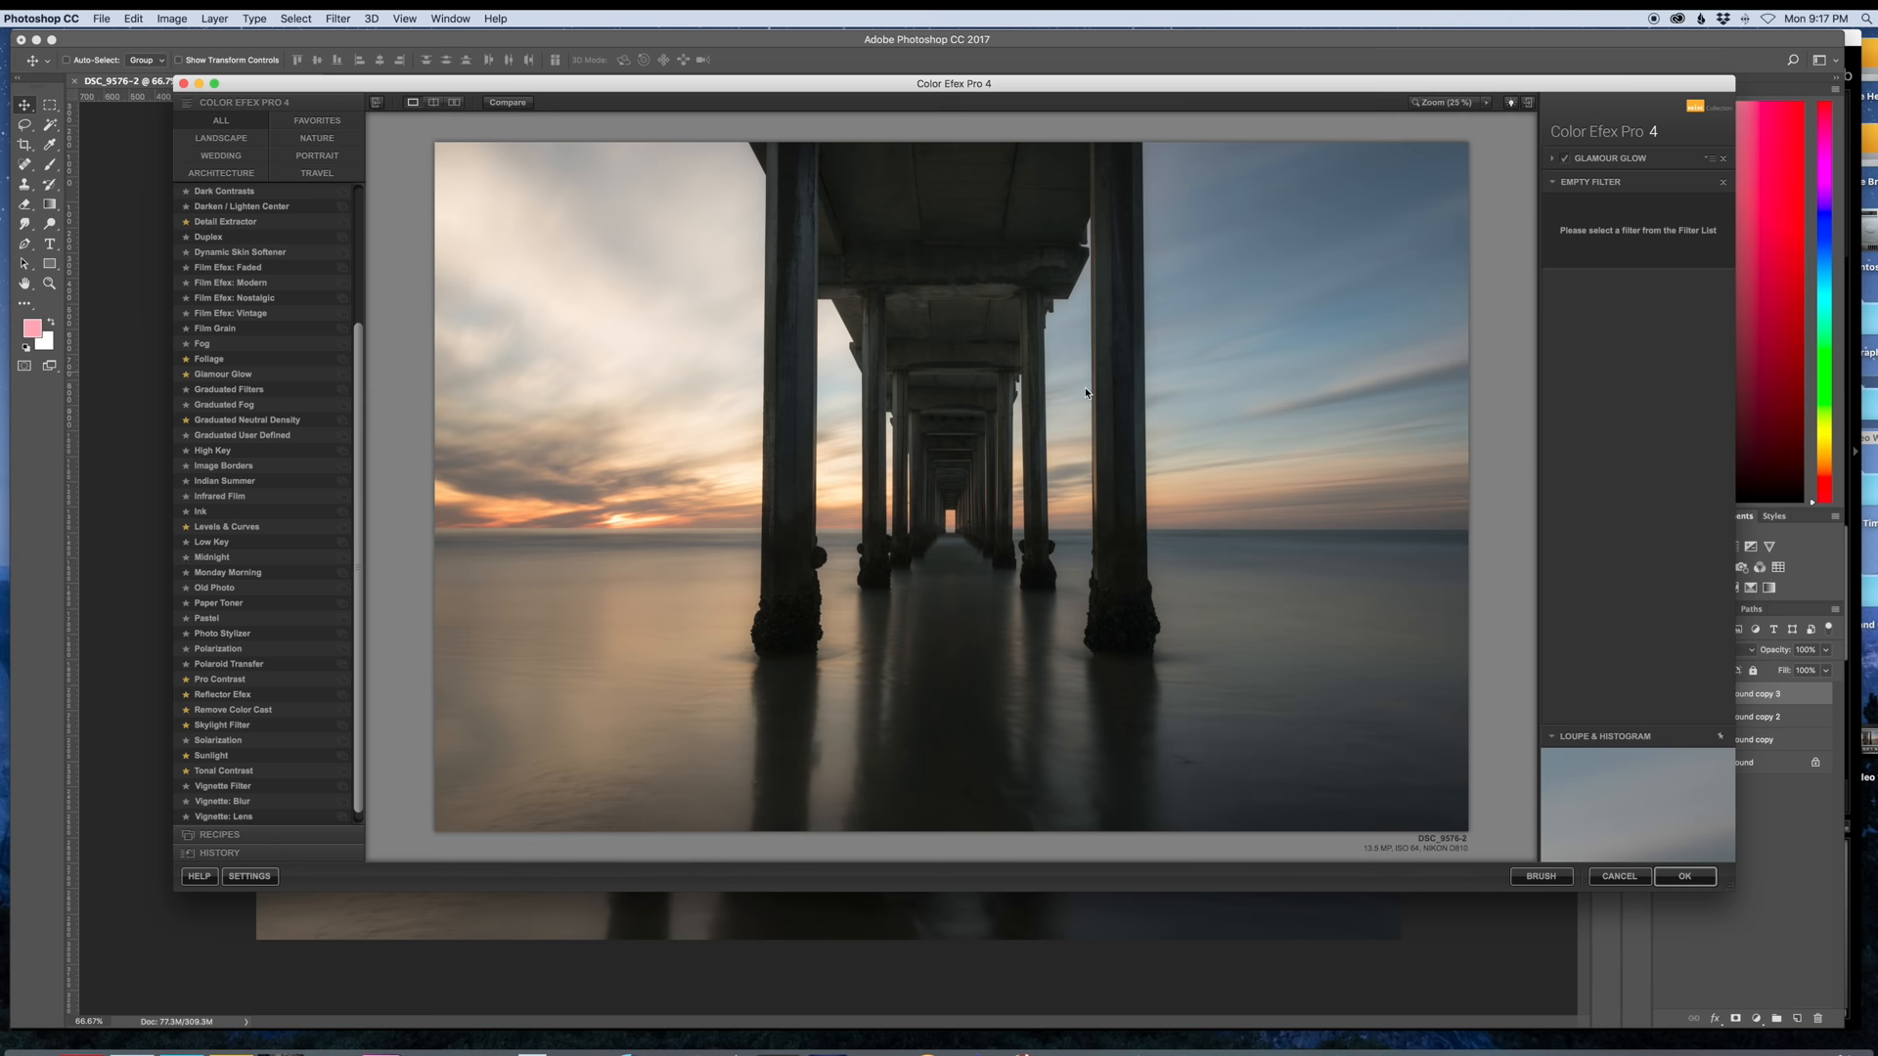
Step: Add a Skylight Filter at 20% strength and apply both Nik filters to the photo
{"action": "left_click", "coordinate": [223, 710]}
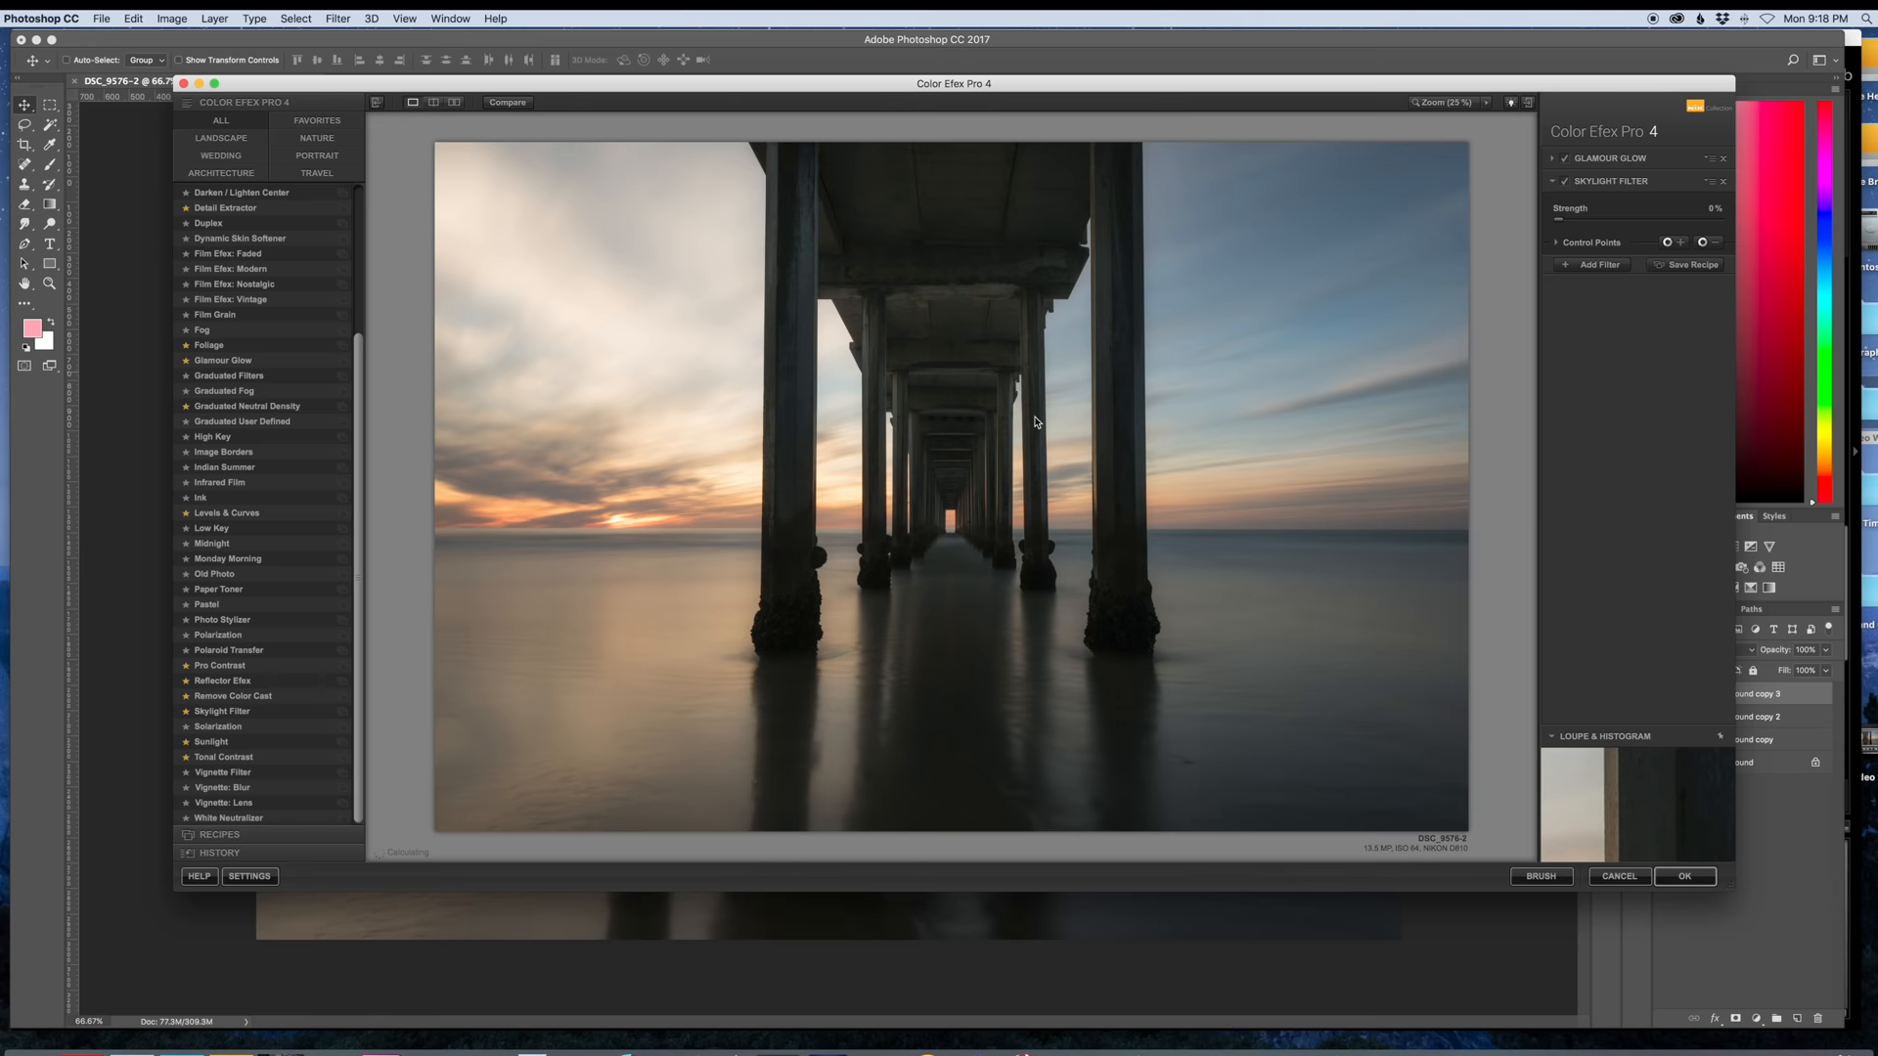
{"action": "left_click_drag", "start_coordinate": [1563, 221], "coordinate": [1598, 223]}
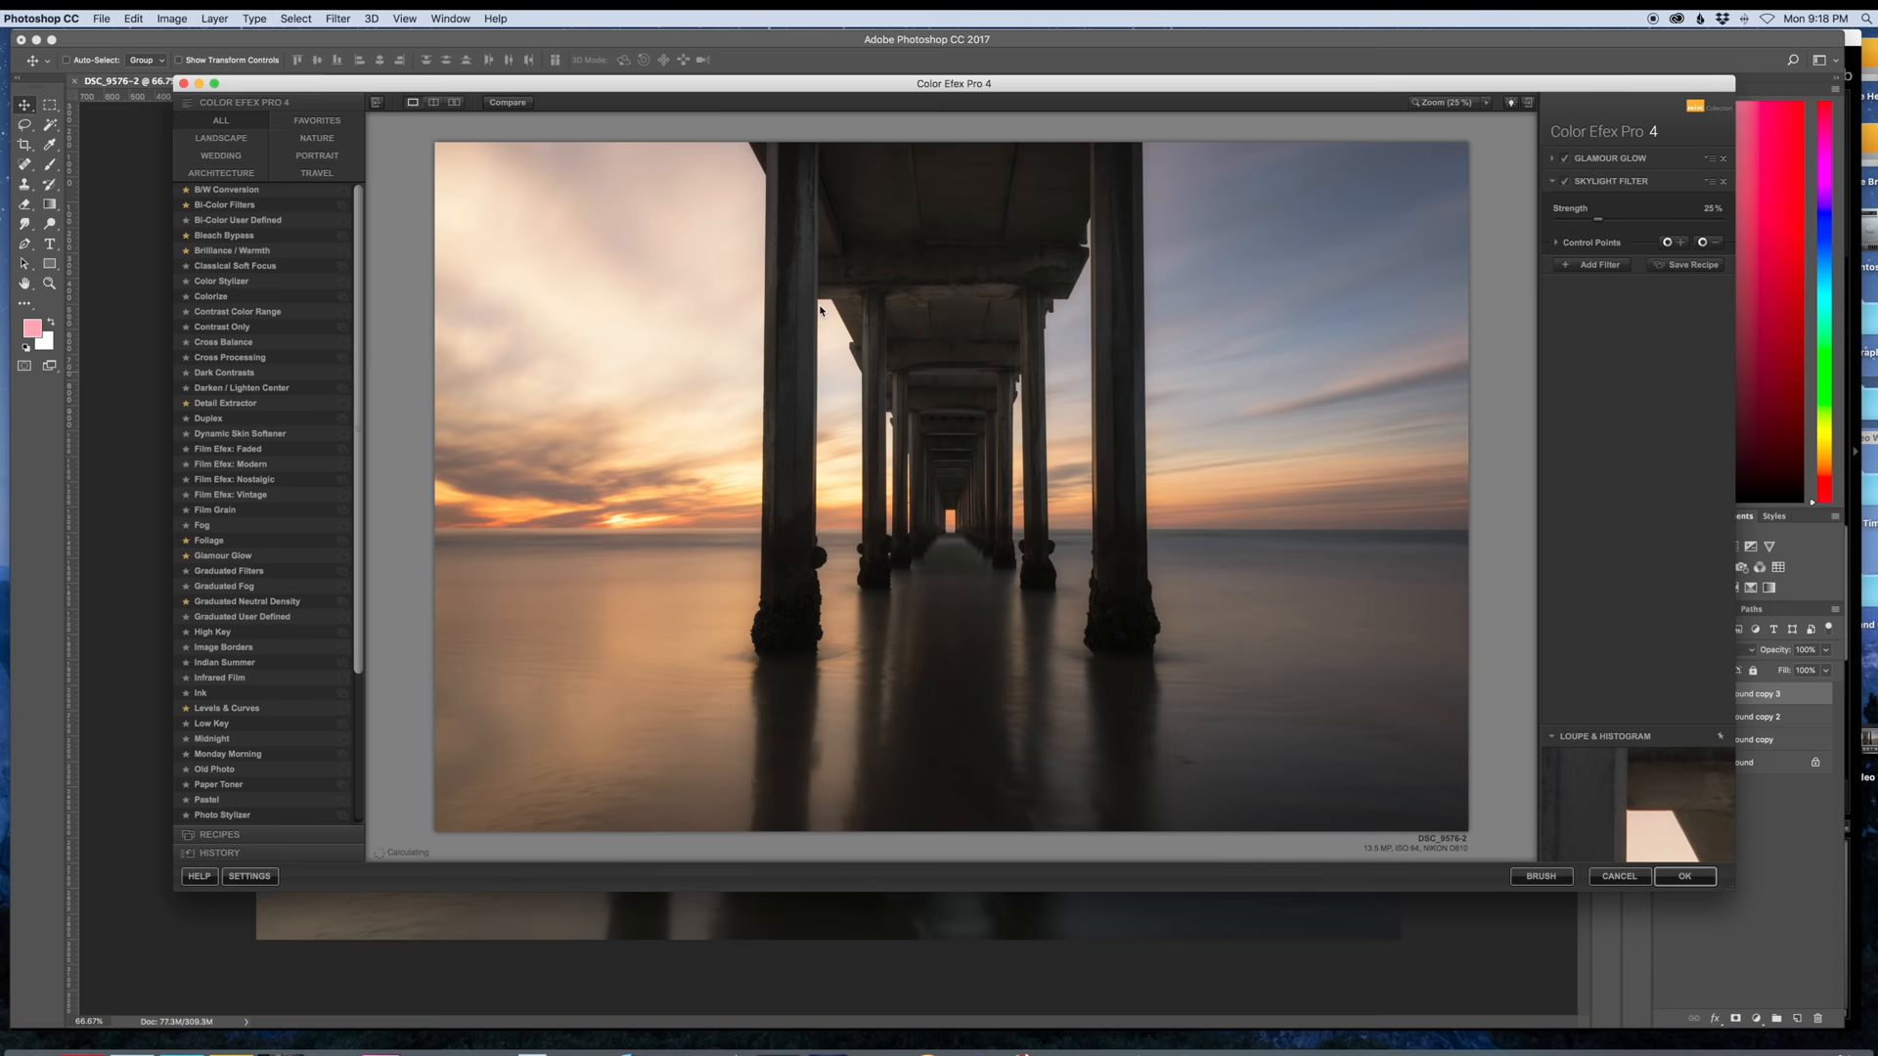
{"action": "left_click", "coordinate": [1684, 876]}
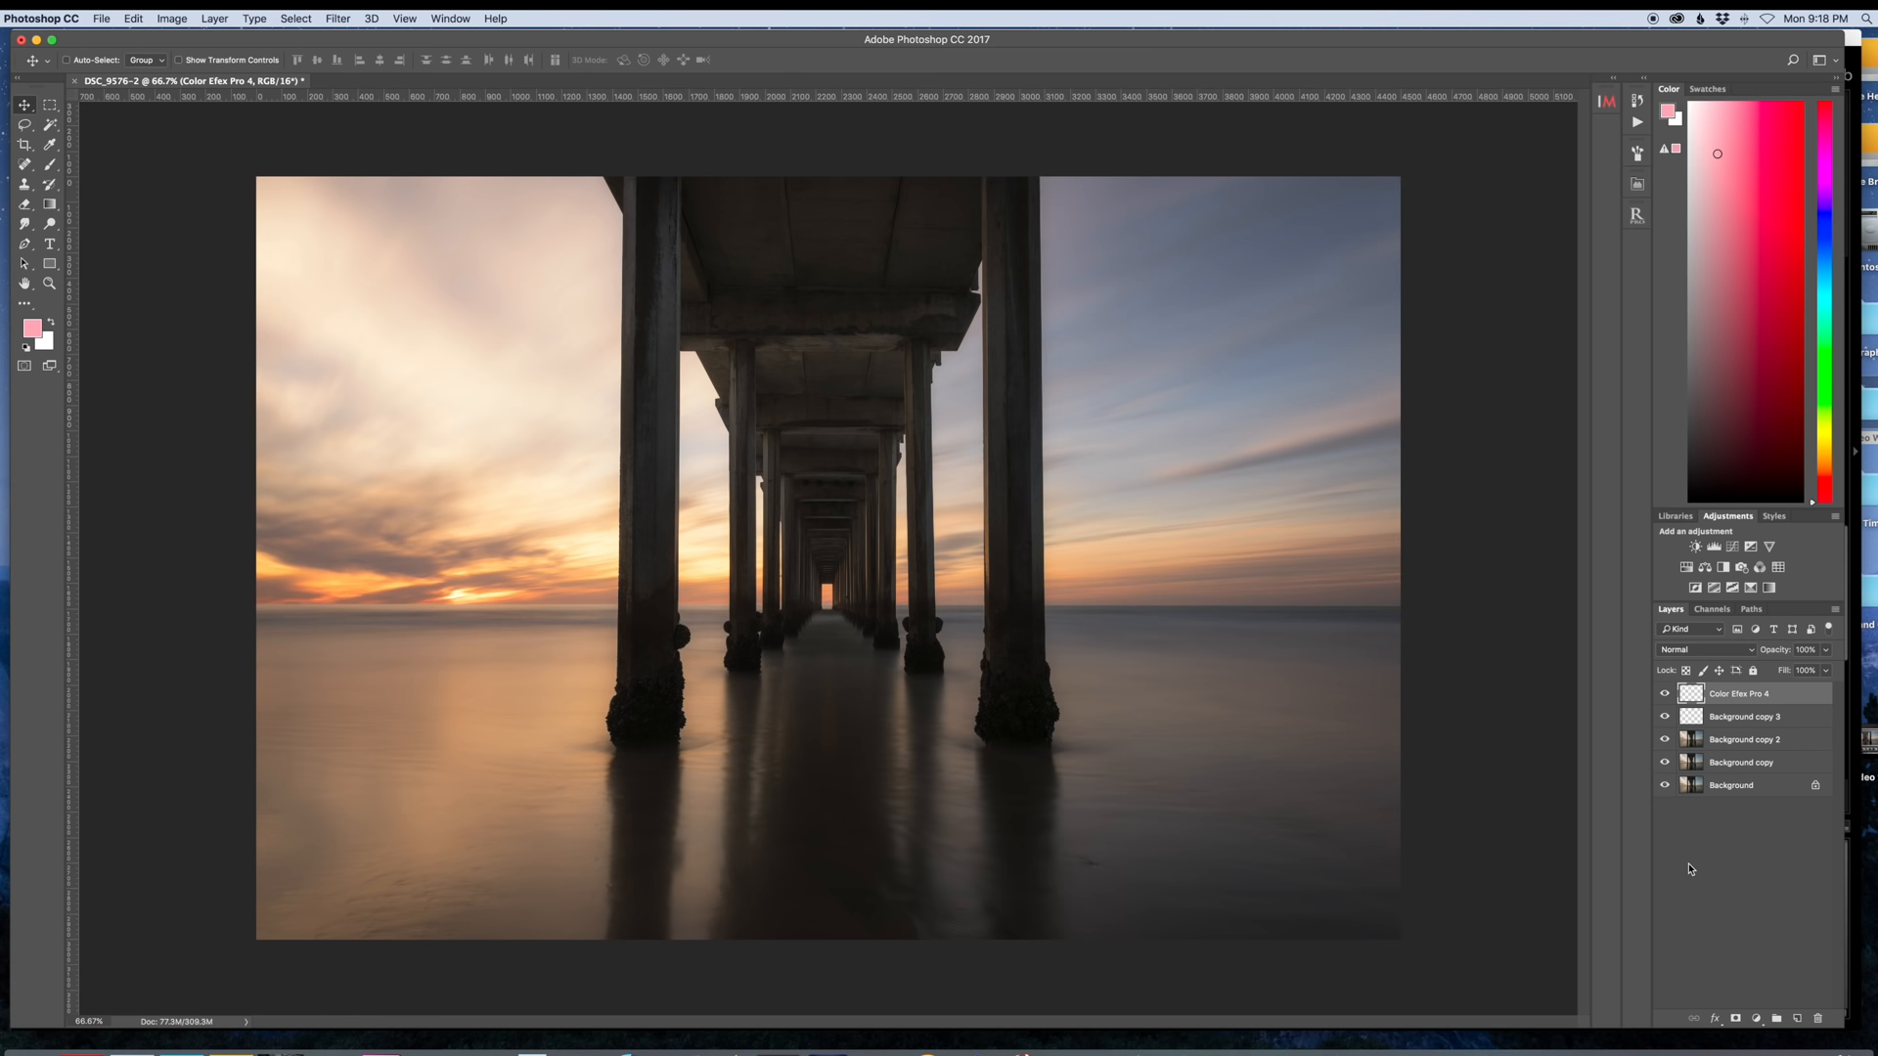
{"action": "left_click", "coordinate": [1662, 693]}
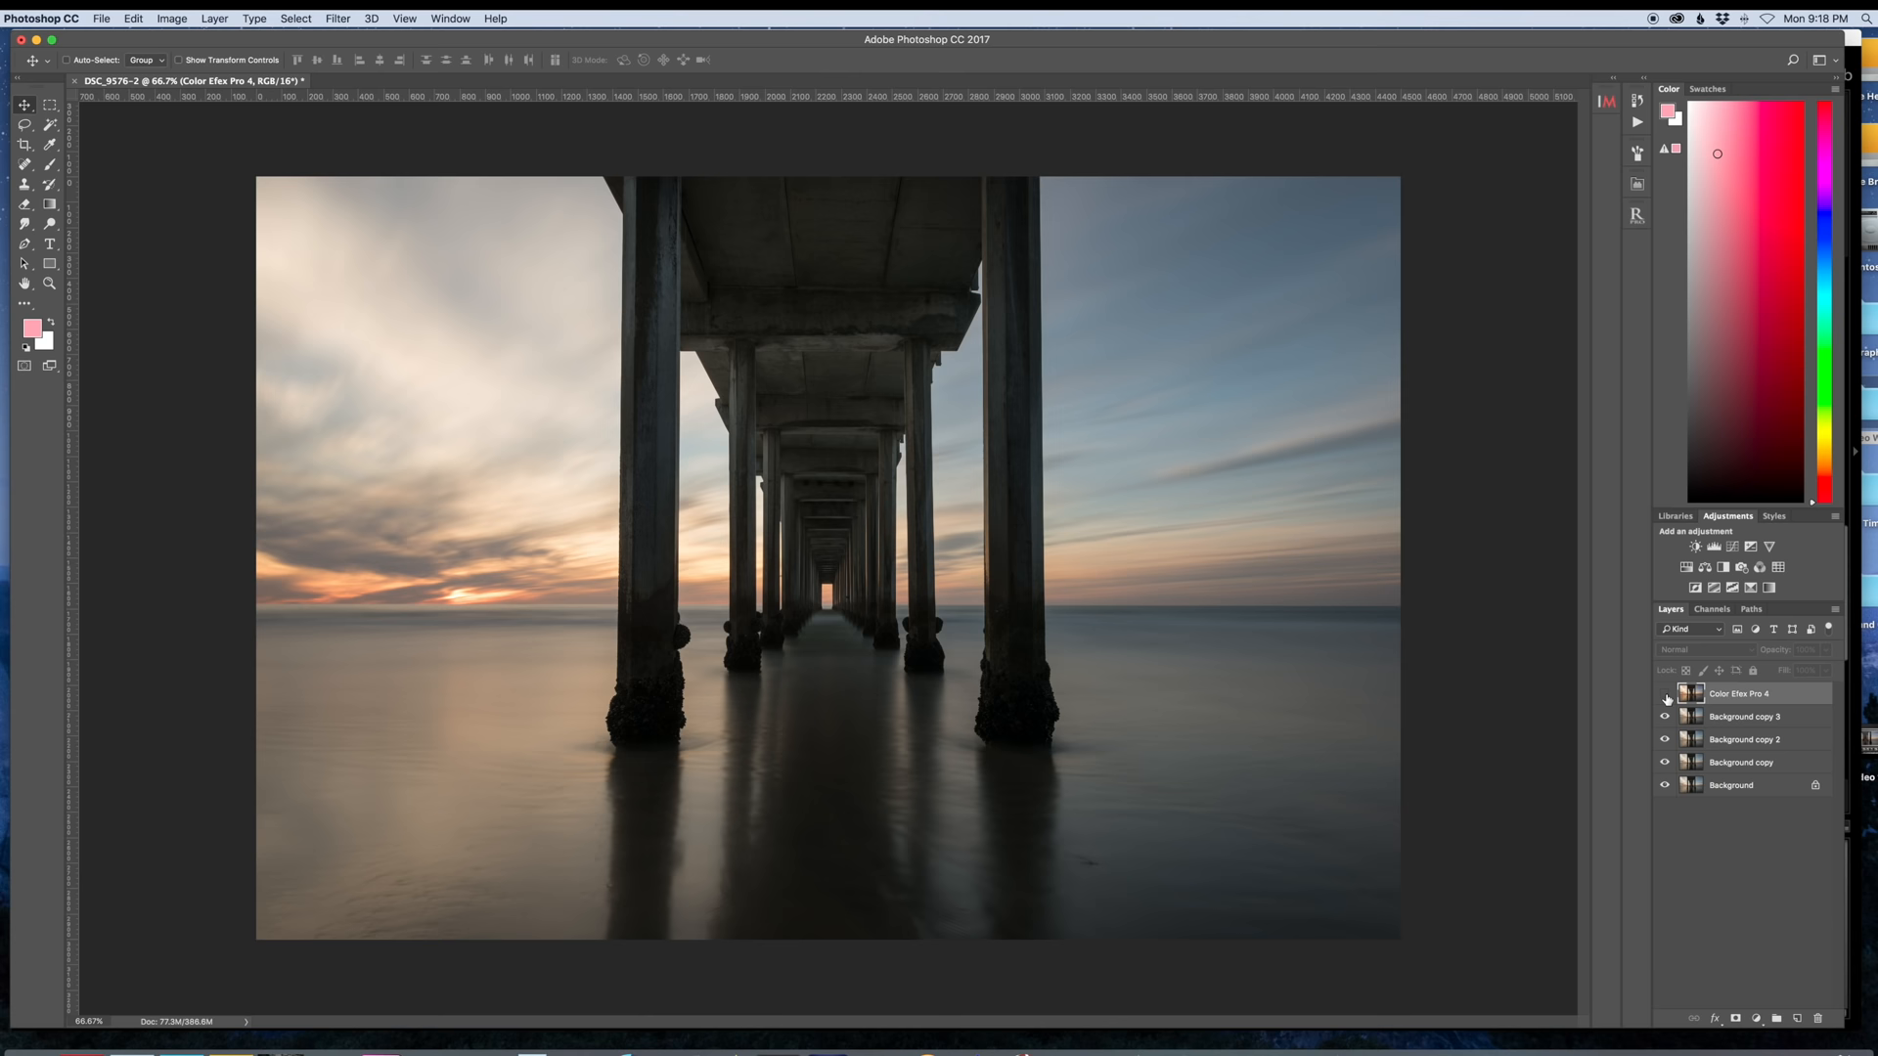
{"action": "left_click", "coordinate": [1664, 696]}
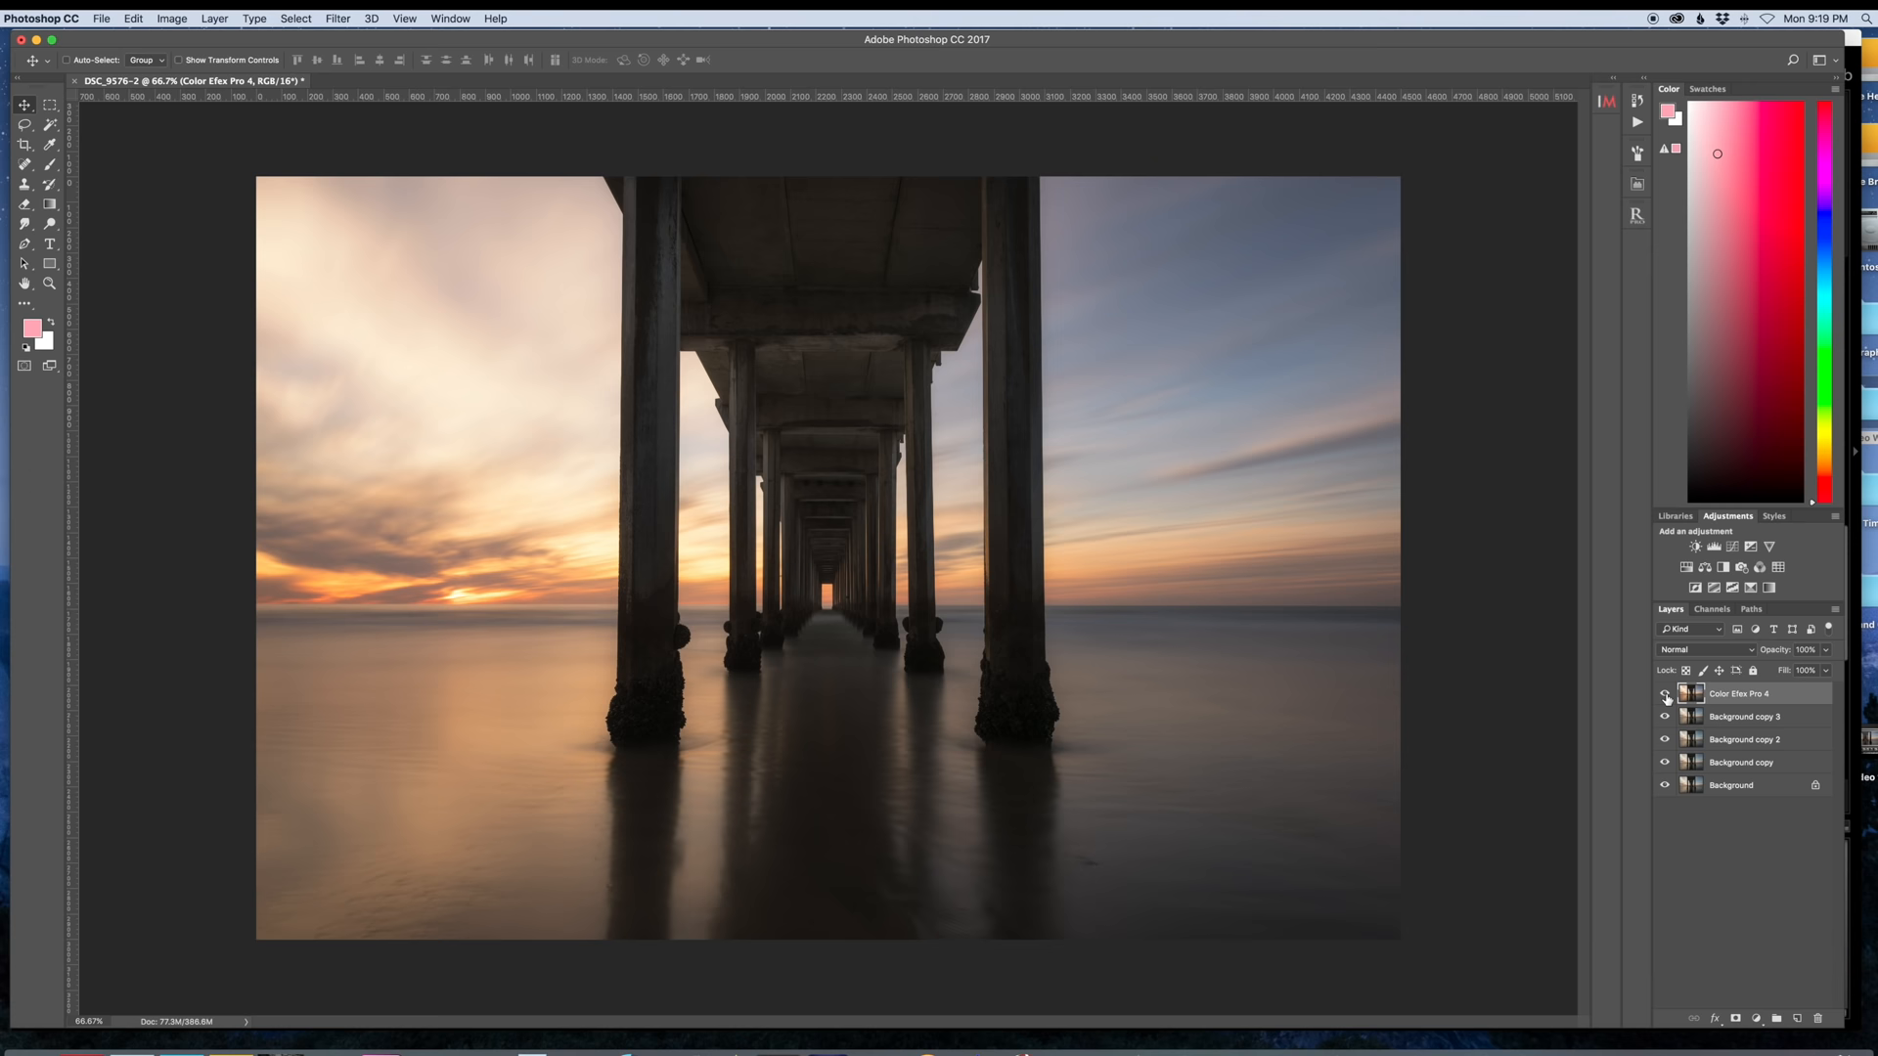
{"action": "left_click", "coordinate": [1662, 694]}
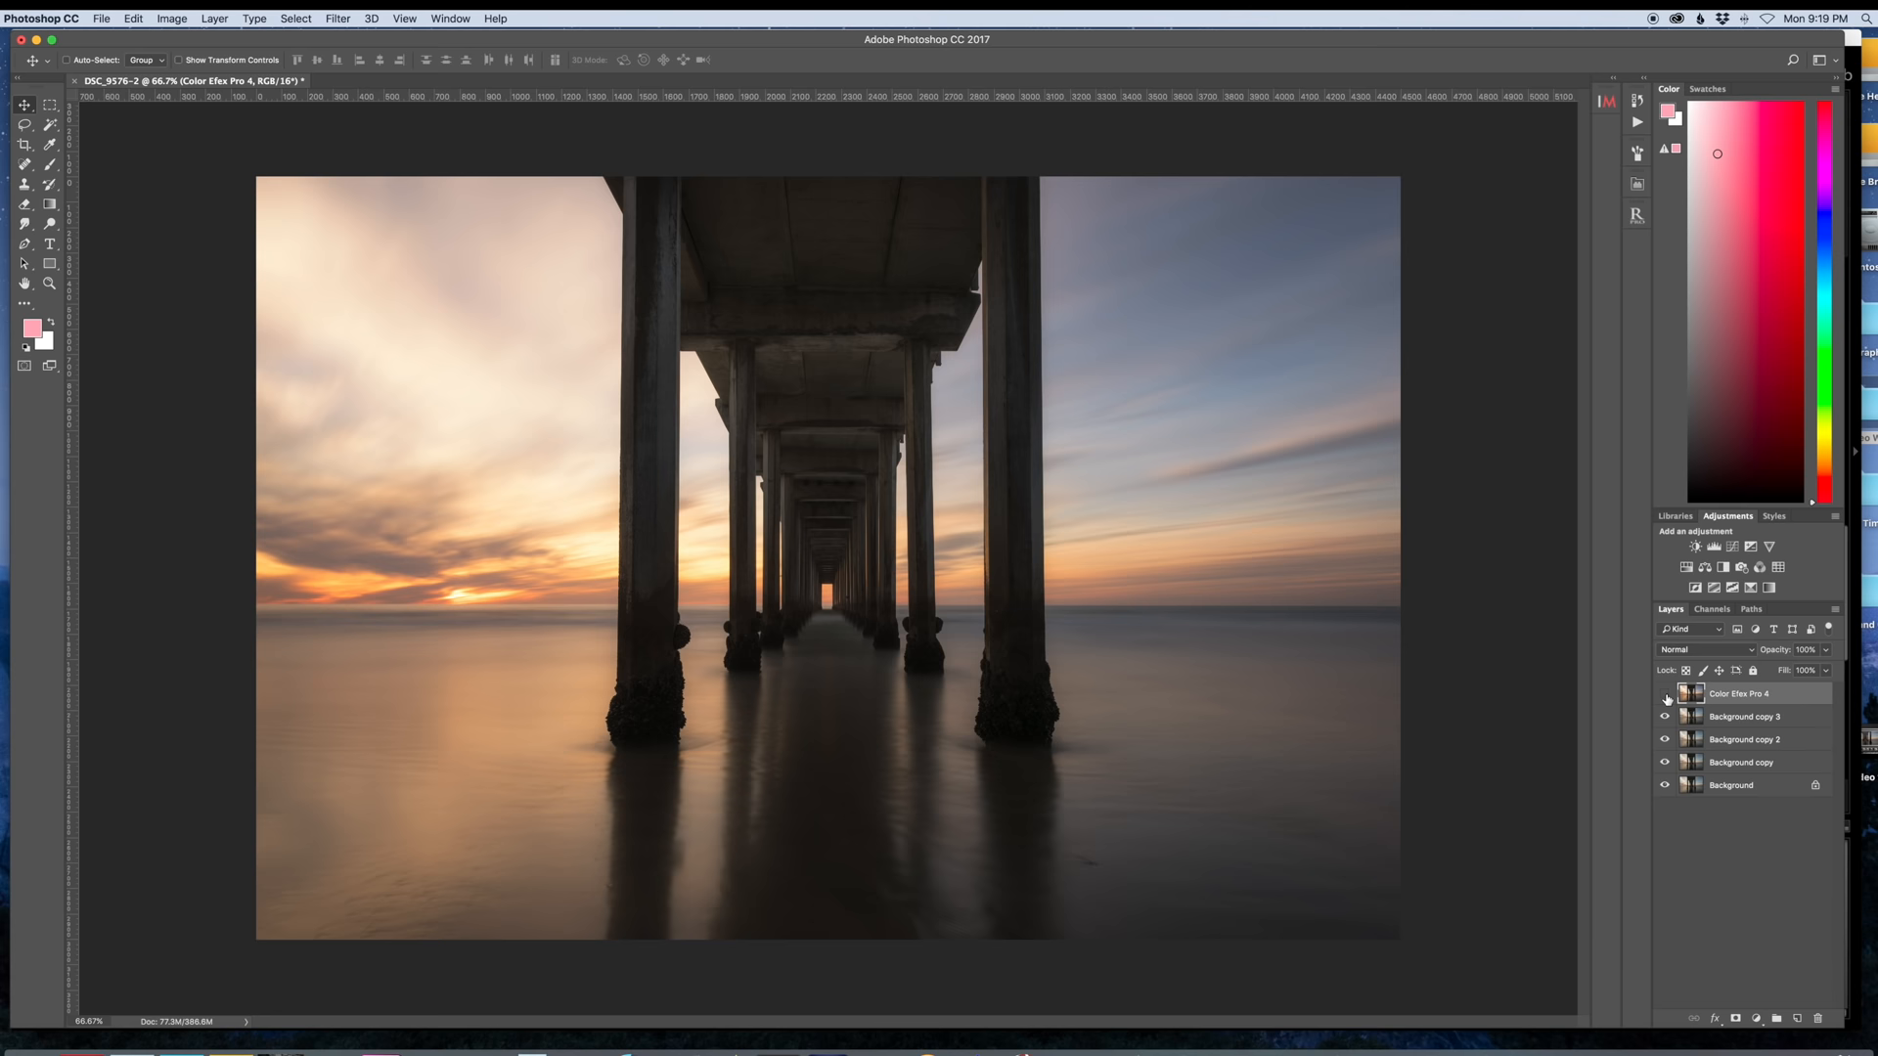
{"action": "left_click_drag", "start_coordinate": [1820, 650], "coordinate": [1801, 669]}
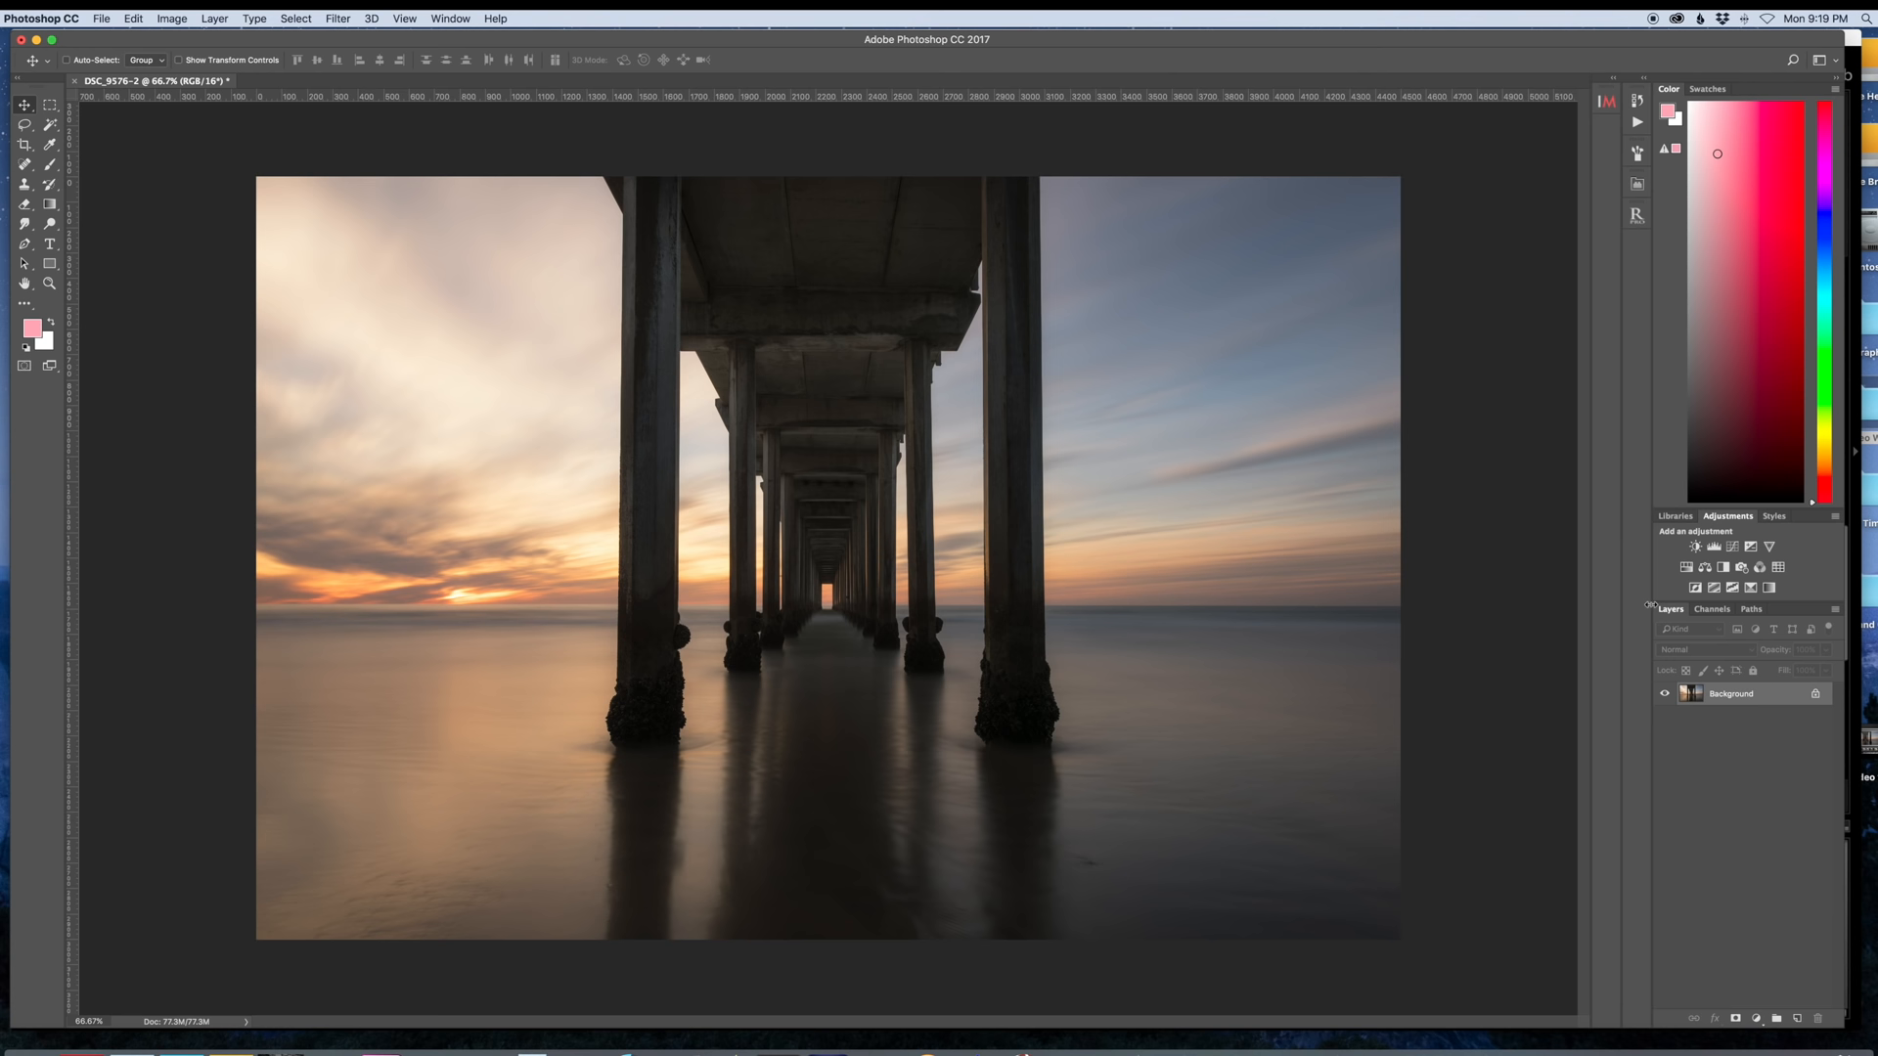
Step: Show the Sharpen filter choices from the Filter menu
{"action": "left_click", "coordinate": [339, 18]}
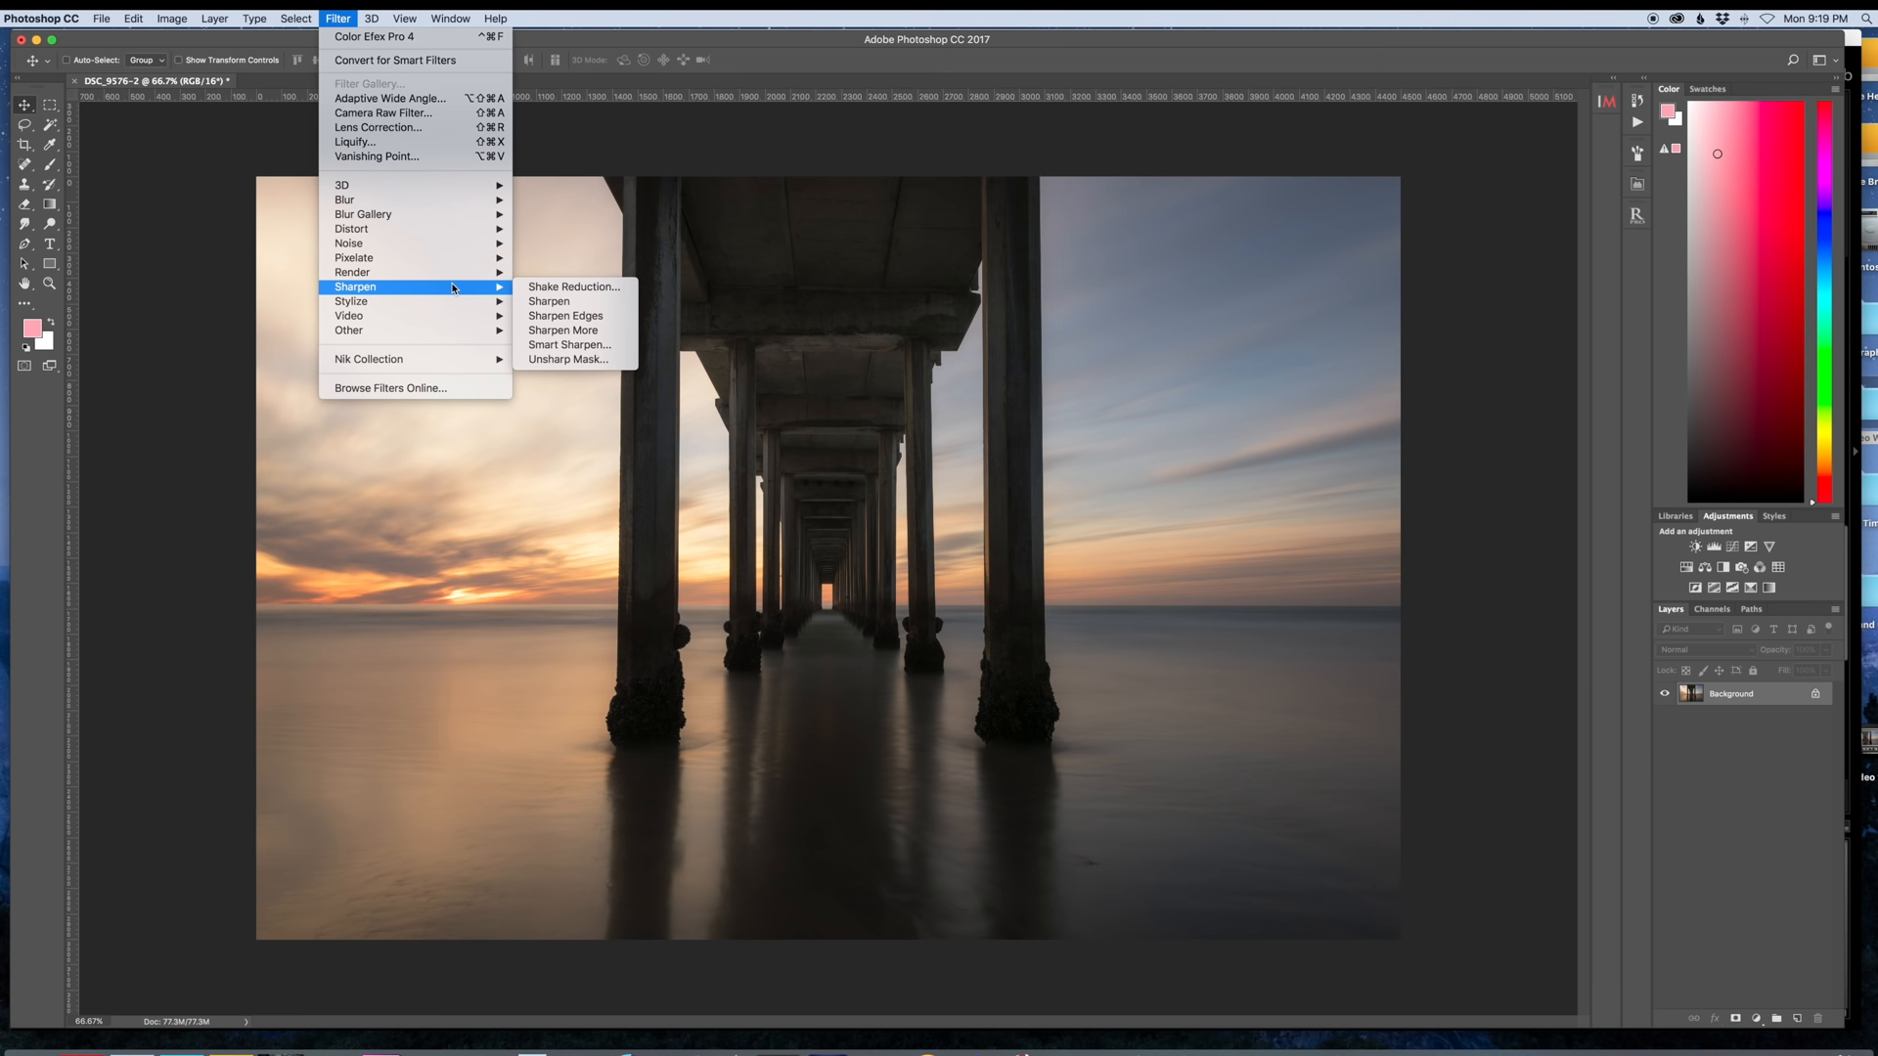
Step: Apply Smart Sharpen at amount 160% and radius 0.8 px to the pier photo
{"action": "left_click", "coordinate": [569, 344]}
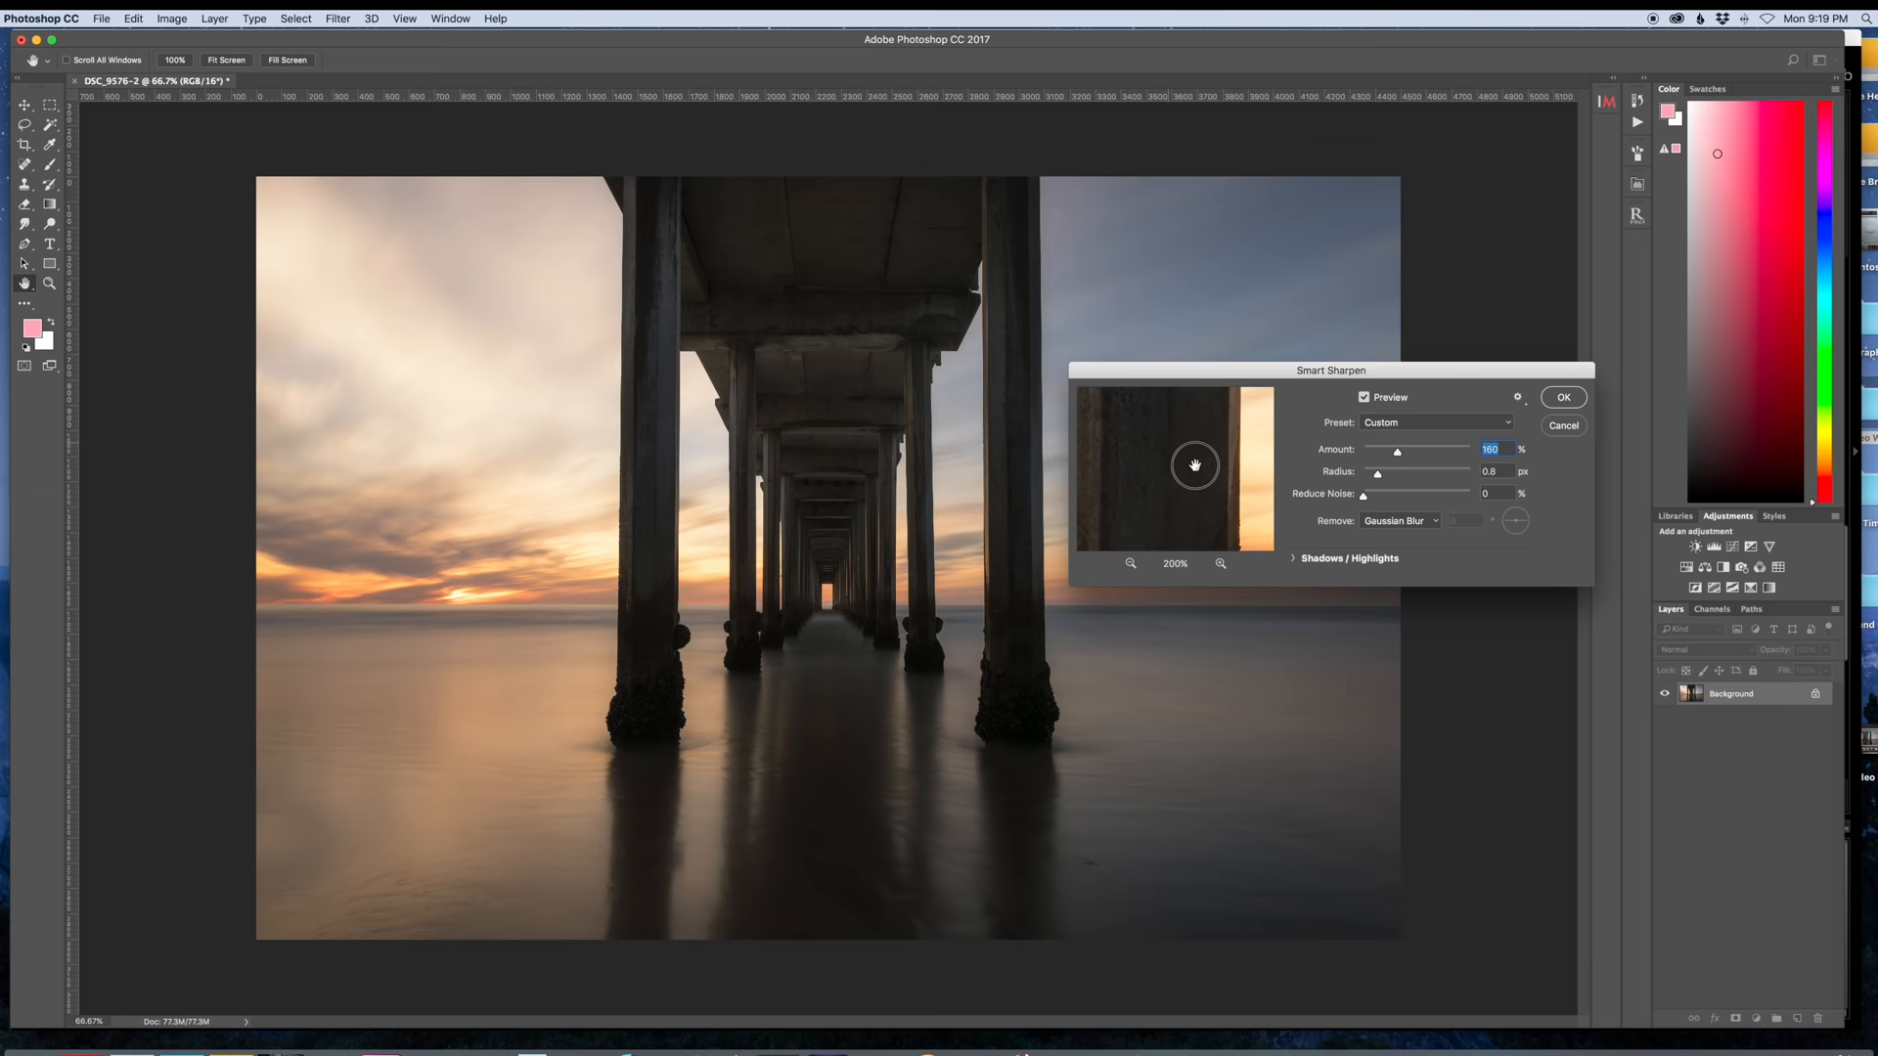
{"action": "left_click", "coordinate": [1563, 397]}
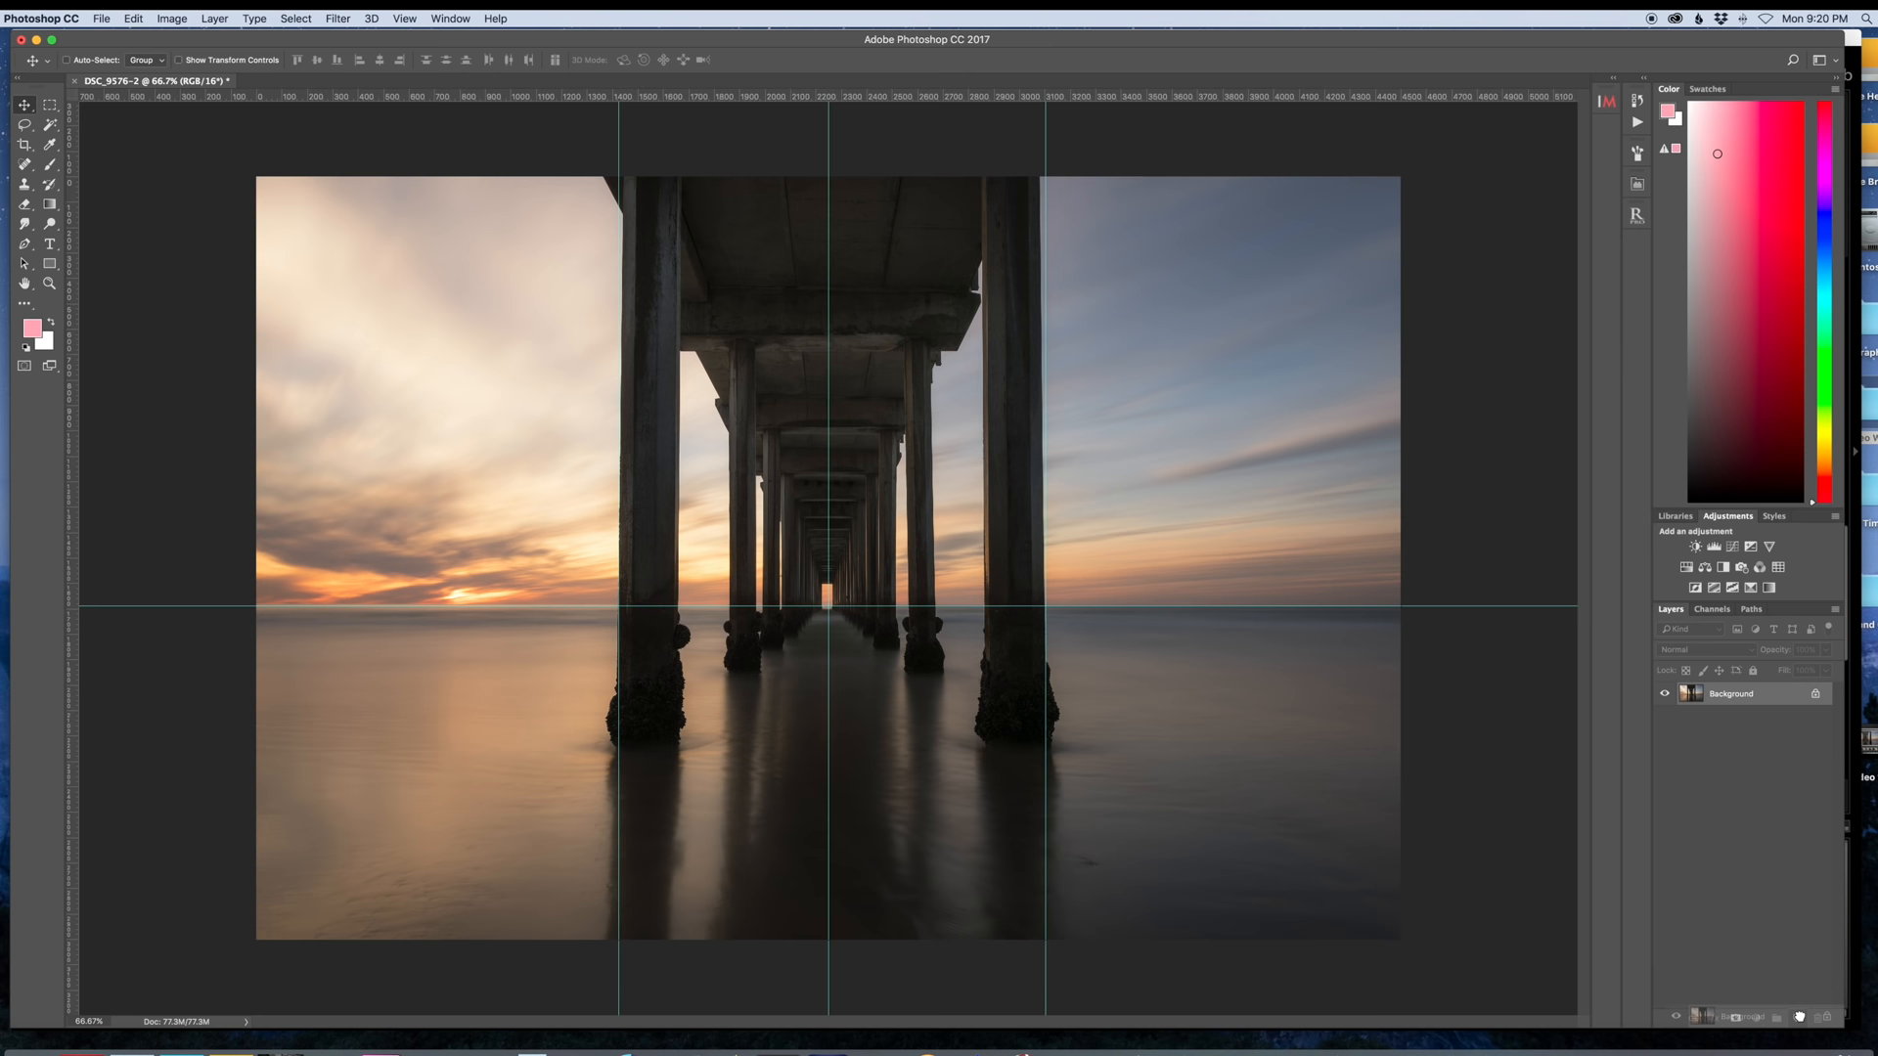
Step: Warp the duplicate layer to straighten the pier pillars, then flatten the image
{"action": "left_click", "coordinate": [133, 18]}
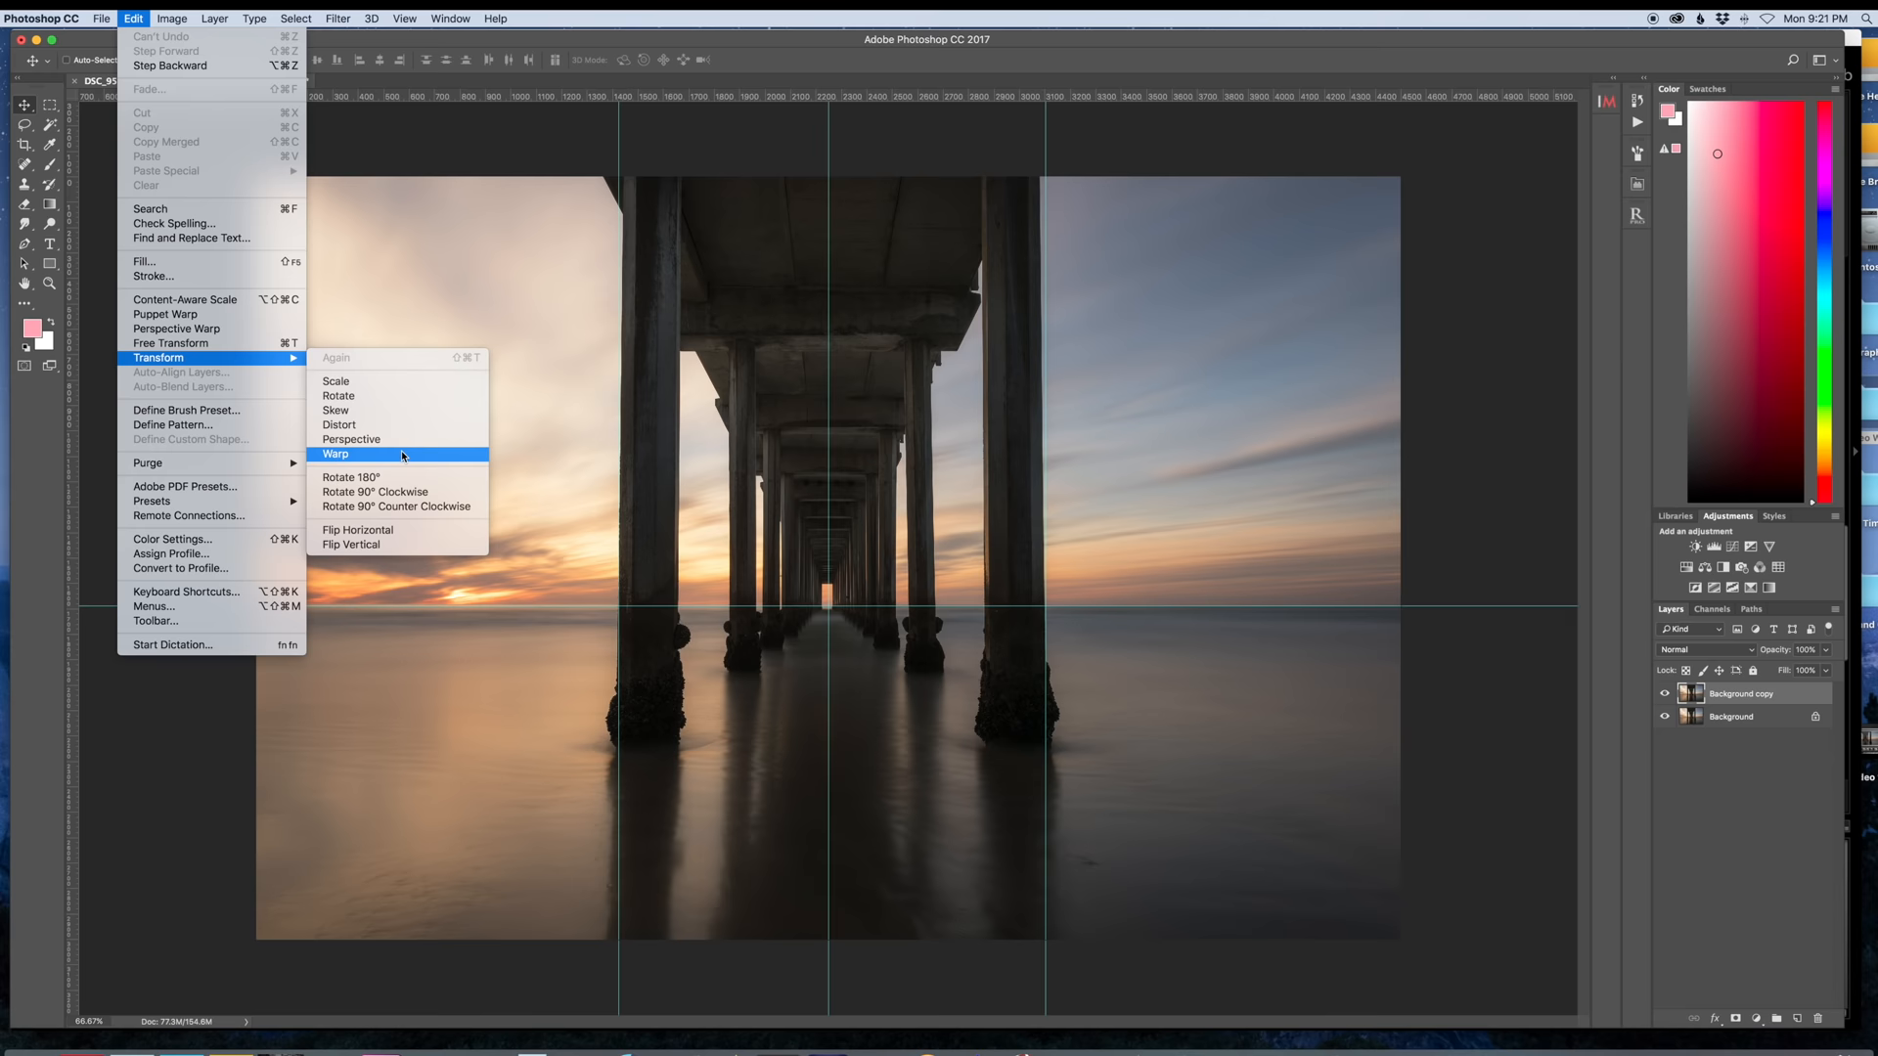
{"action": "left_click", "coordinate": [335, 454]}
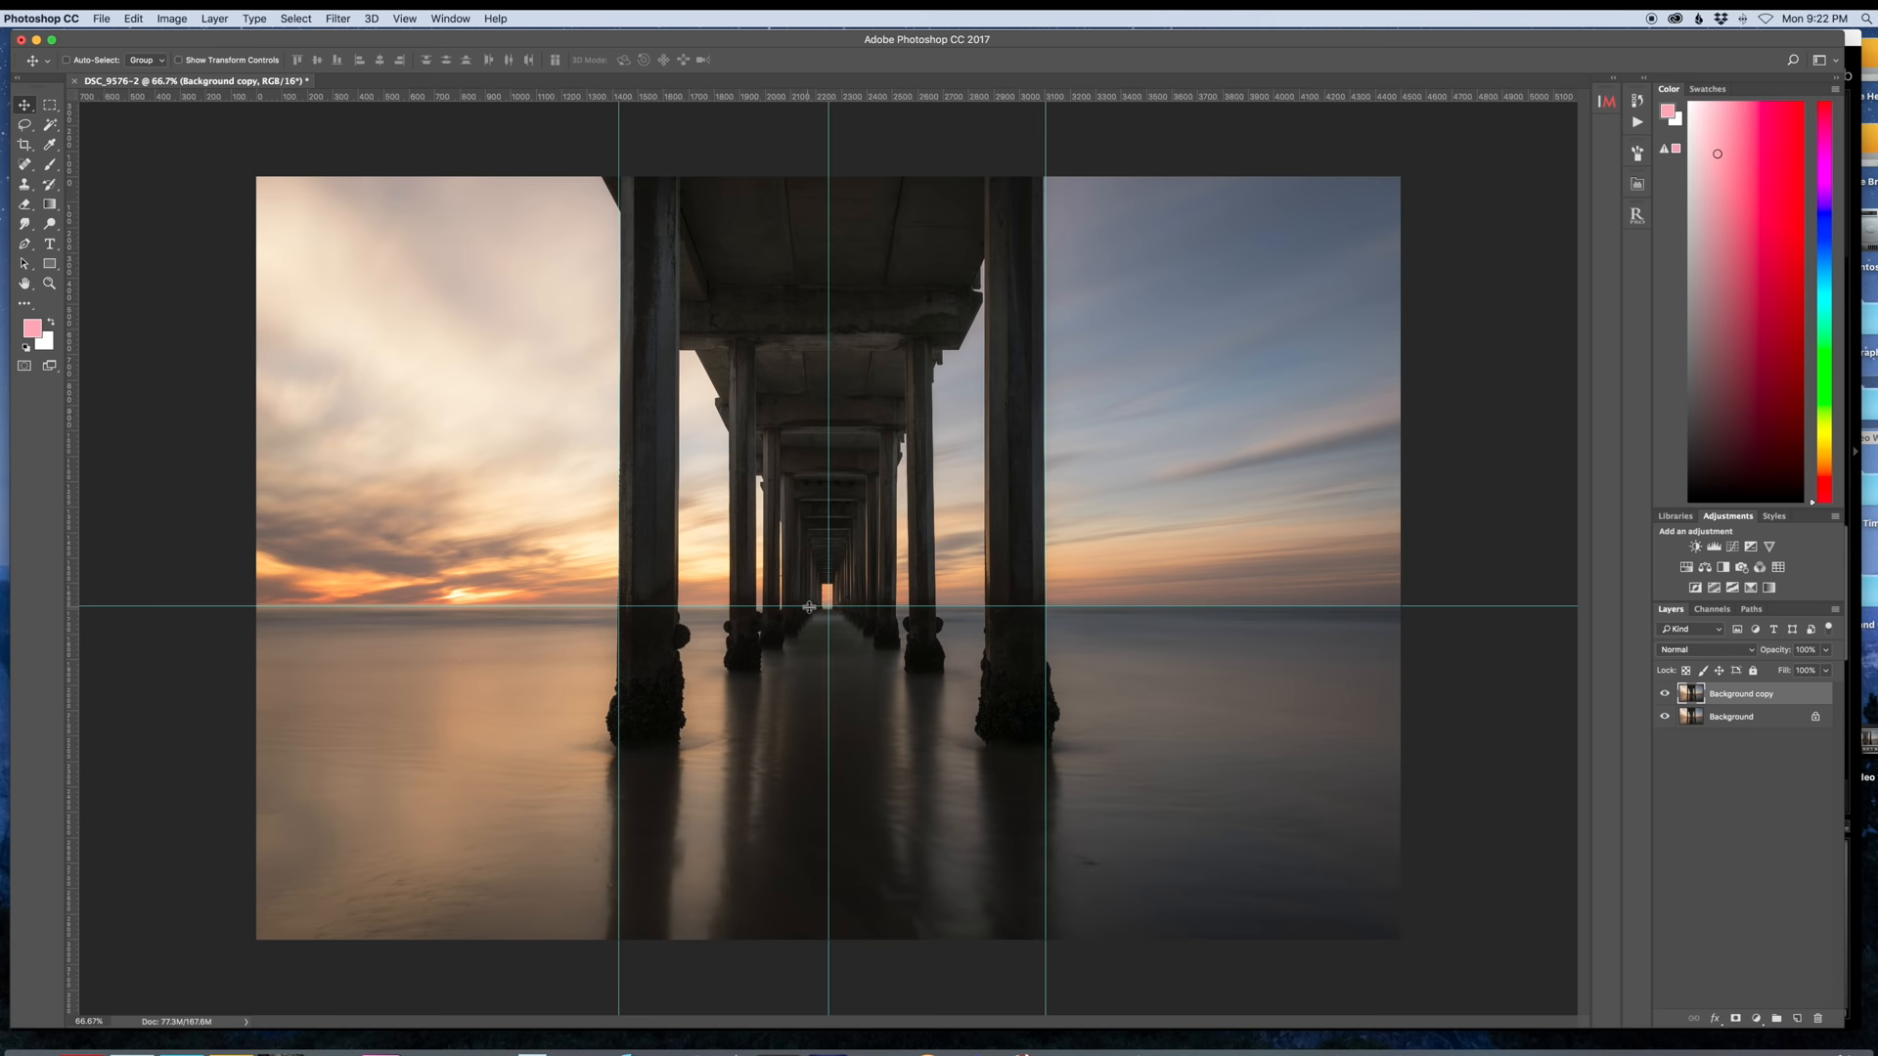
{"action": "right_click", "coordinate": [1727, 716]}
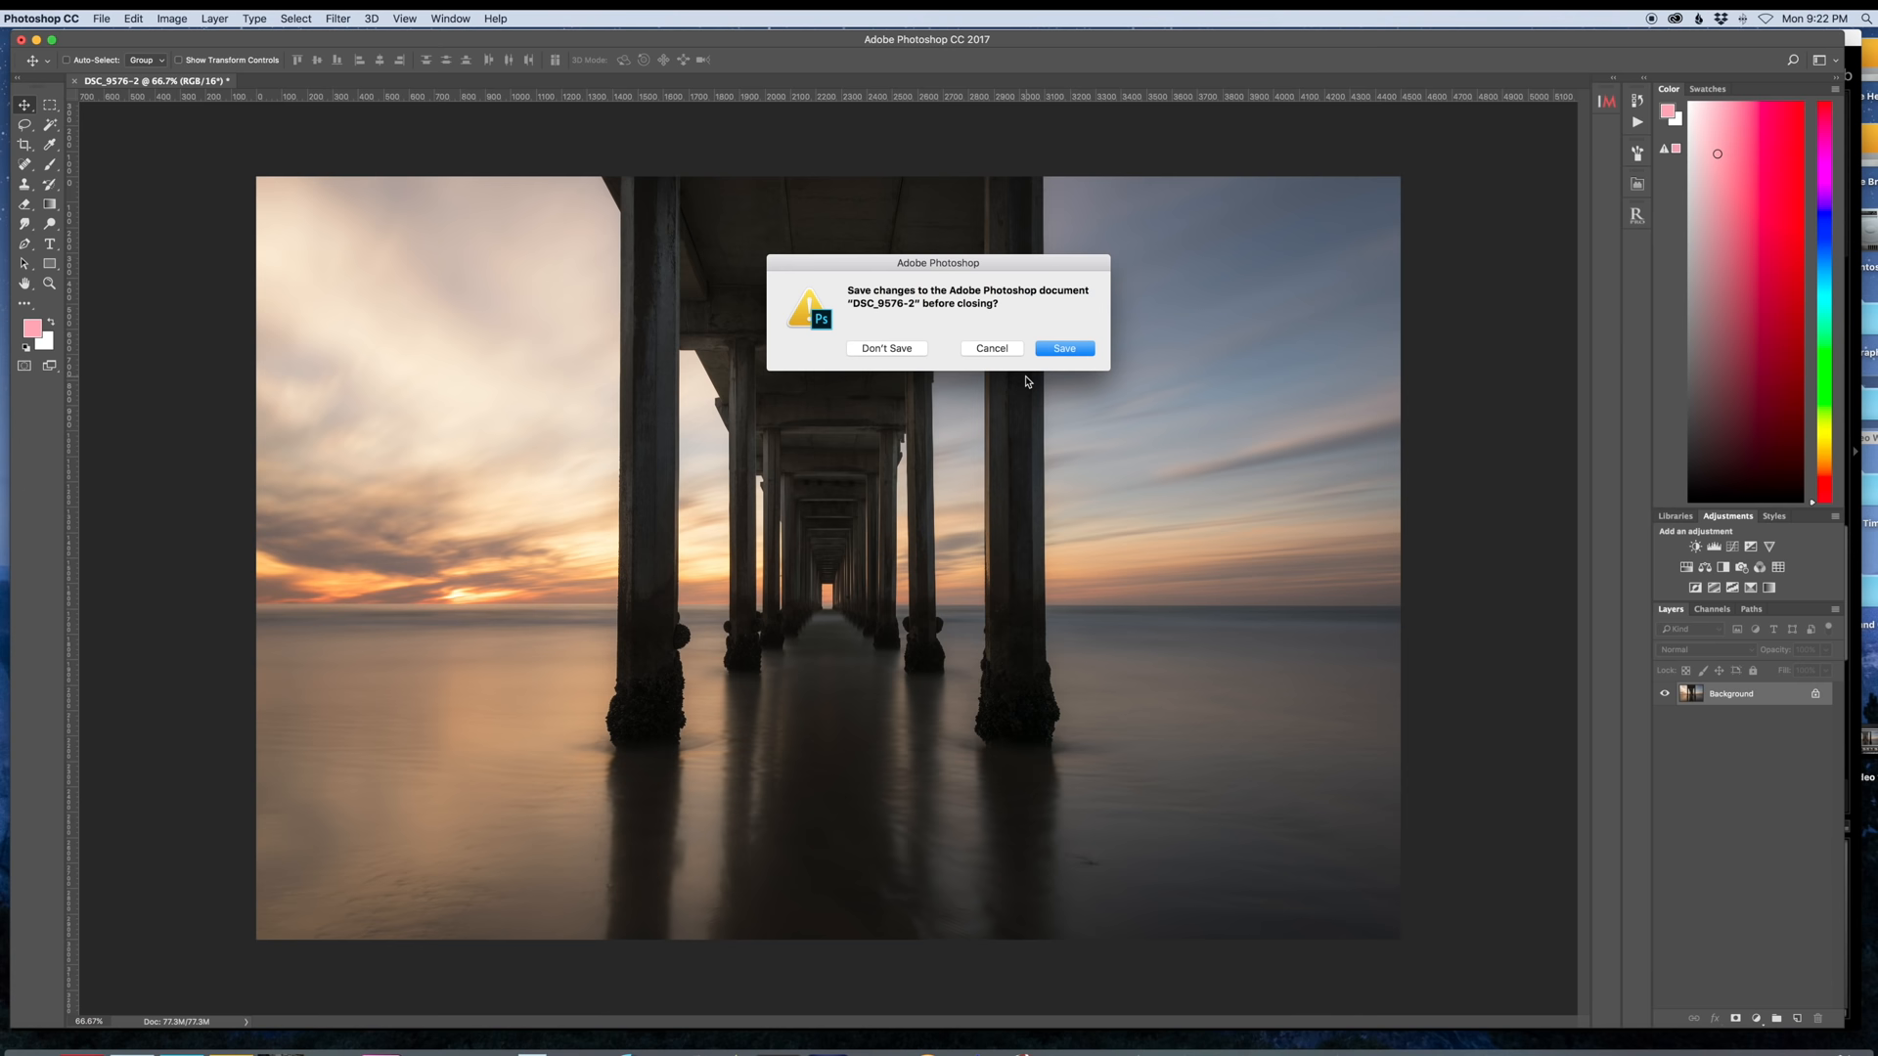
Step: Save the changes to DSC_9576-2 while closing, sending the edit back to Lightroom
{"action": "left_click", "coordinate": [886, 348]}
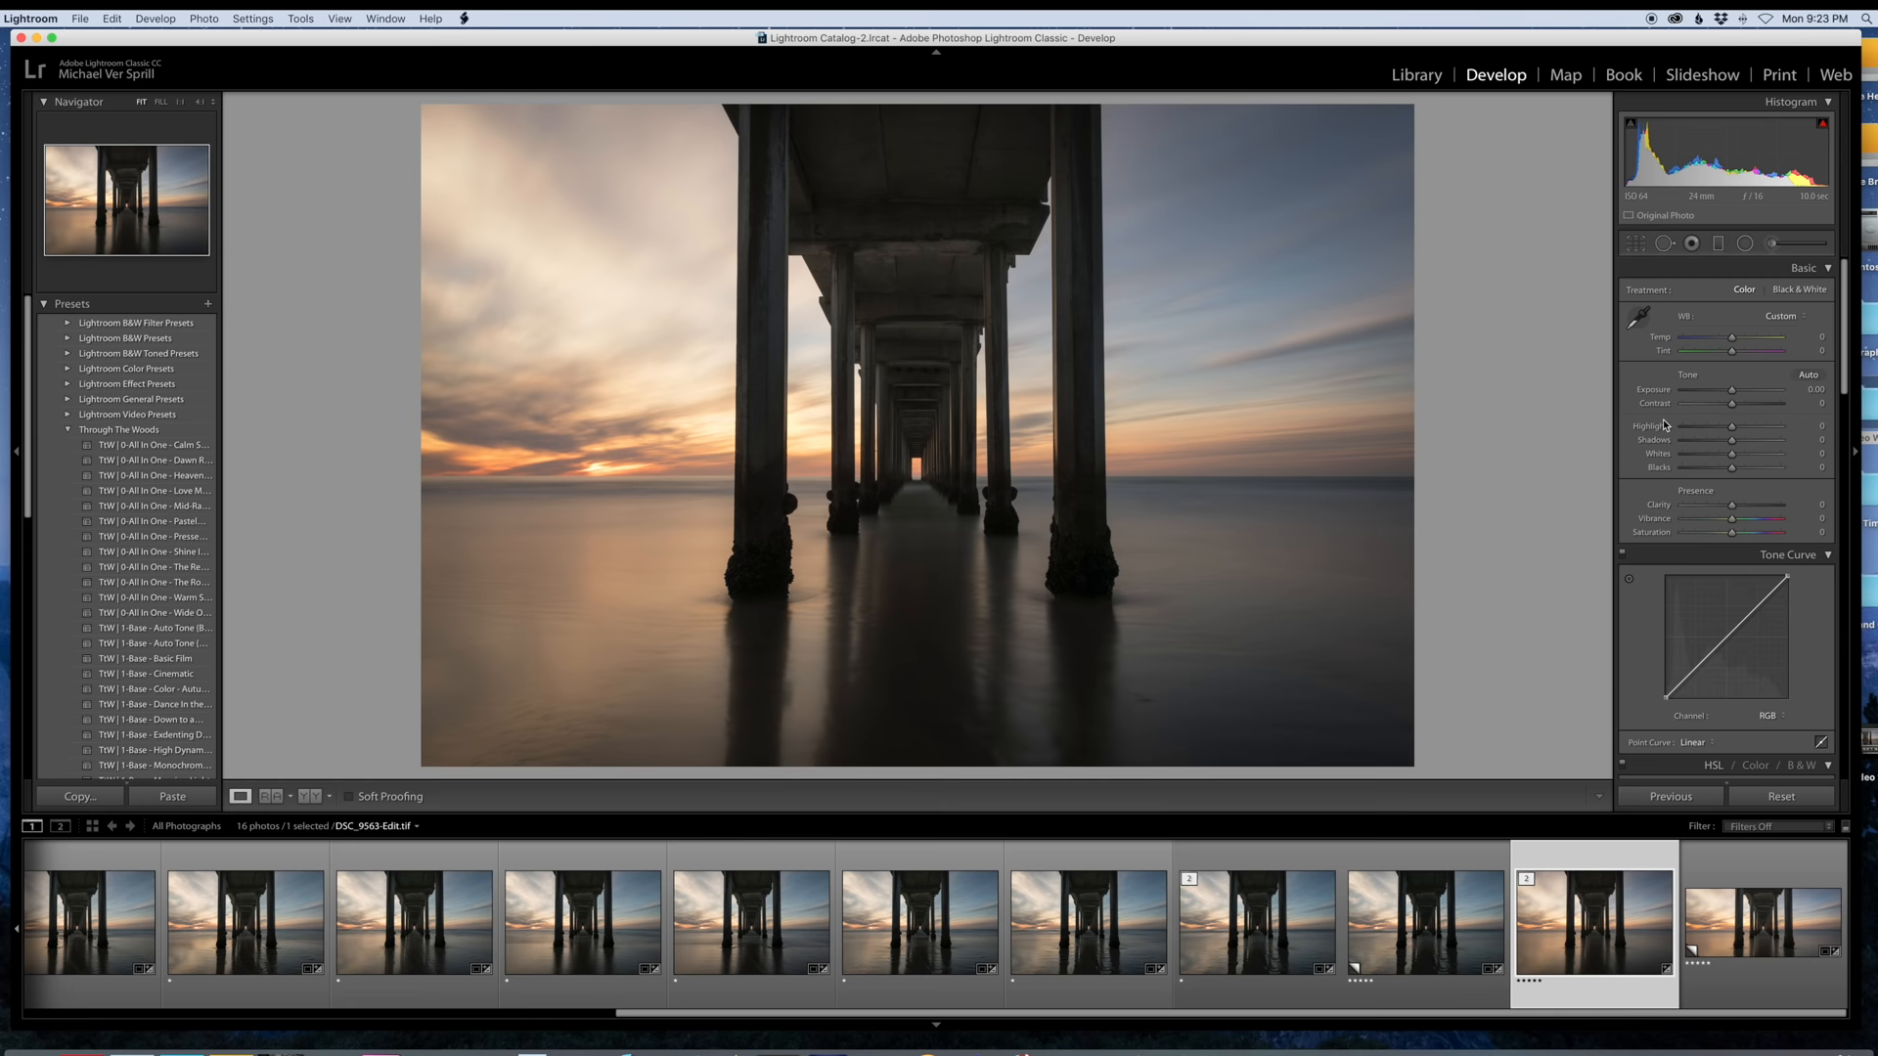
Step: Adjust the Basic panel tone sliders on the stacked pier photo and finish the crop
{"action": "left_click_drag", "start_coordinate": [1731, 442], "coordinate": [1743, 442]}
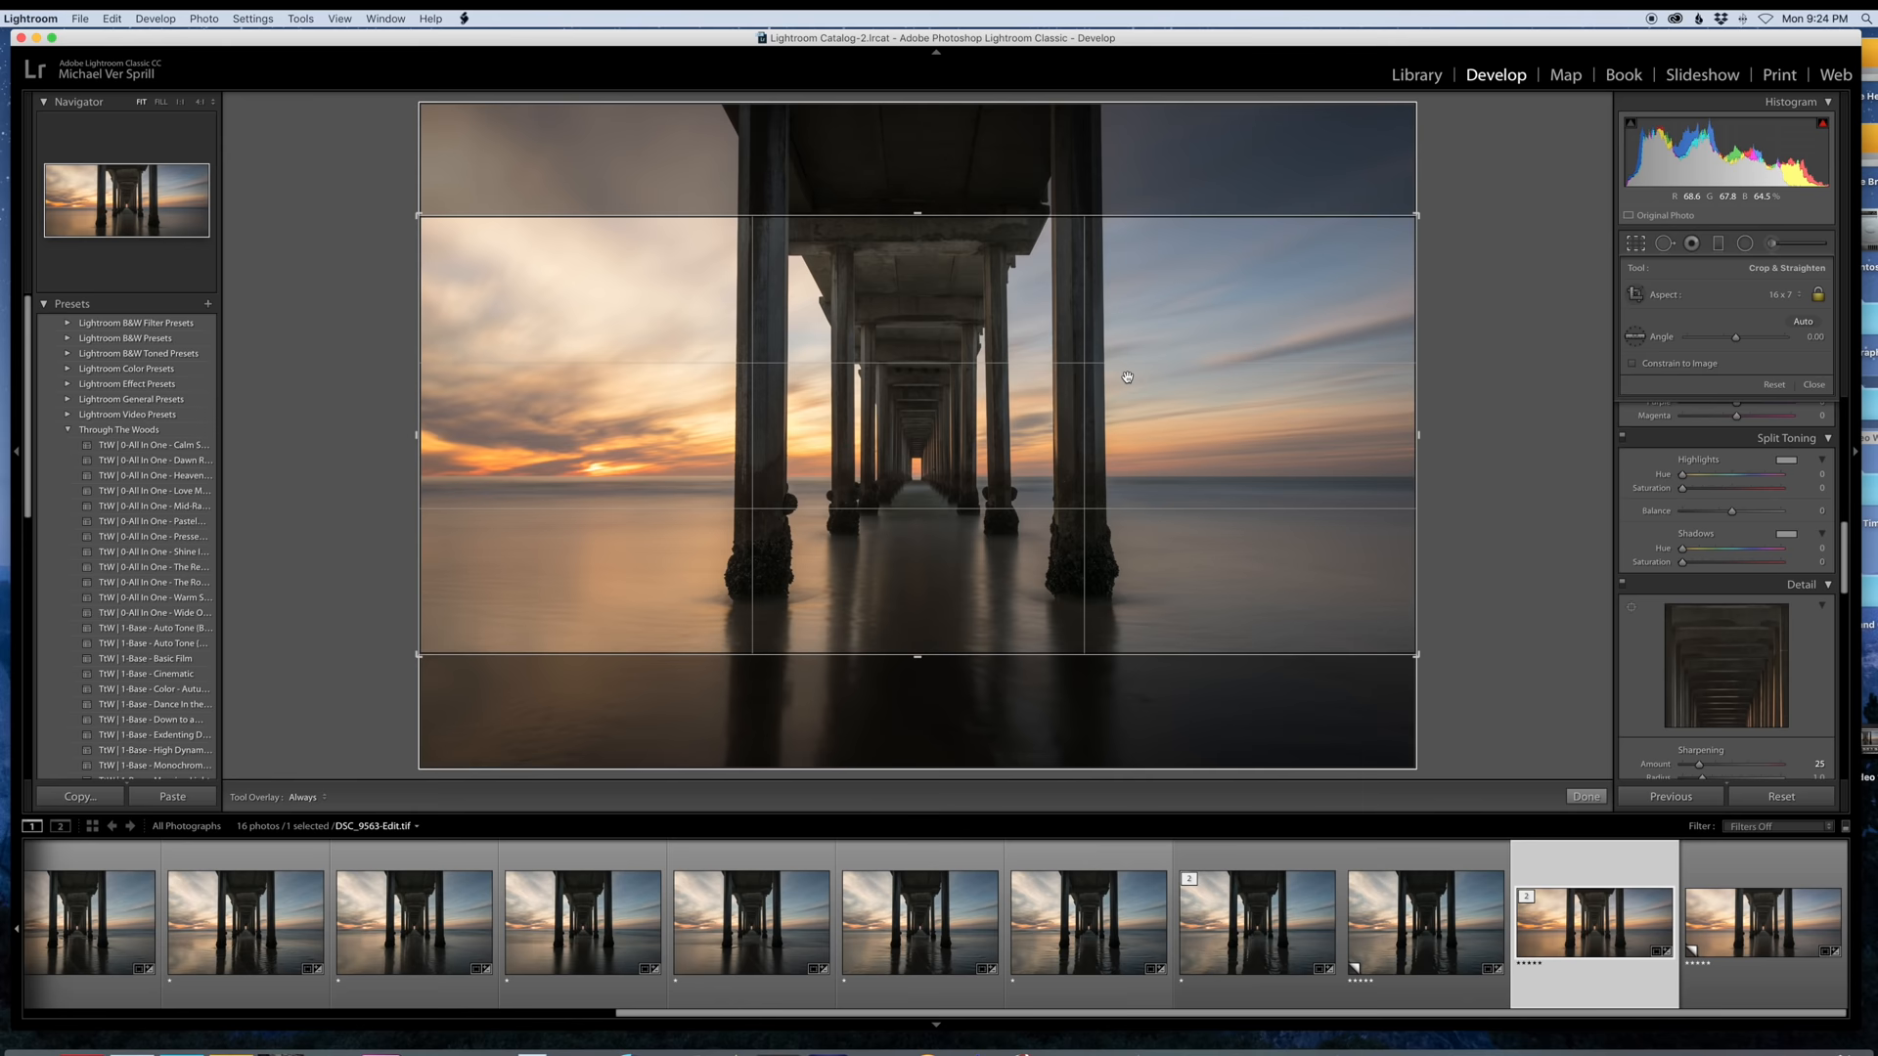
{"action": "left_click", "coordinate": [1811, 295]}
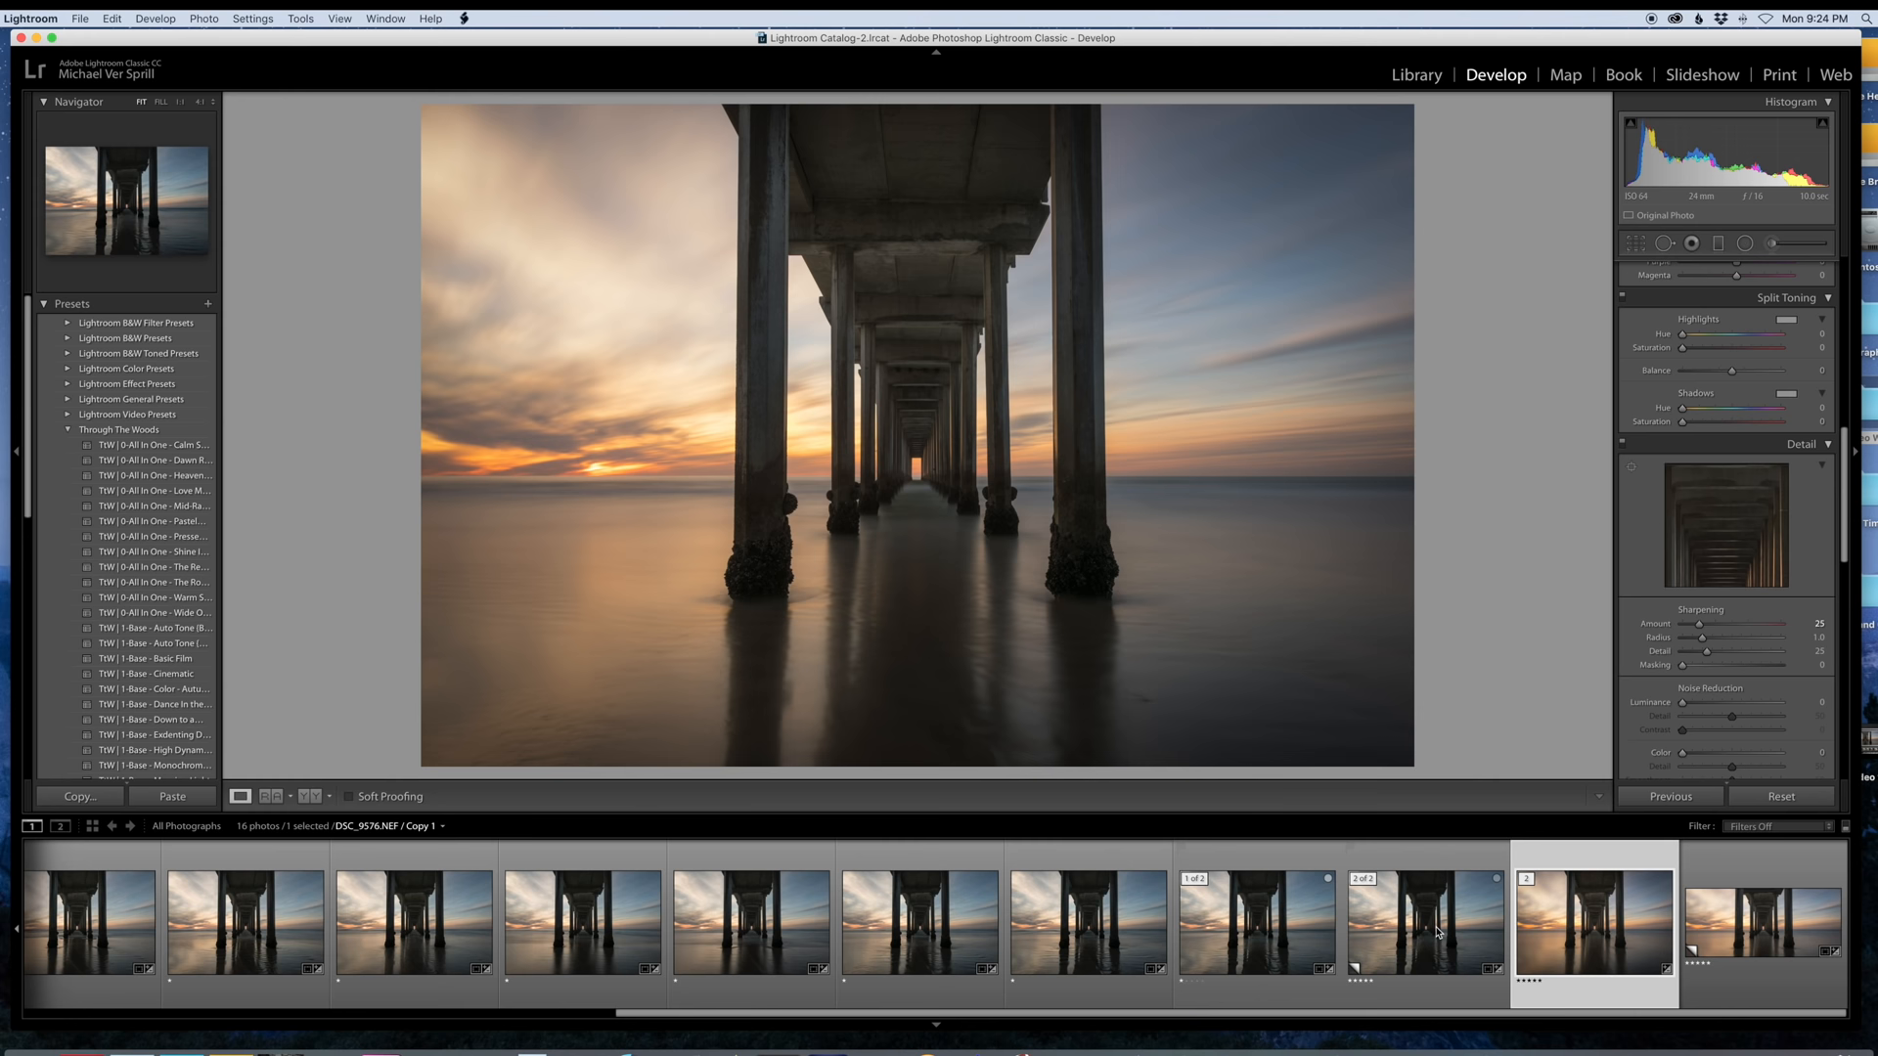
Step: Add a second pier photo to the selection and switch to the Library module
{"action": "left_click", "coordinate": [1424, 919]}
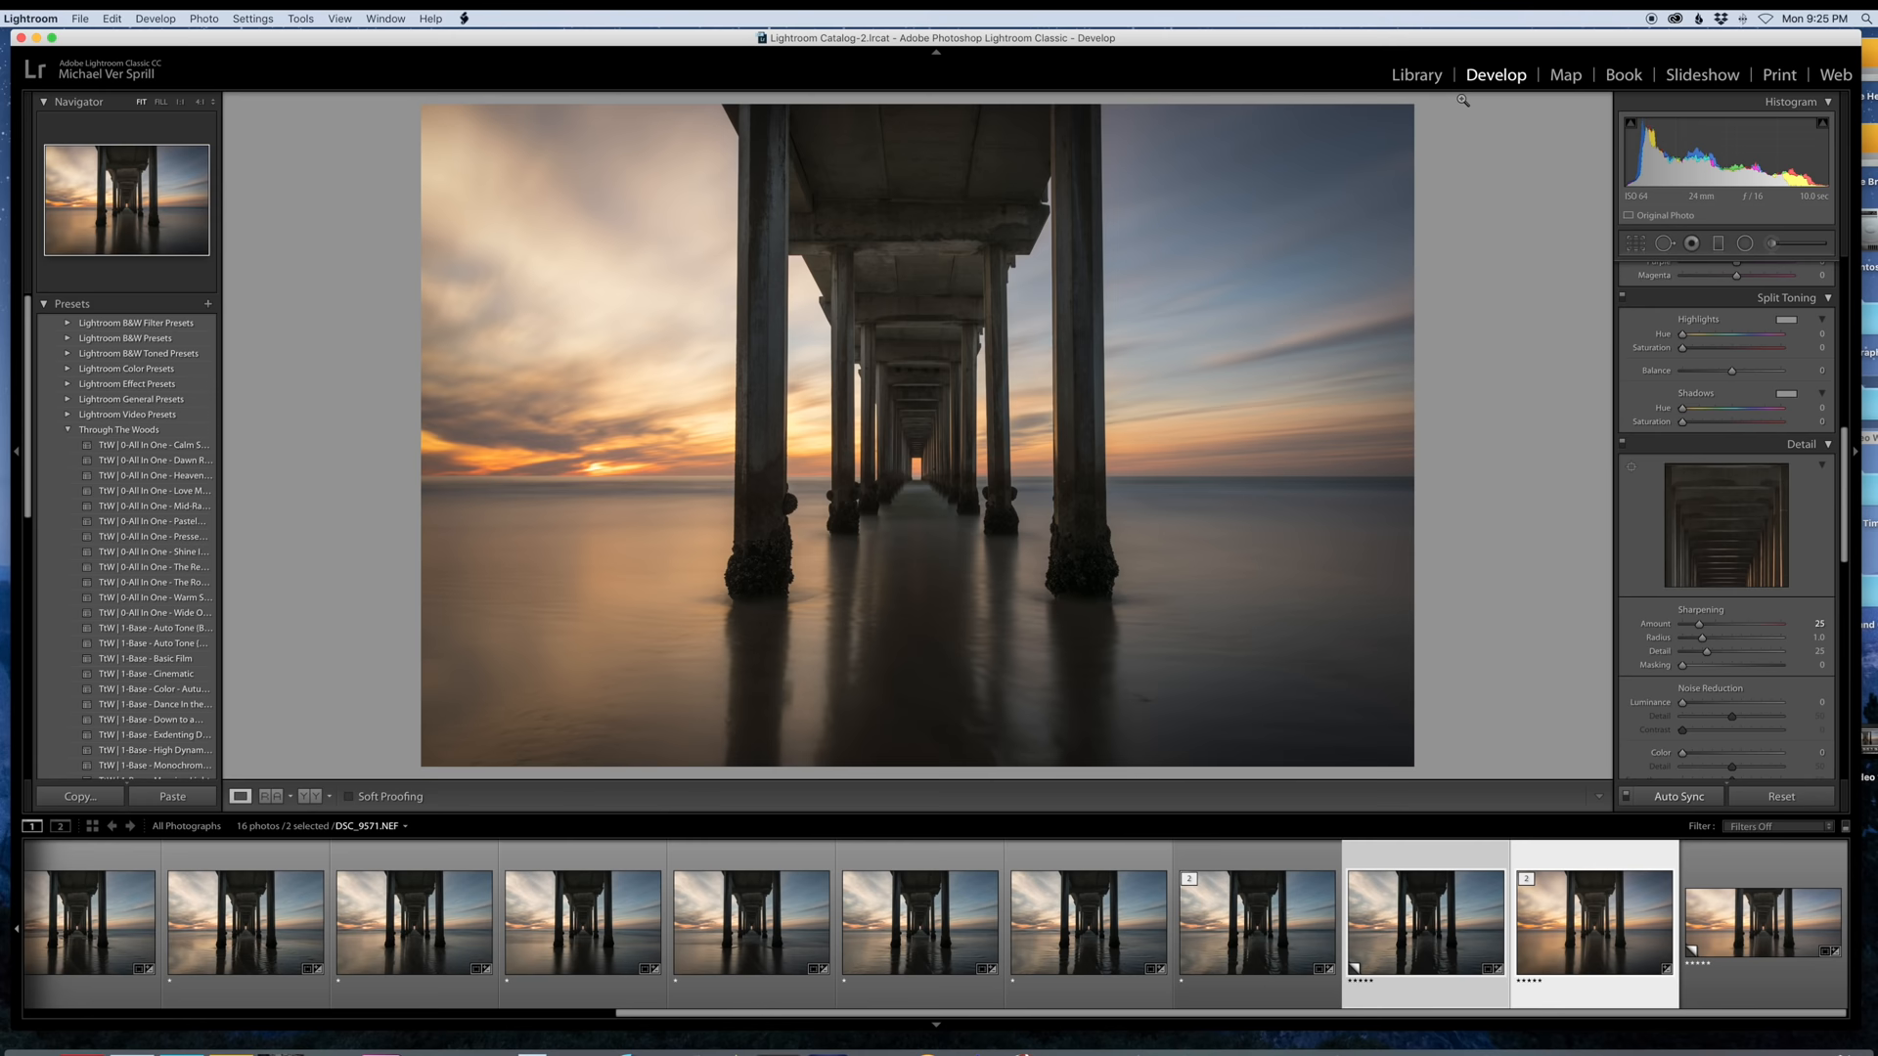
{"action": "left_click", "coordinate": [1414, 74]}
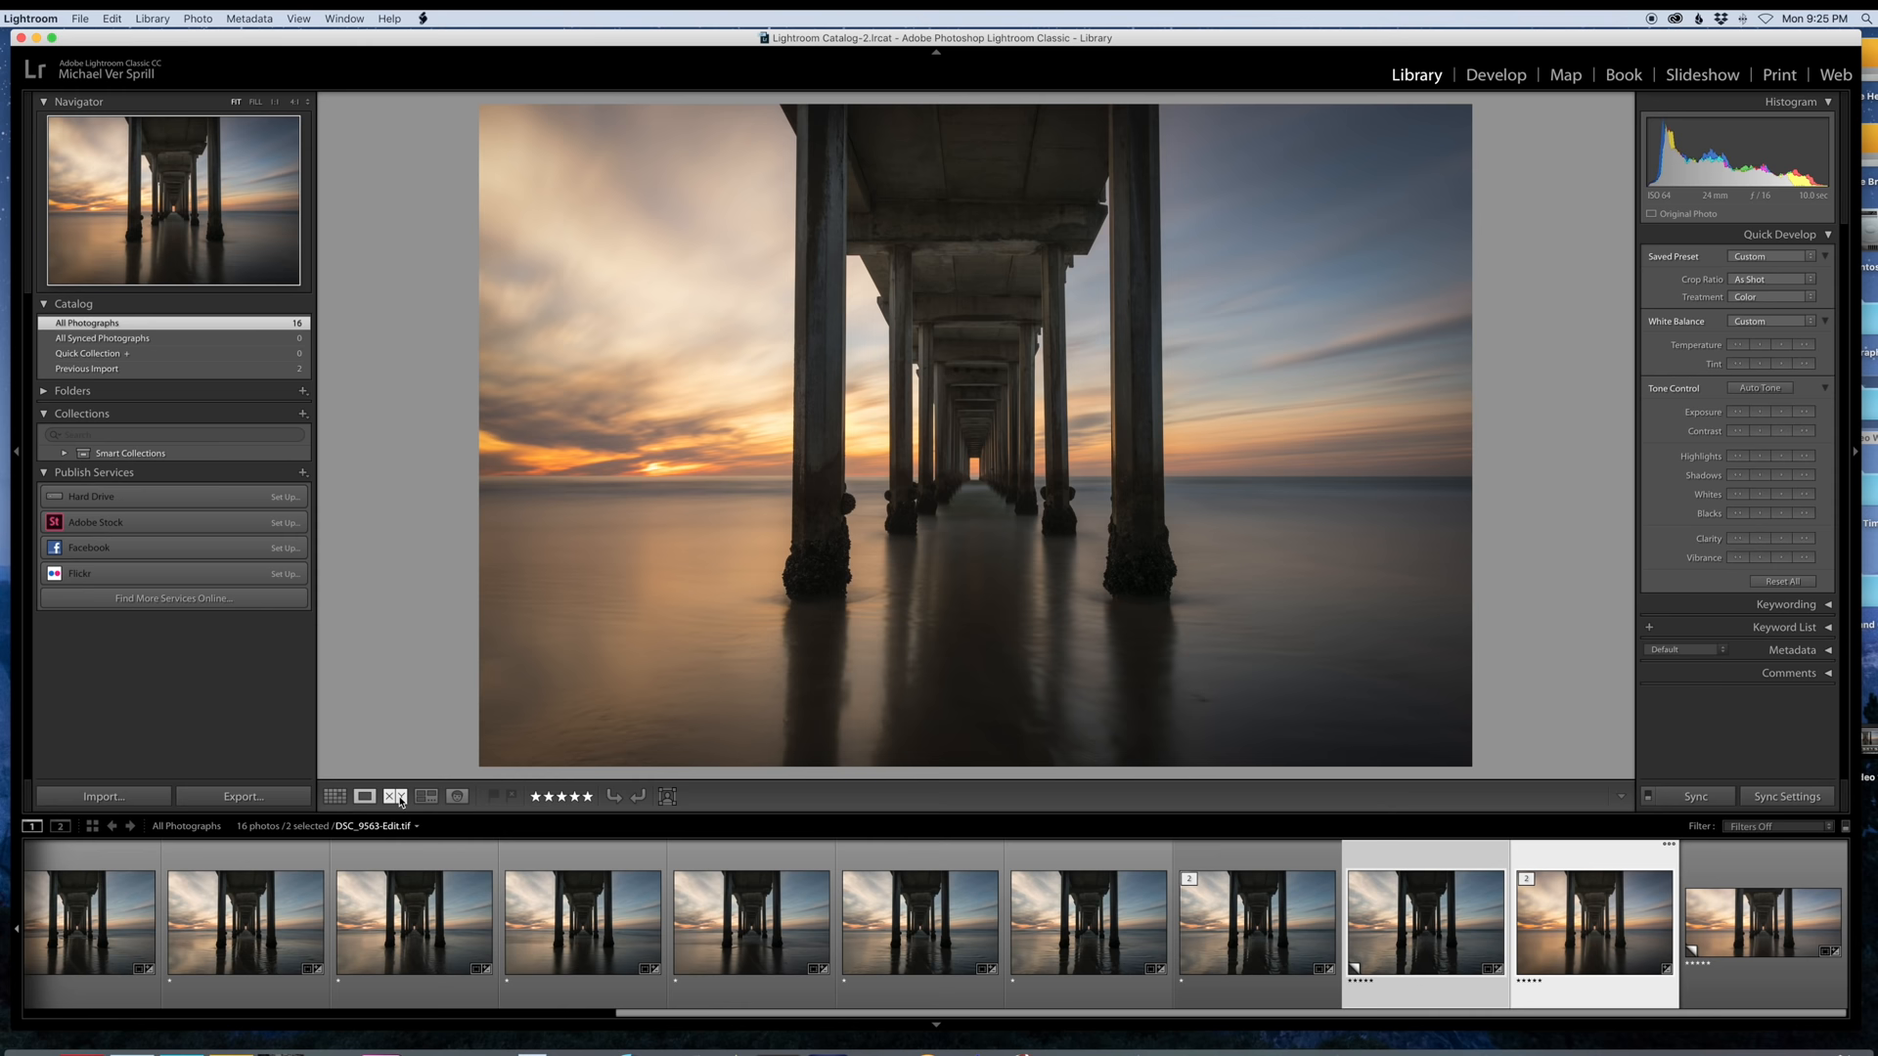
Step: Show the stacked edit and the single raw side by side in Compare view
{"action": "left_click", "coordinate": [393, 796]}
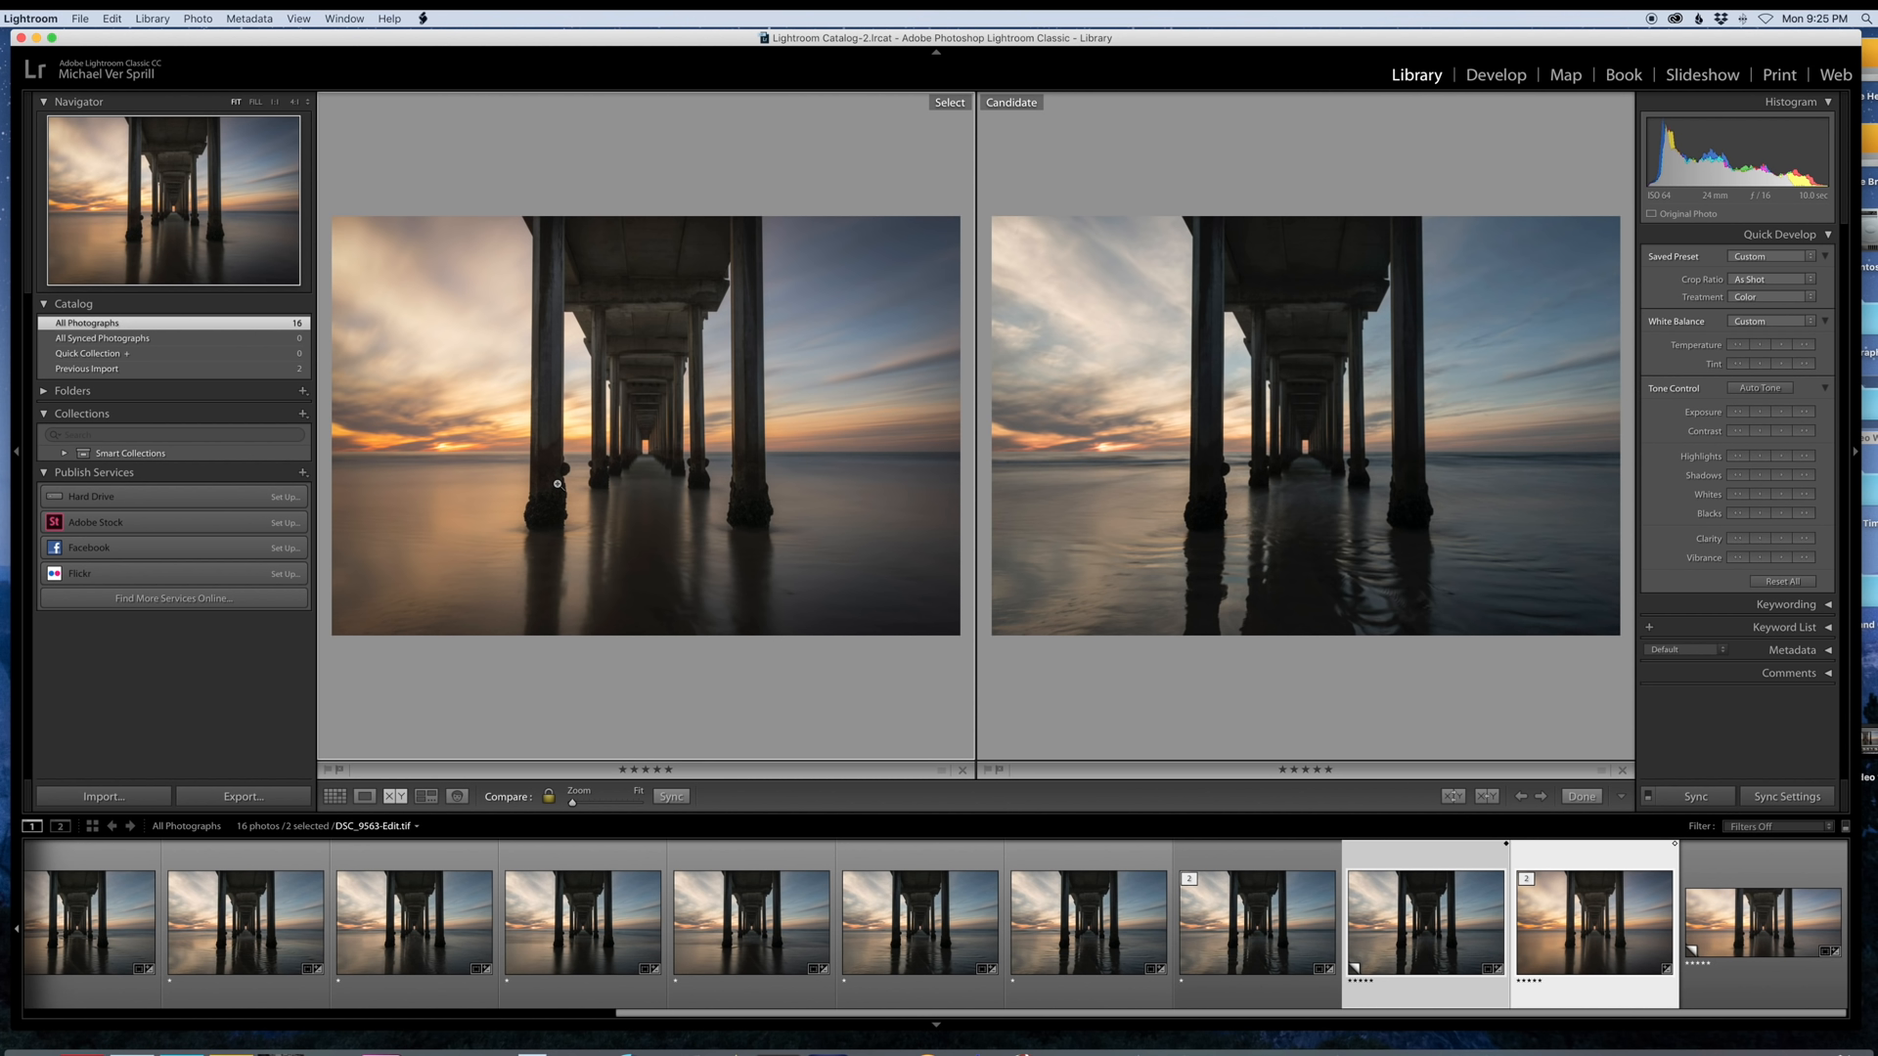
{"action": "mouse_move", "coordinate": [1297, 434]}
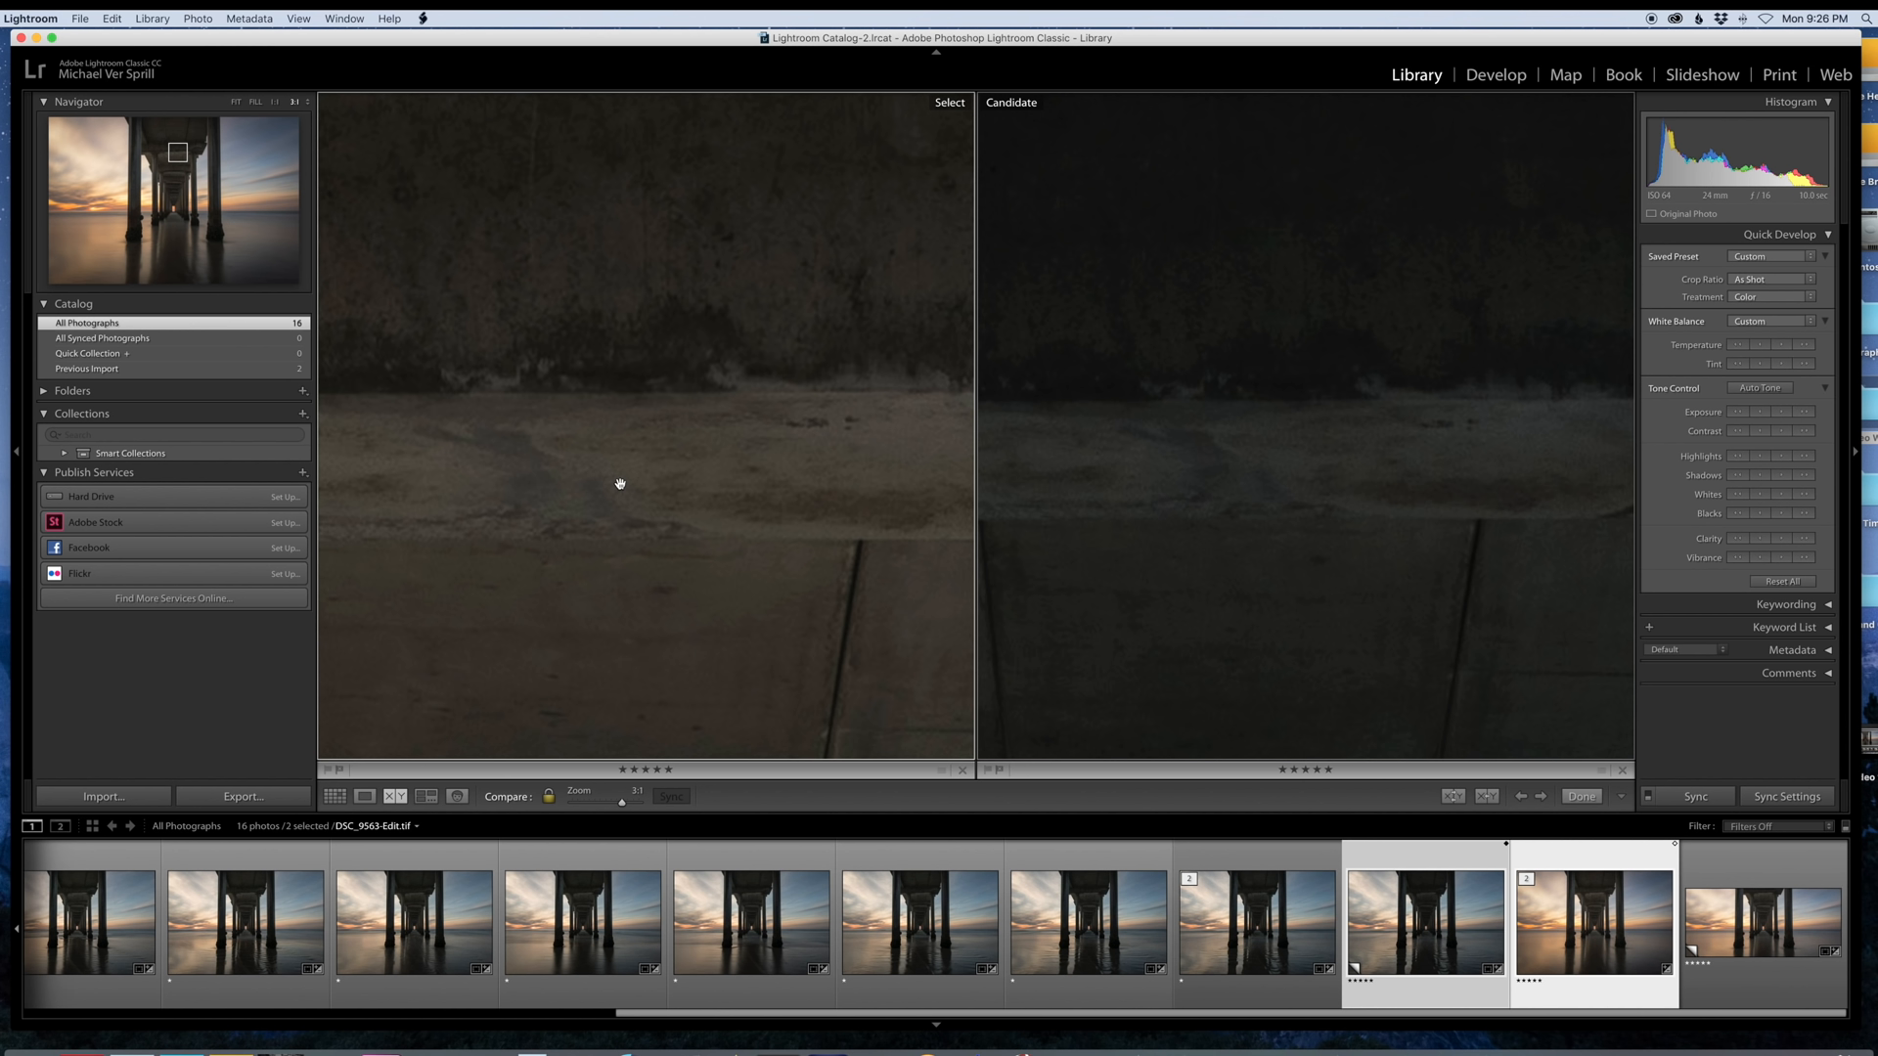
{"action": "mouse_move", "coordinate": [1372, 452]}
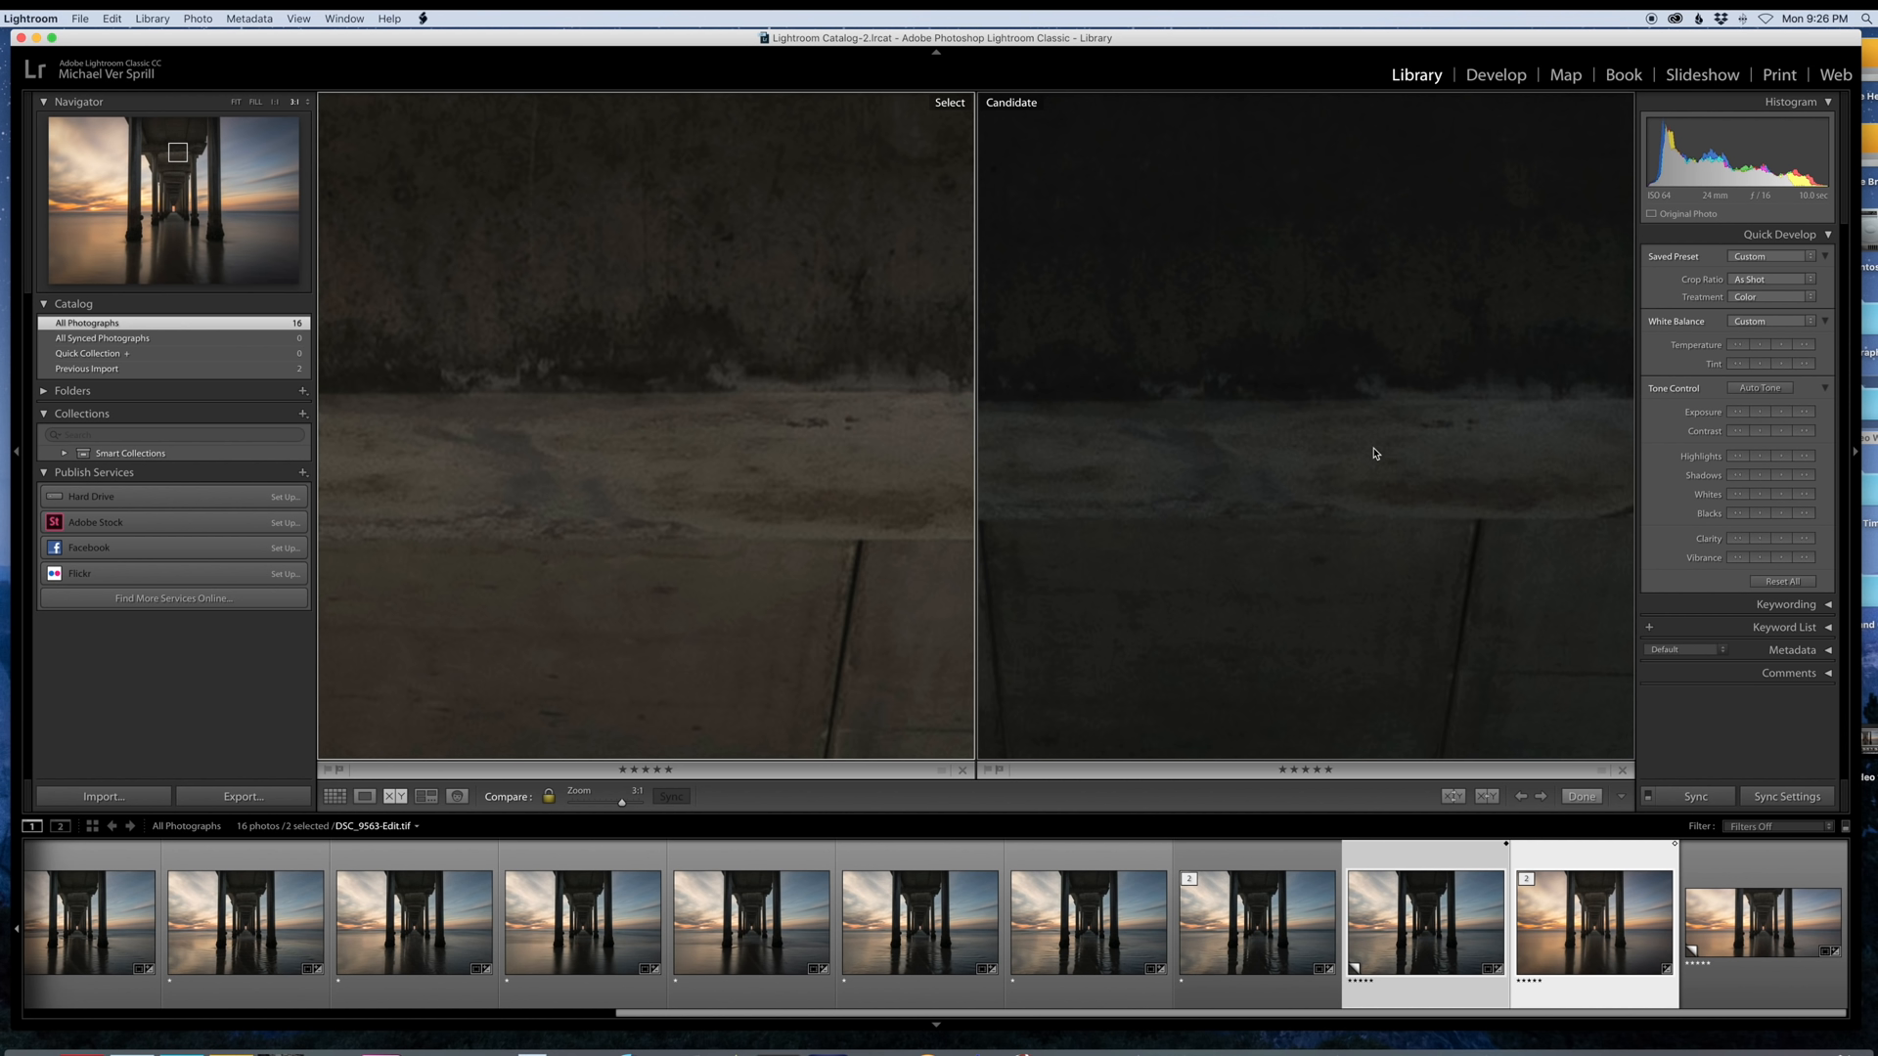
{"action": "mouse_move", "coordinate": [730, 487]}
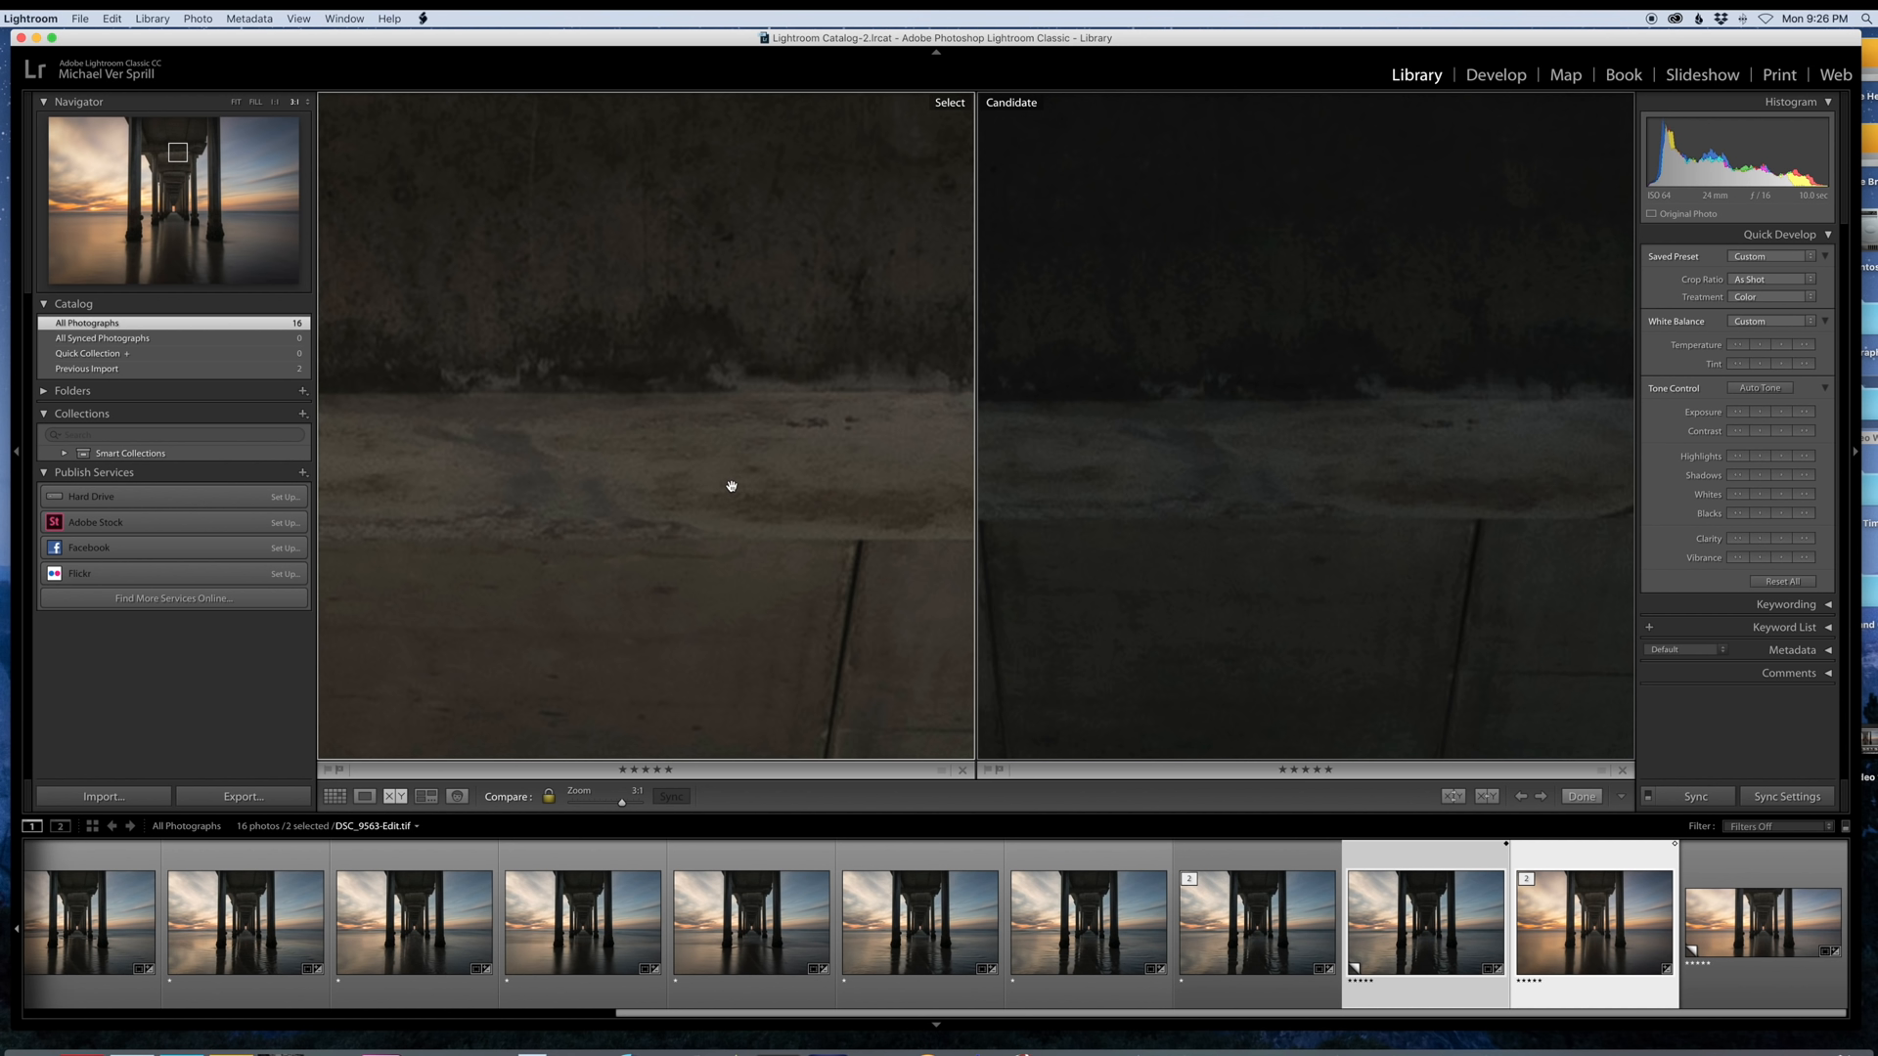
{"action": "mouse_move", "coordinate": [1037, 502]}
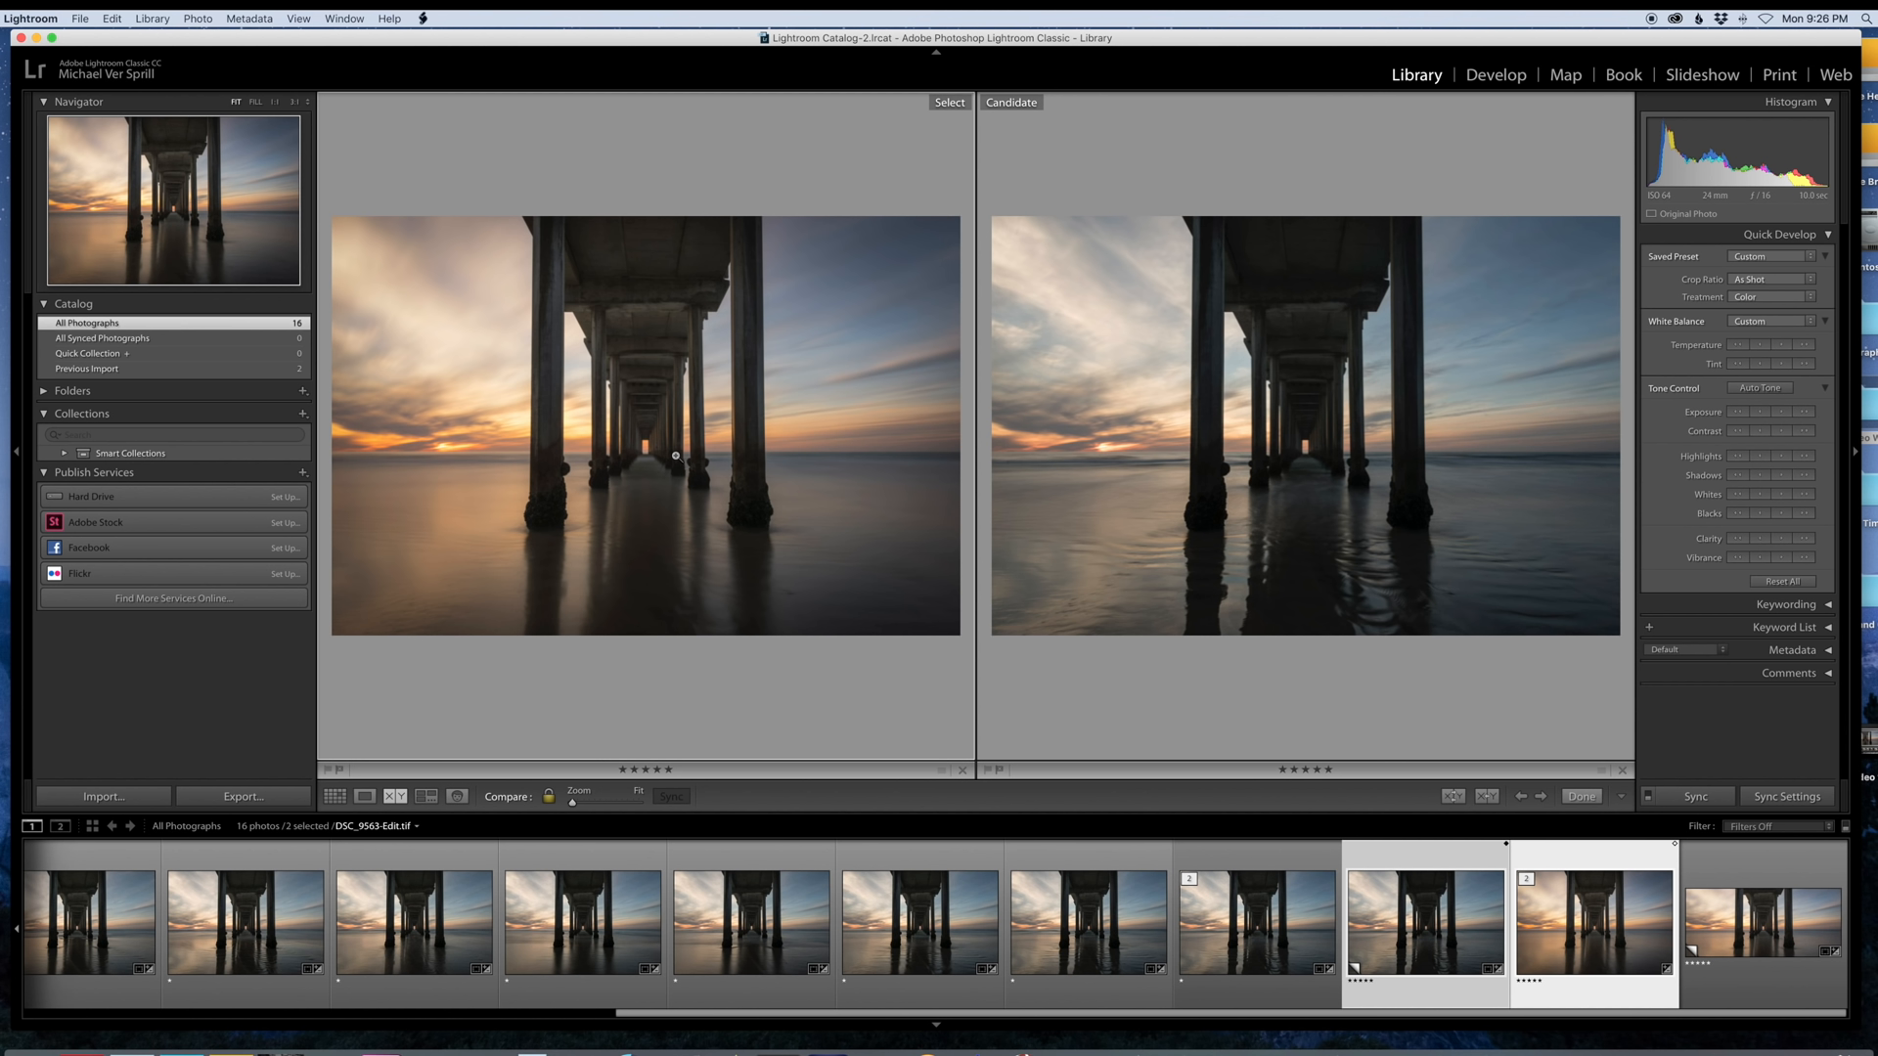
{"action": "mouse_move", "coordinate": [679, 456]}
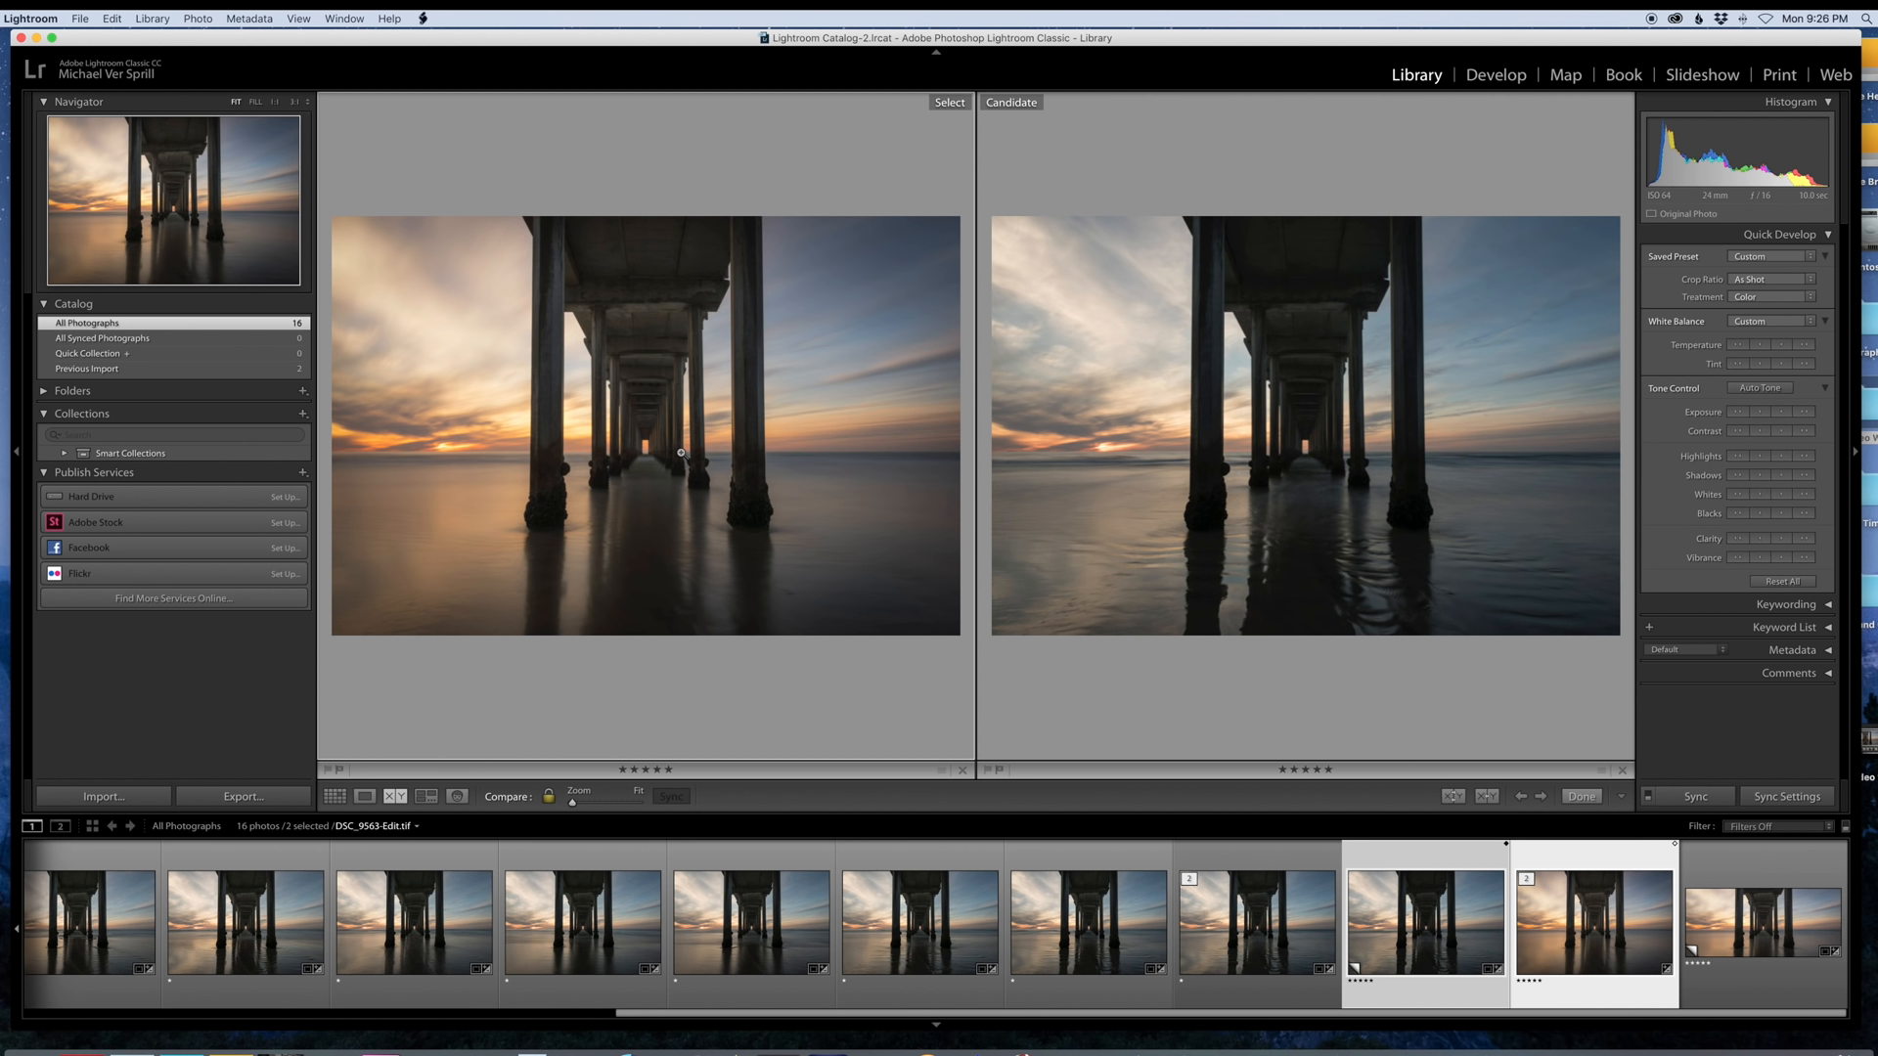